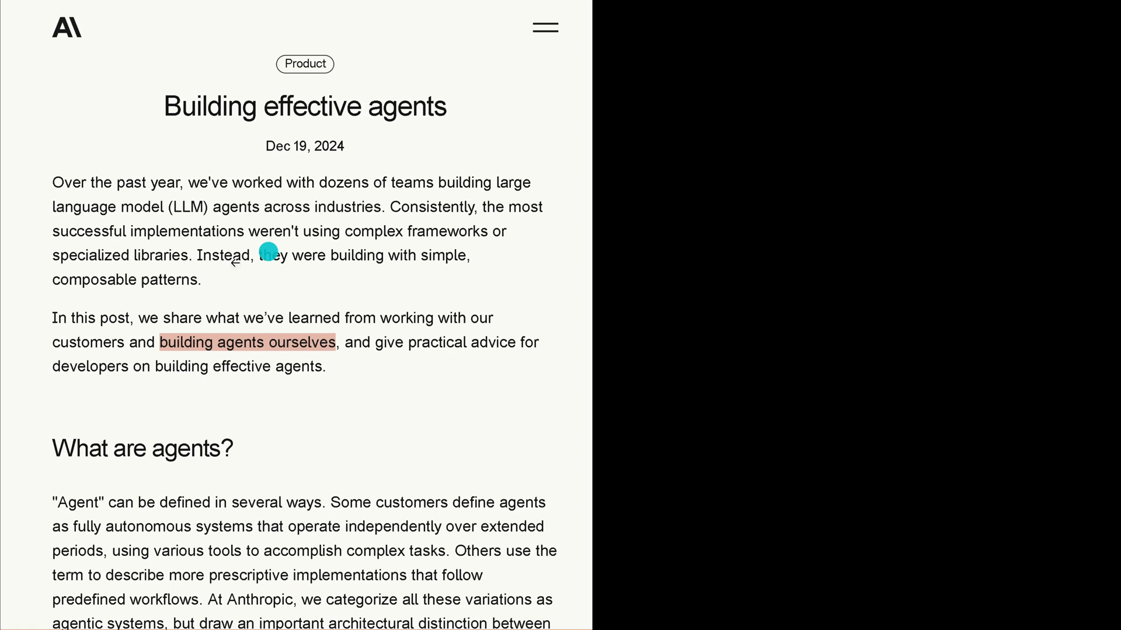
mouse_move(317, 324)
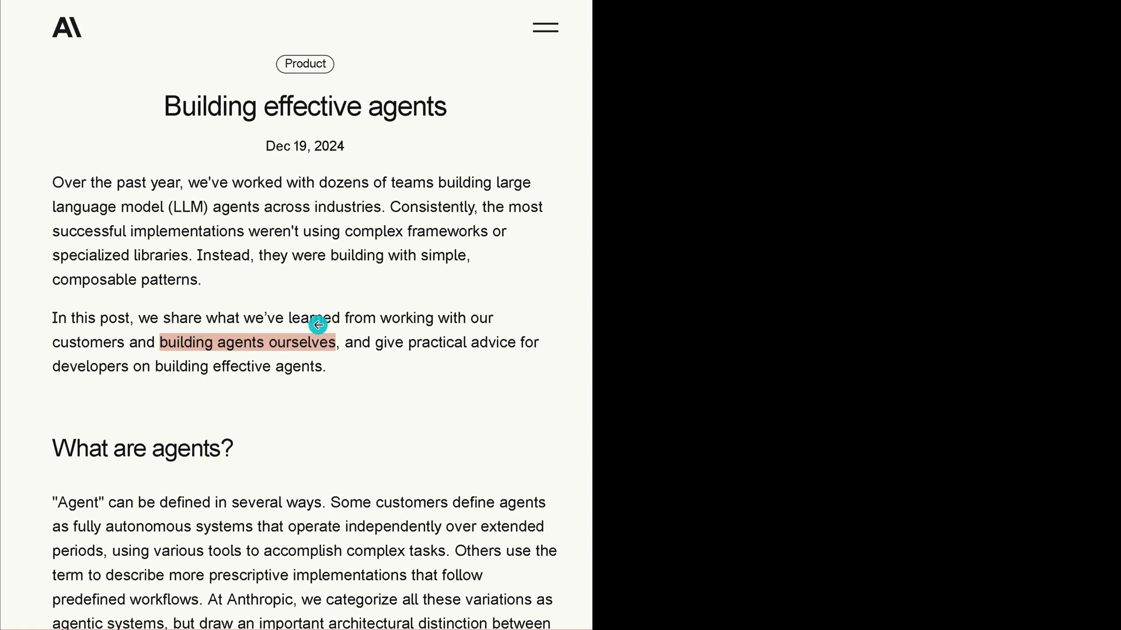
mouse_move(394, 292)
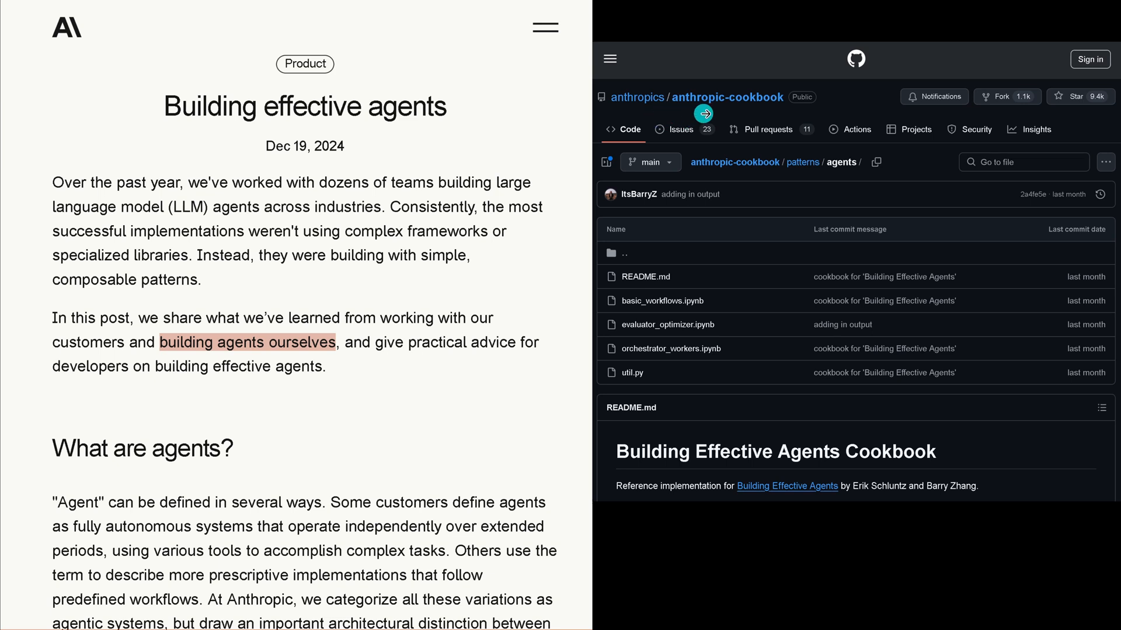
mouse_move(723, 298)
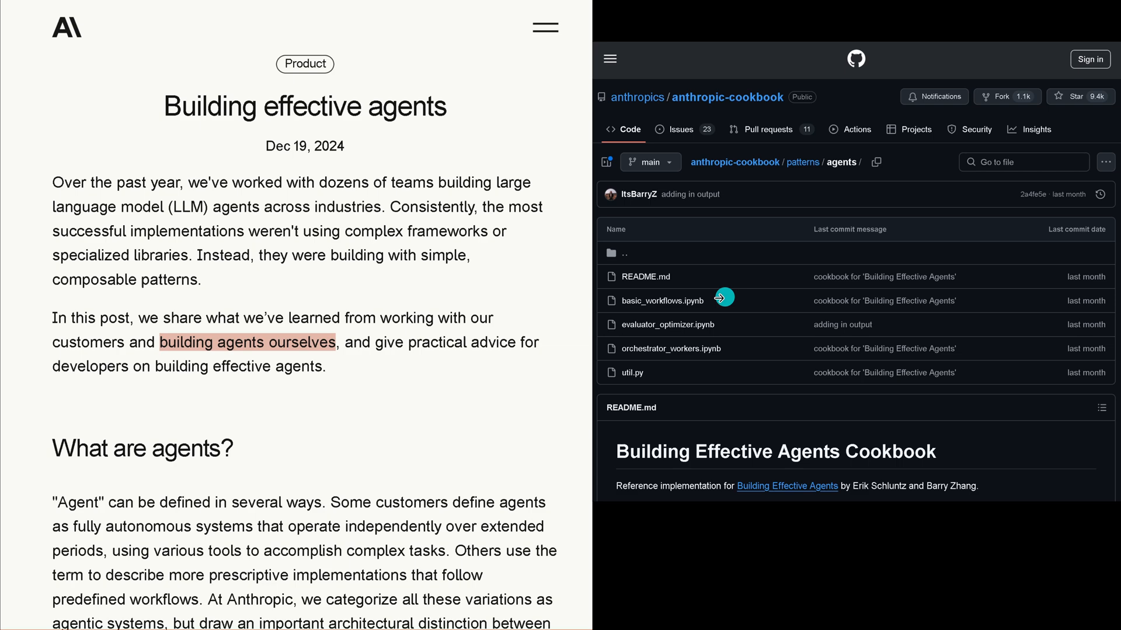
mouse_move(1010, 236)
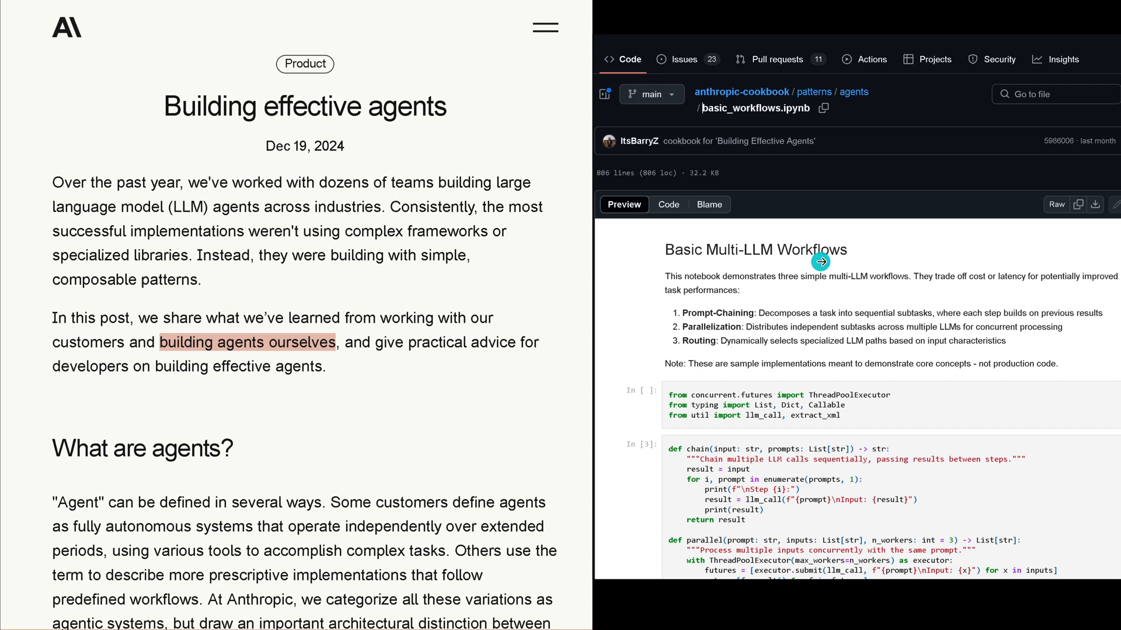
mouse_move(719, 310)
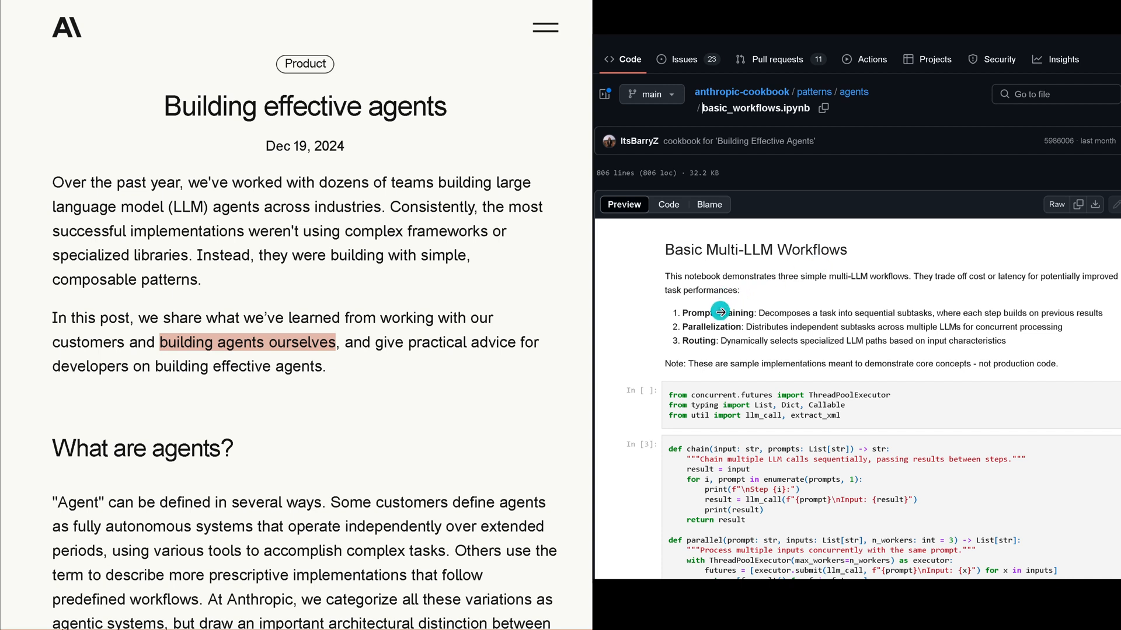
mouse_move(1015, 239)
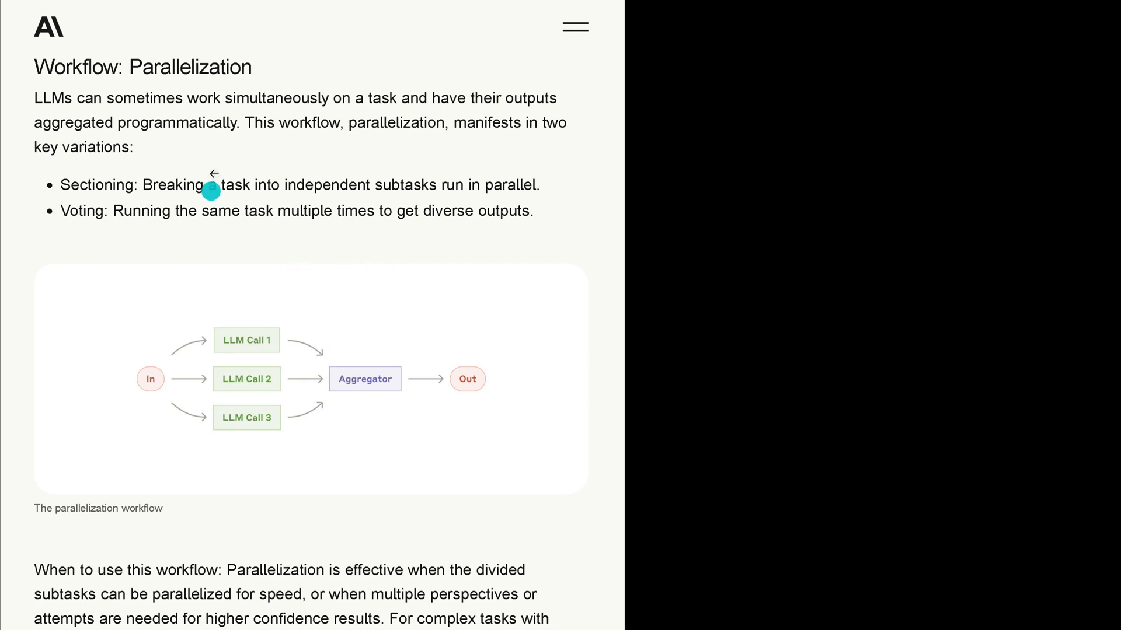
mouse_move(252, 272)
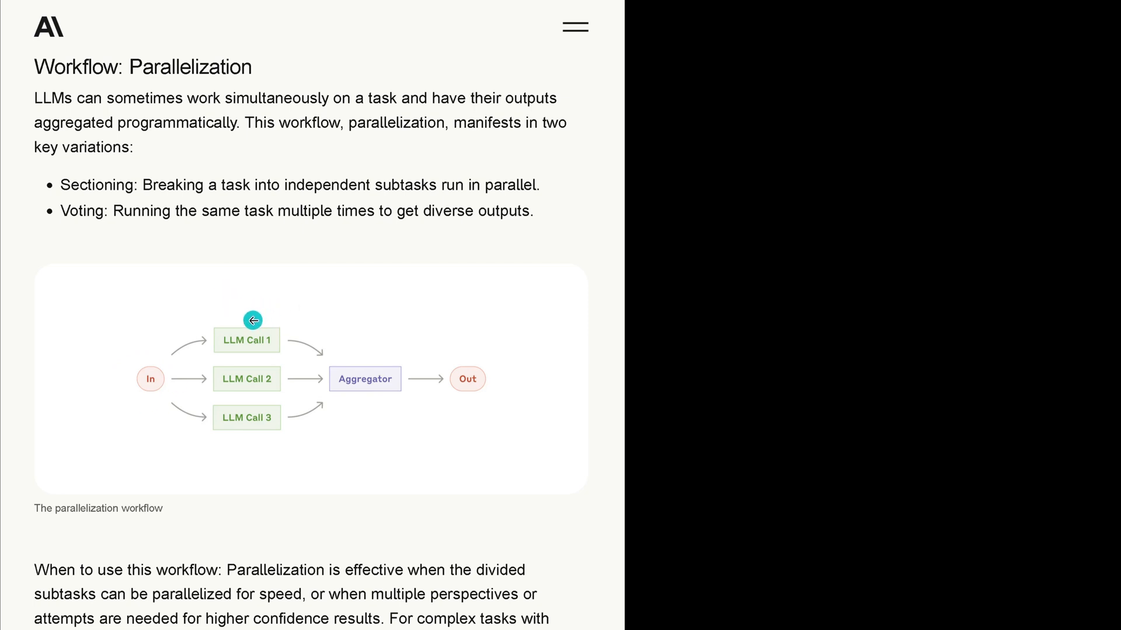
mouse_move(258, 441)
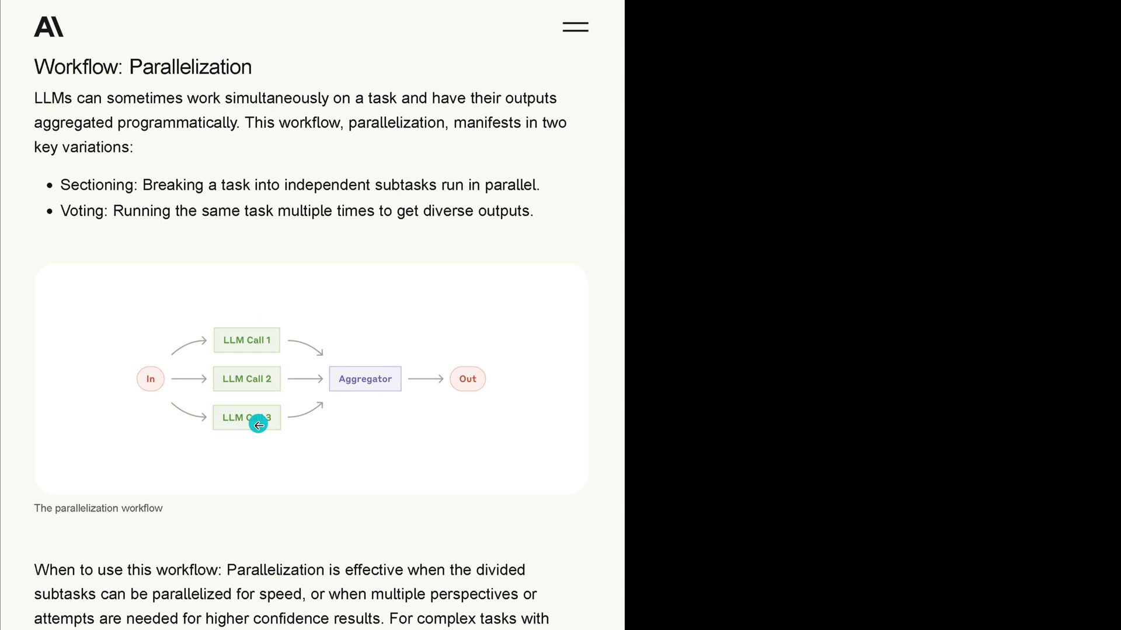
mouse_move(360, 437)
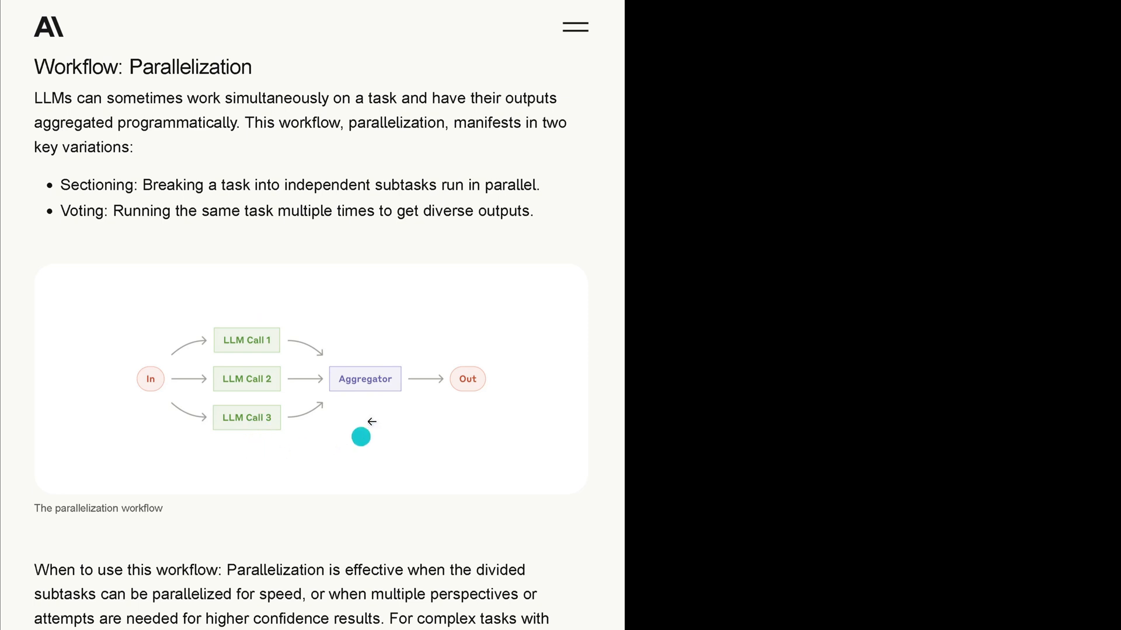
mouse_move(472, 403)
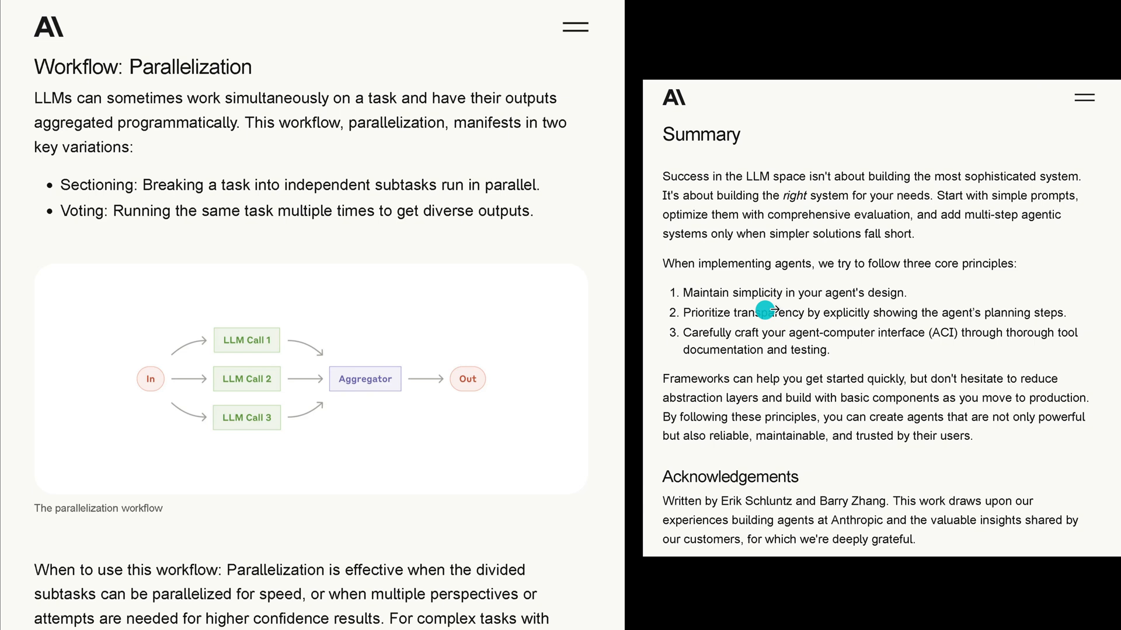
mouse_move(697, 339)
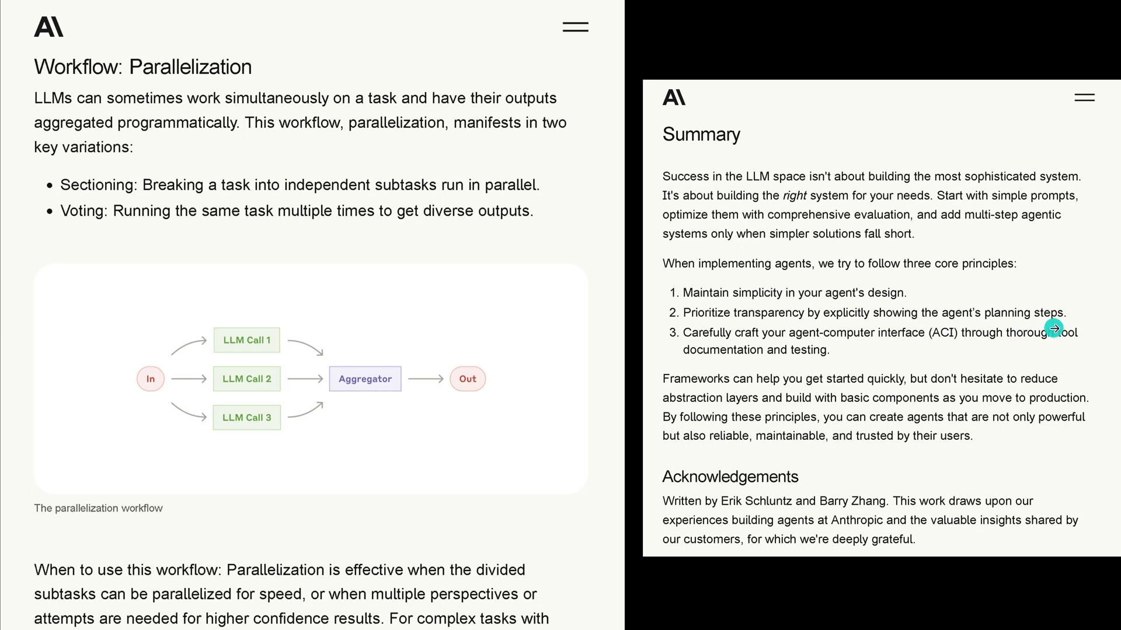
mouse_move(877, 341)
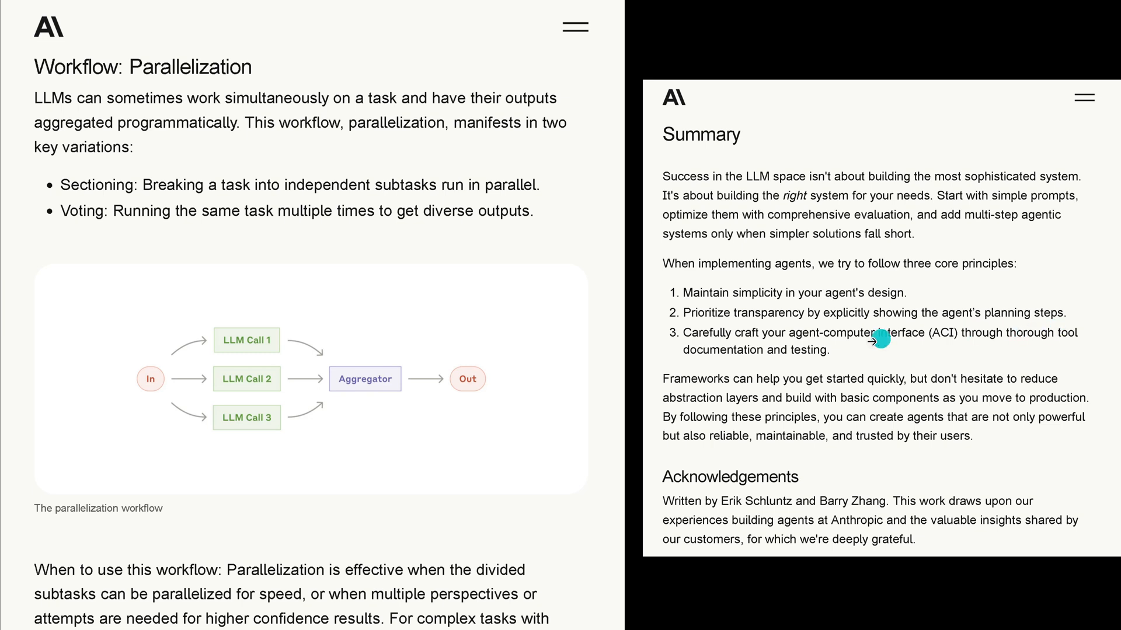
mouse_move(899, 350)
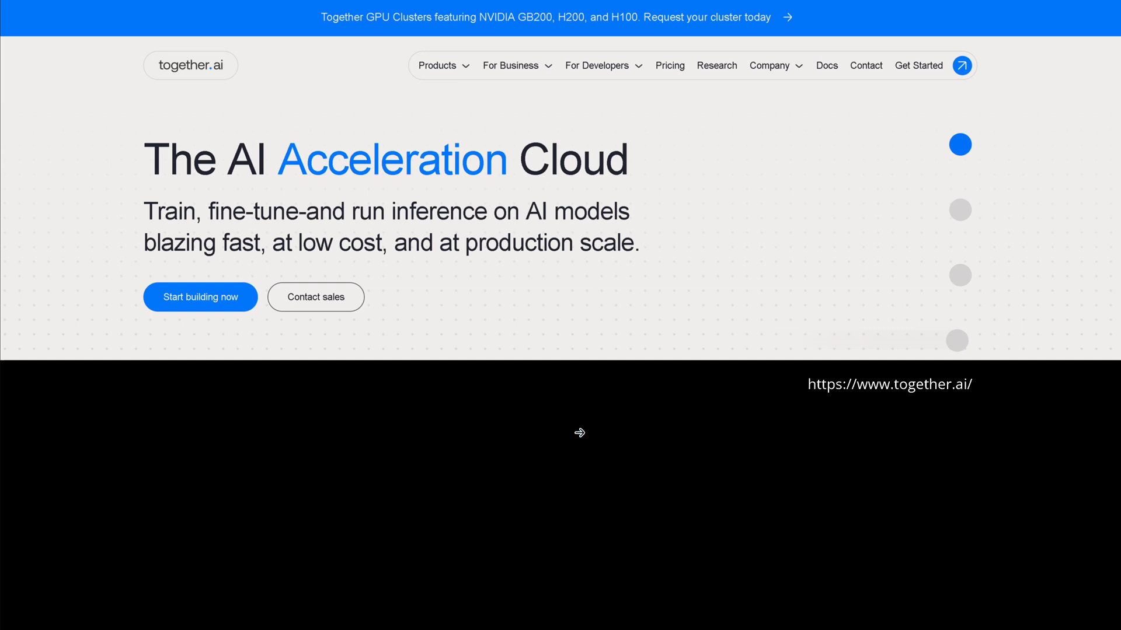
mouse_move(446, 122)
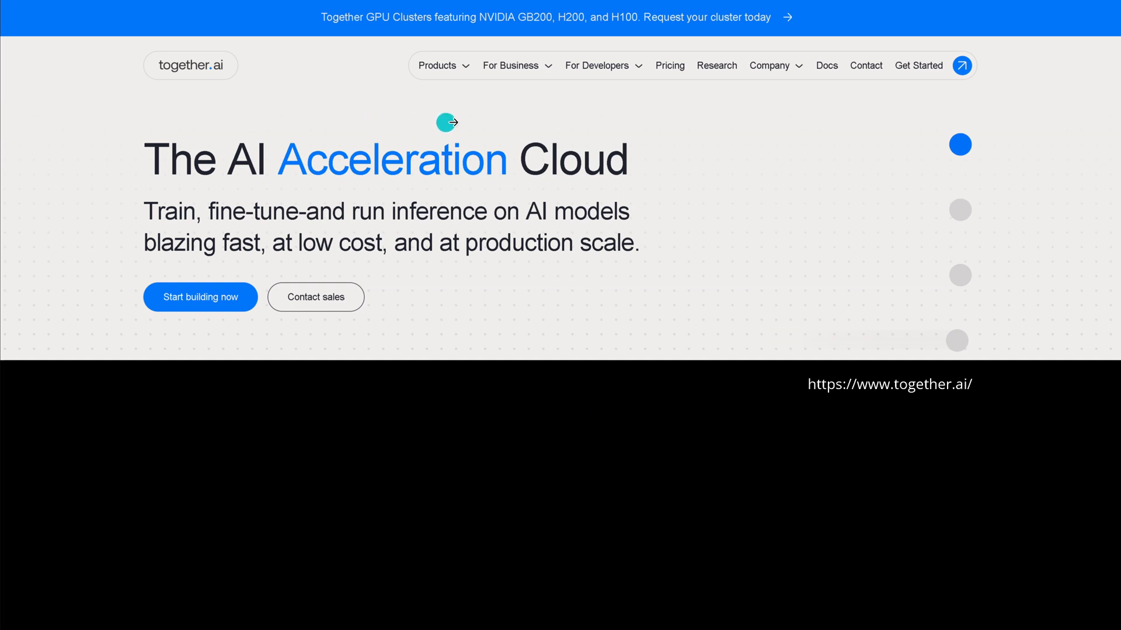
mouse_move(657, 160)
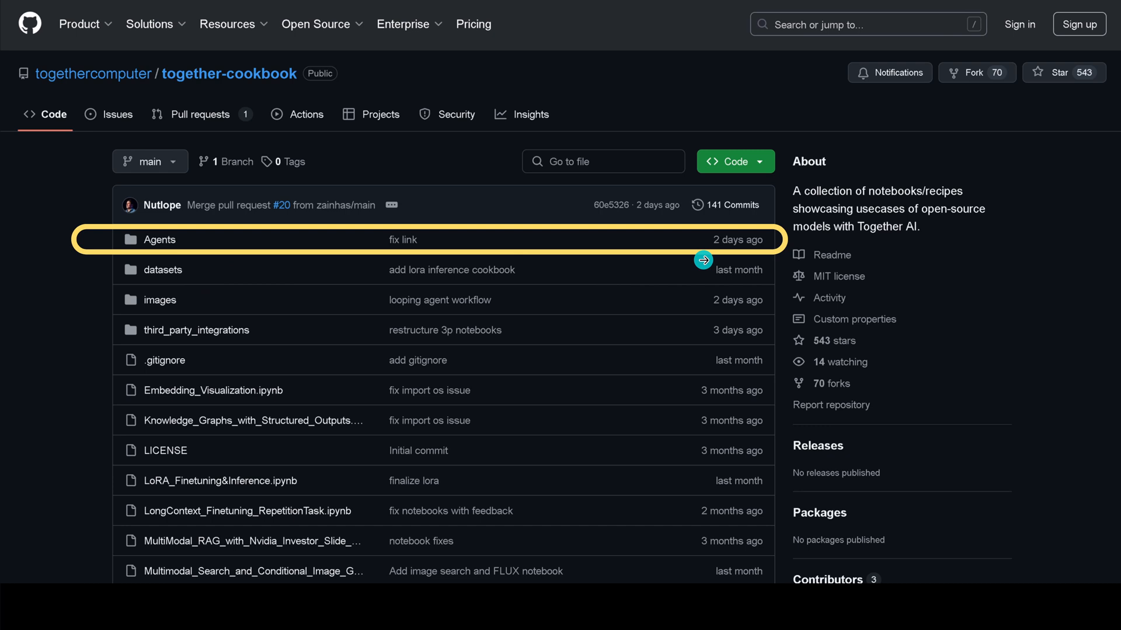
mouse_move(687, 238)
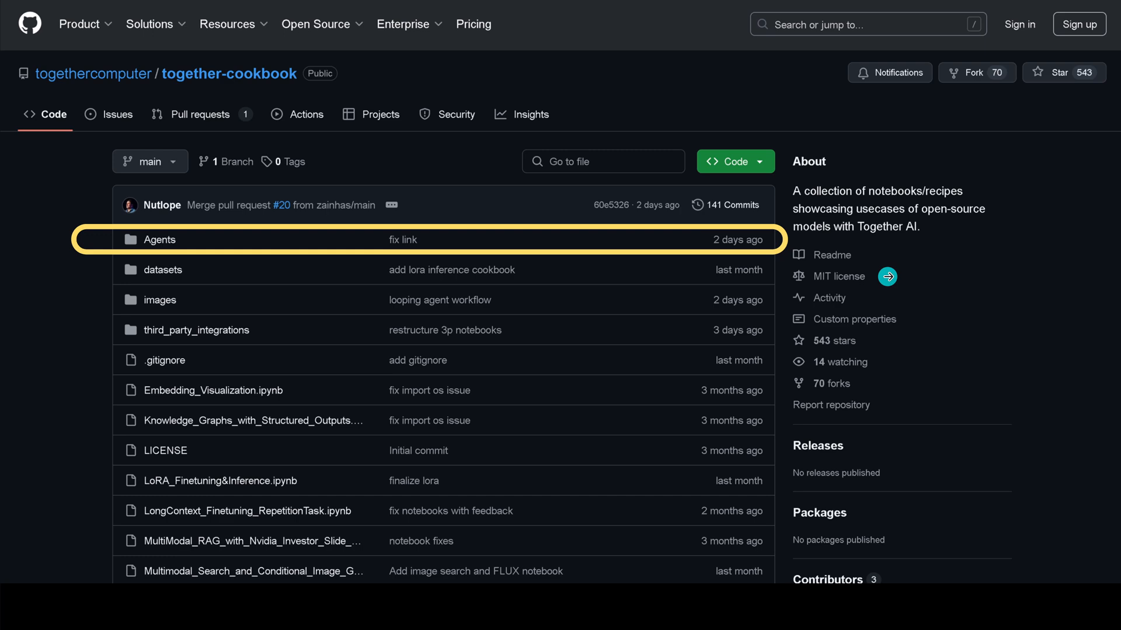
Open the Parallel_Agent_Workflow.ipynb notebook from the together-cookbook Agents folder
left_click(159, 239)
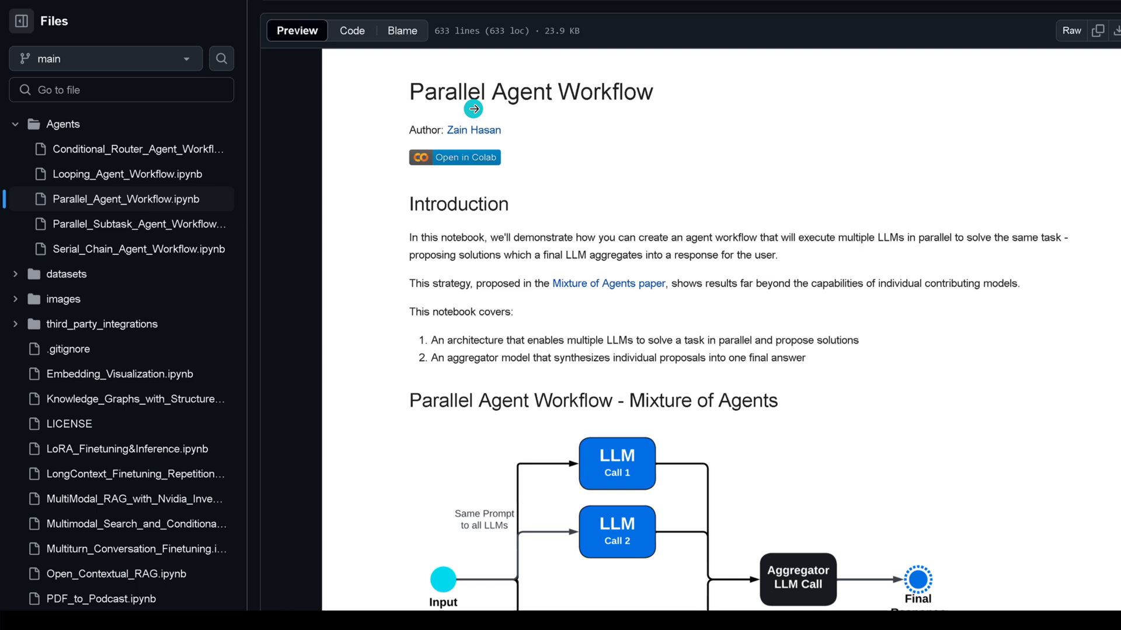
mouse_move(635, 105)
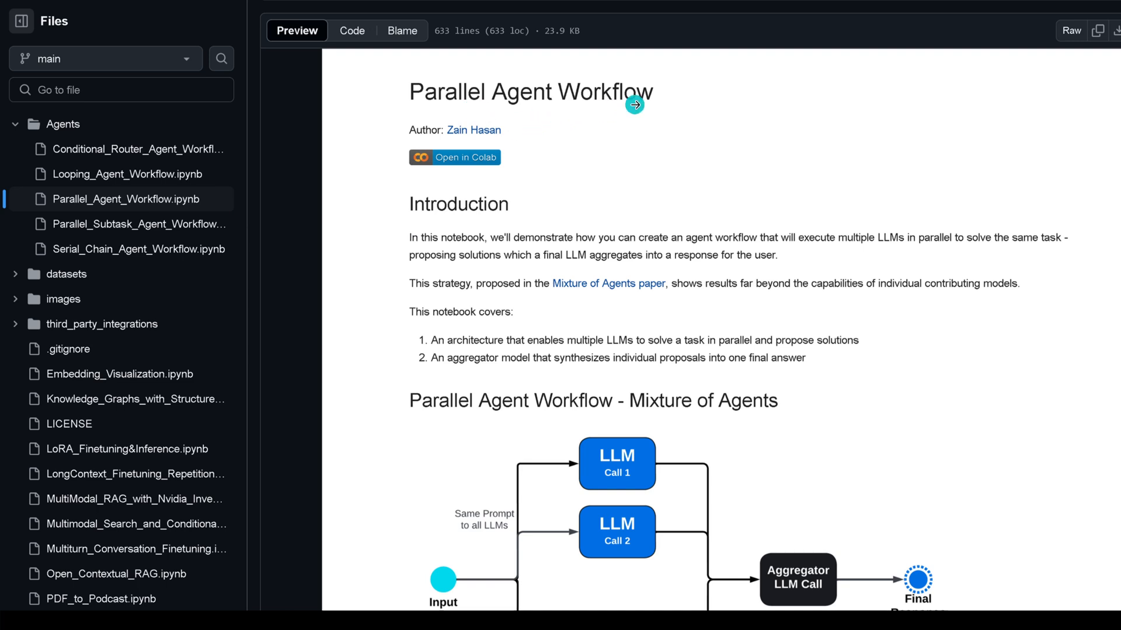
mouse_move(544, 160)
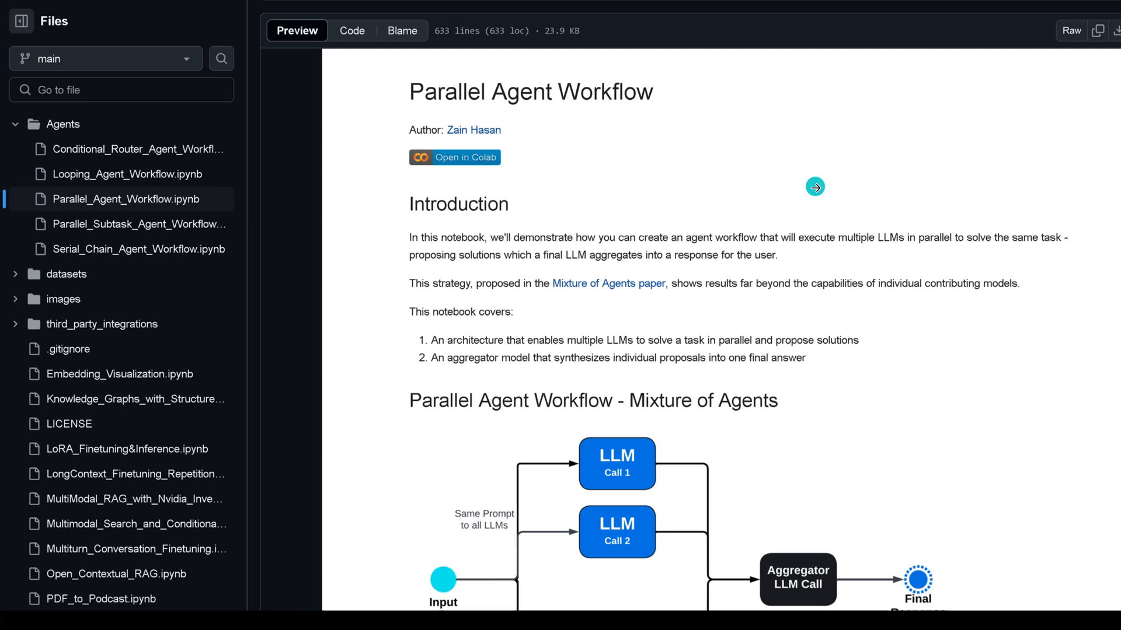
mouse_move(831, 237)
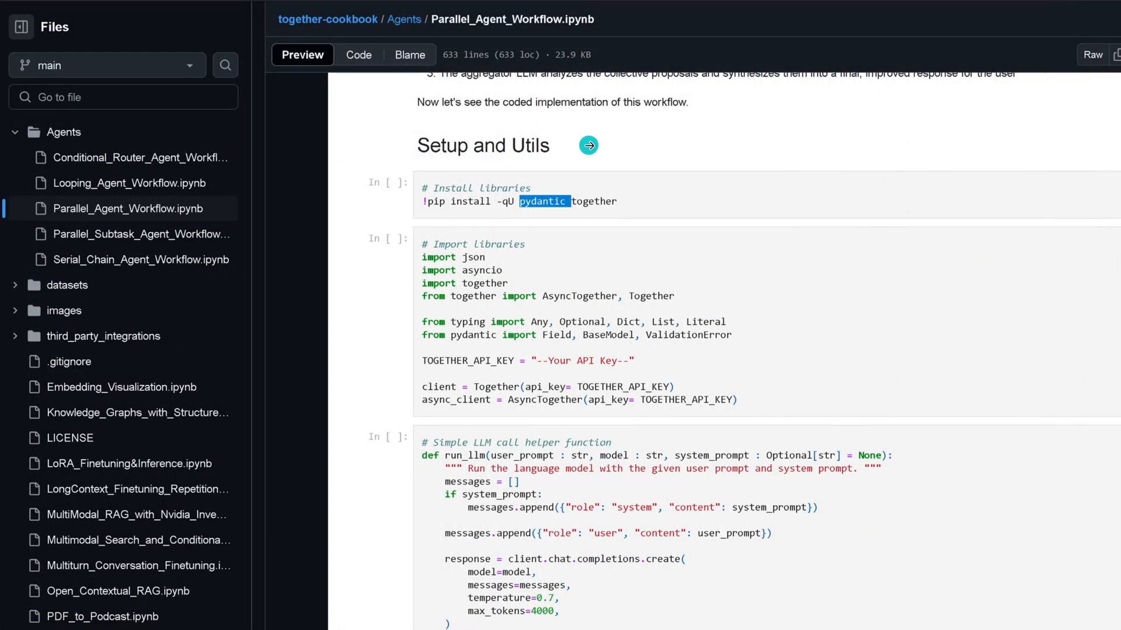
mouse_move(603, 238)
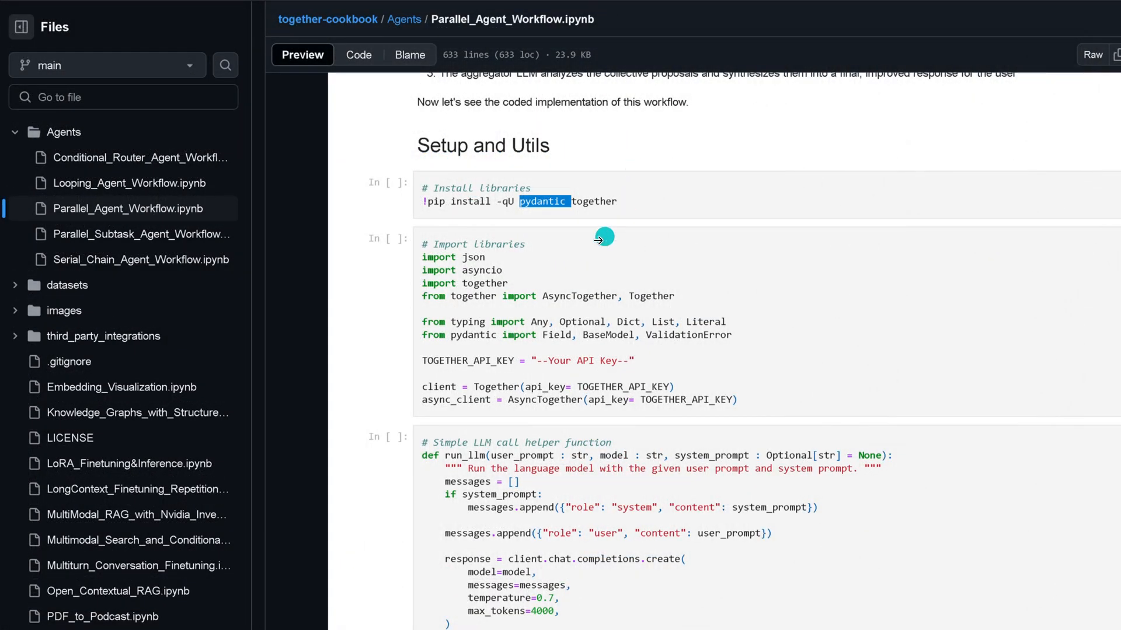
mouse_move(546, 218)
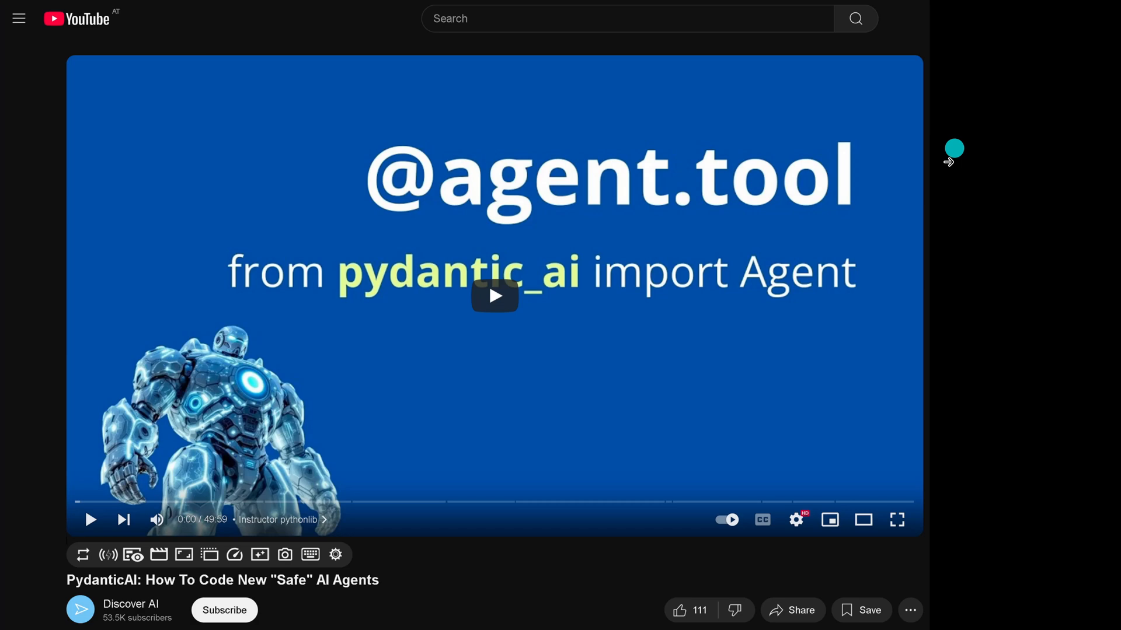
mouse_move(662, 136)
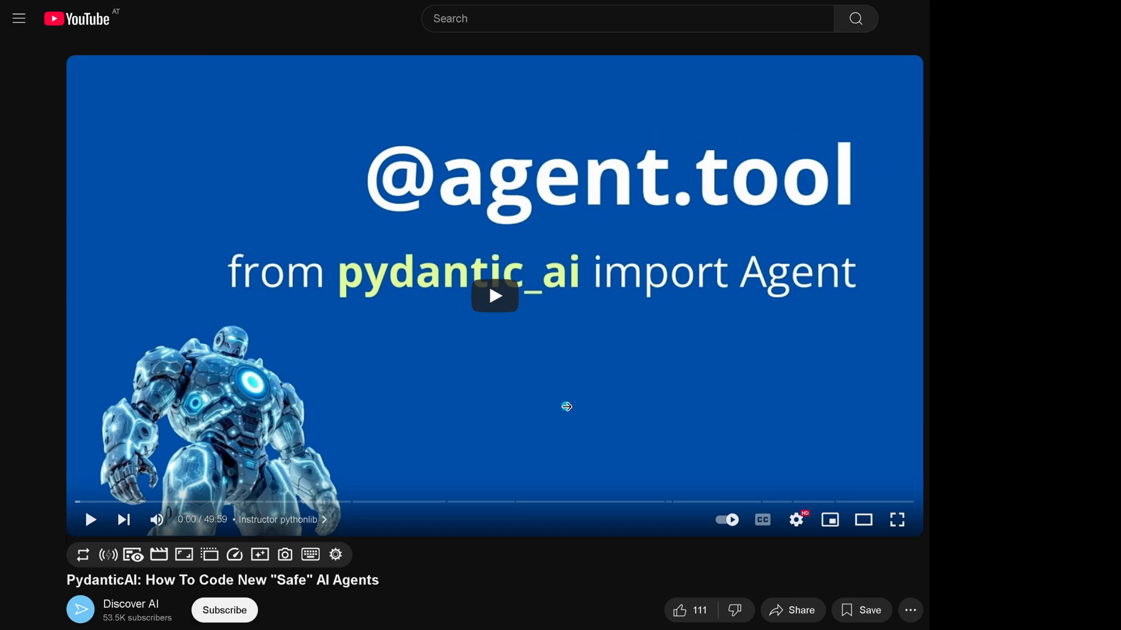
mouse_move(217, 530)
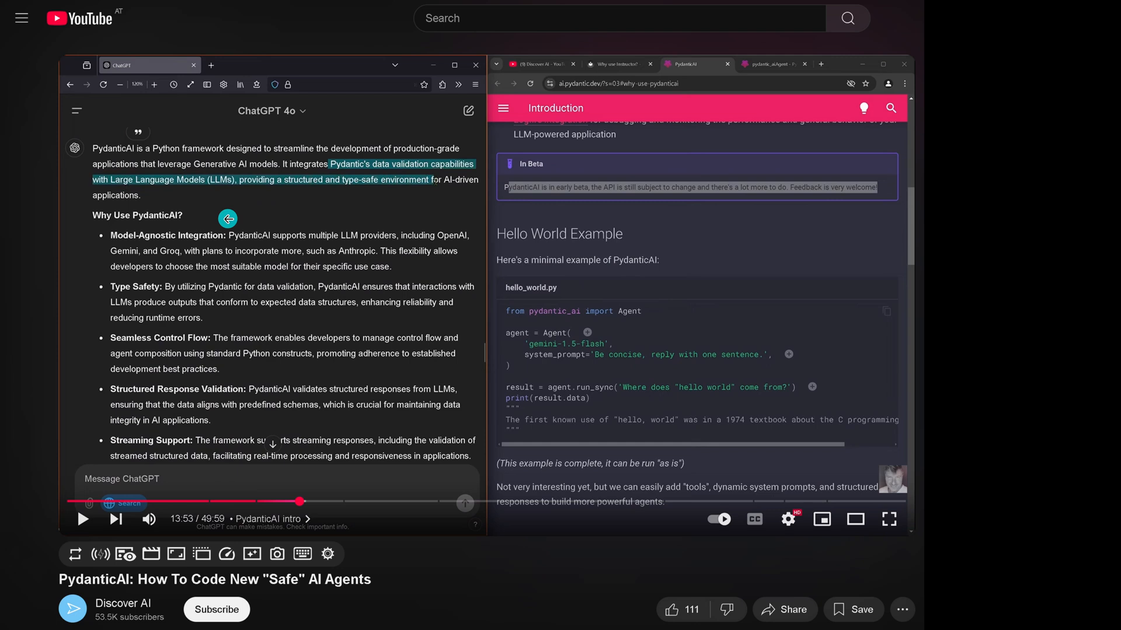
mouse_move(213, 292)
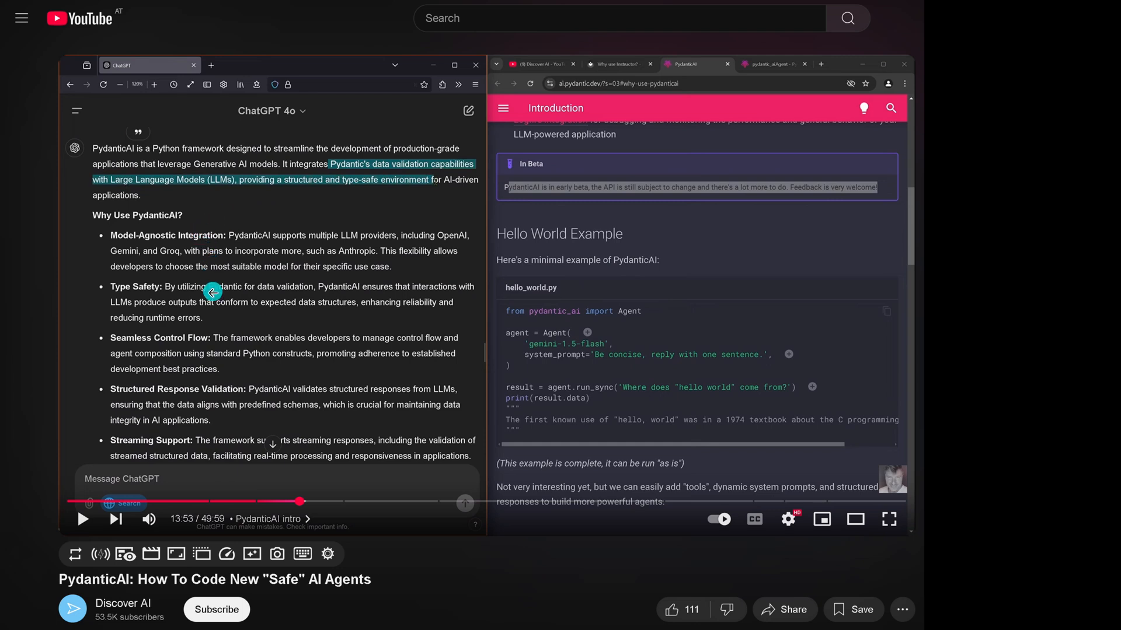
mouse_move(226, 315)
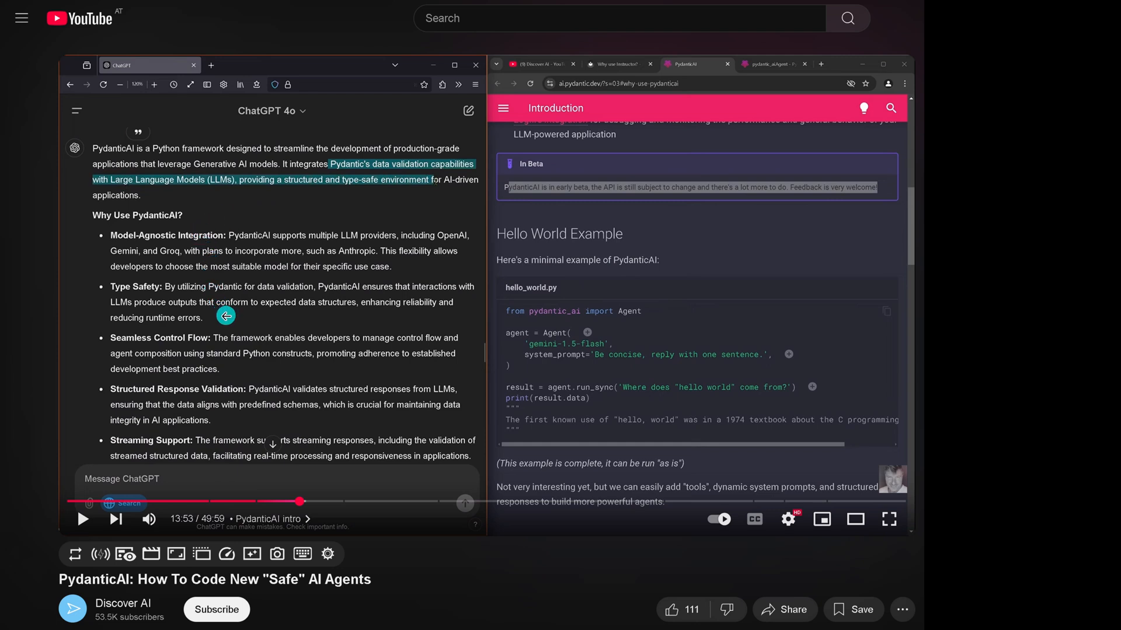
mouse_move(342, 324)
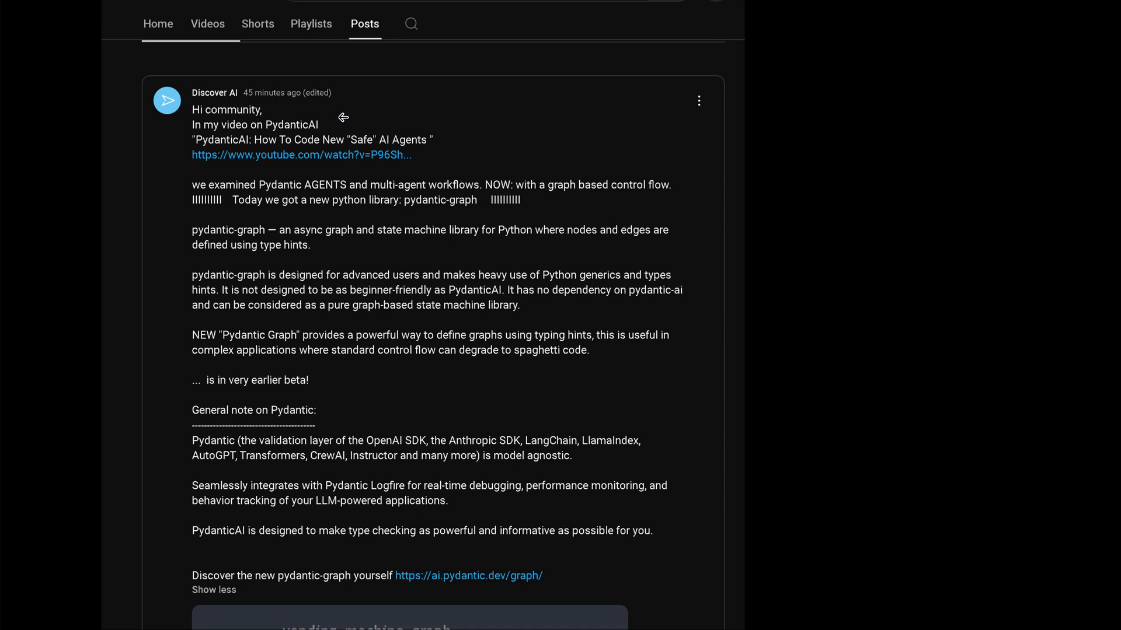
mouse_move(345, 168)
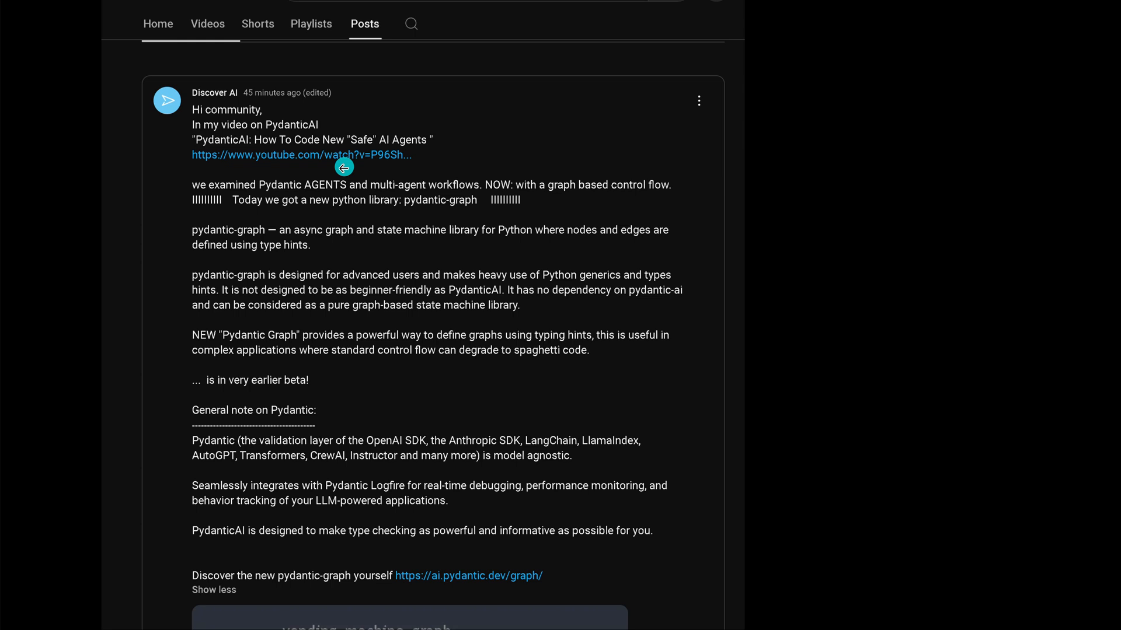
mouse_move(322, 168)
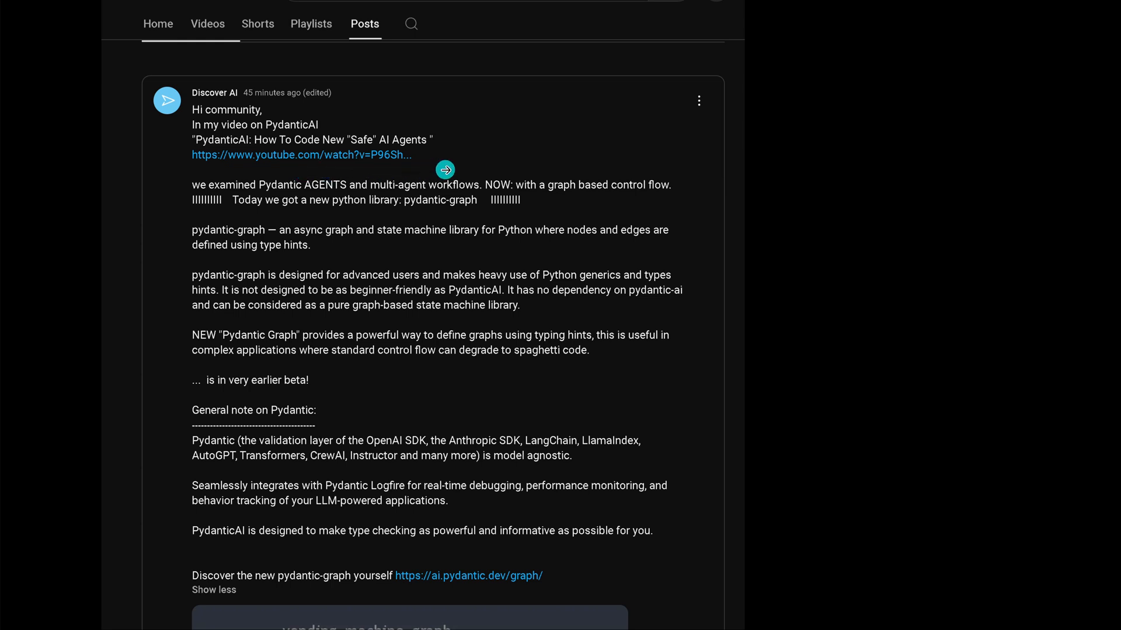
mouse_move(558, 162)
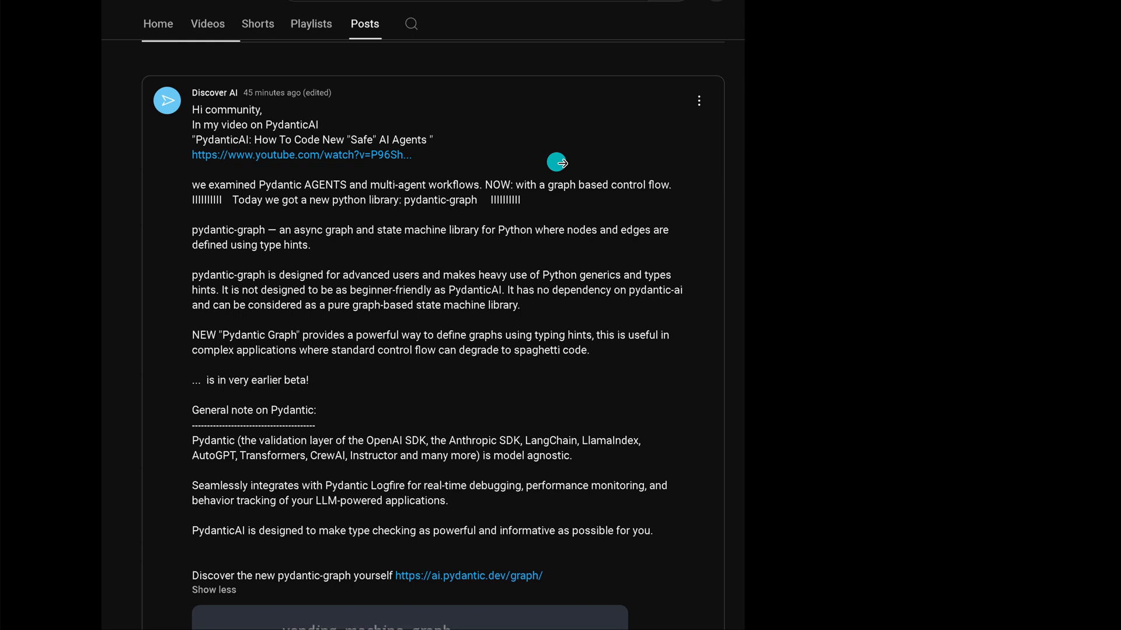
mouse_move(641, 194)
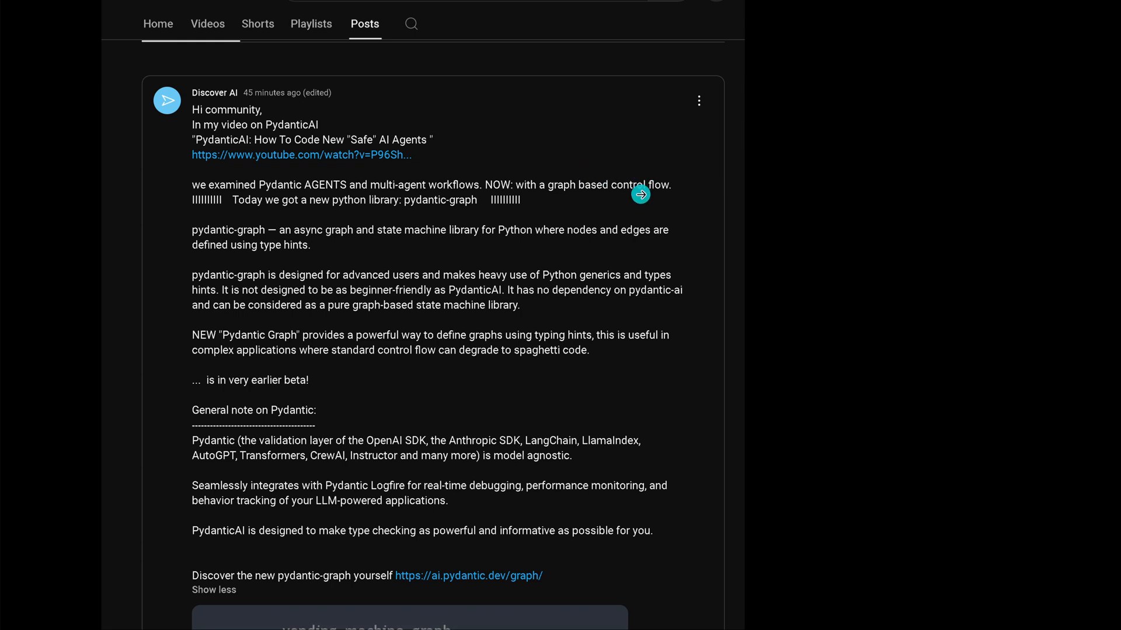
mouse_move(438, 220)
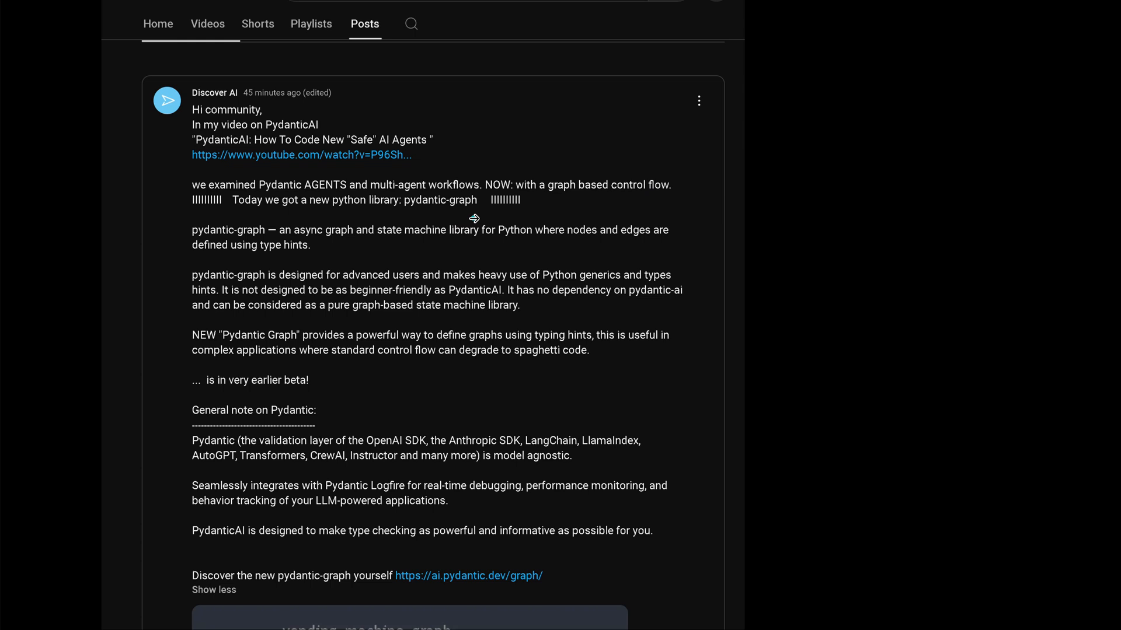
mouse_move(430, 249)
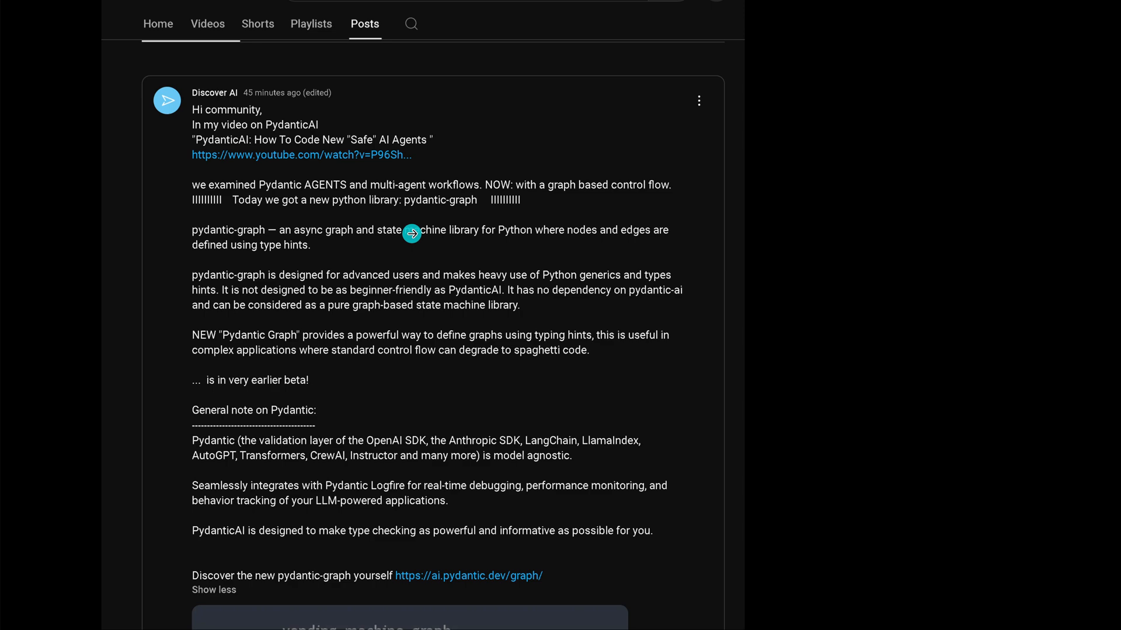
mouse_move(464, 220)
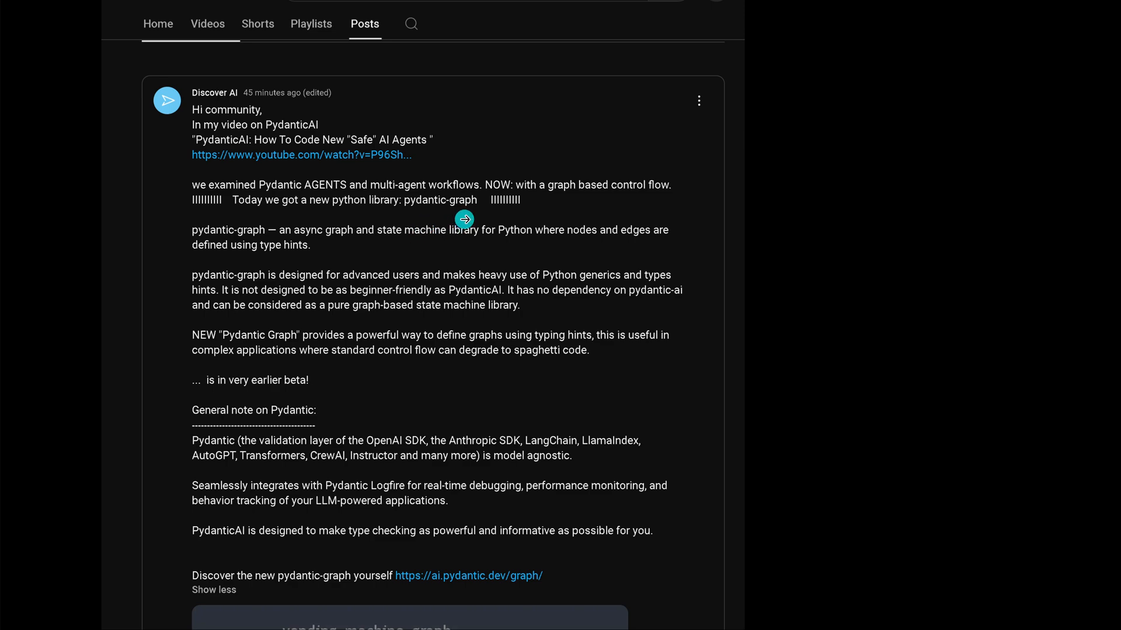
mouse_move(828, 222)
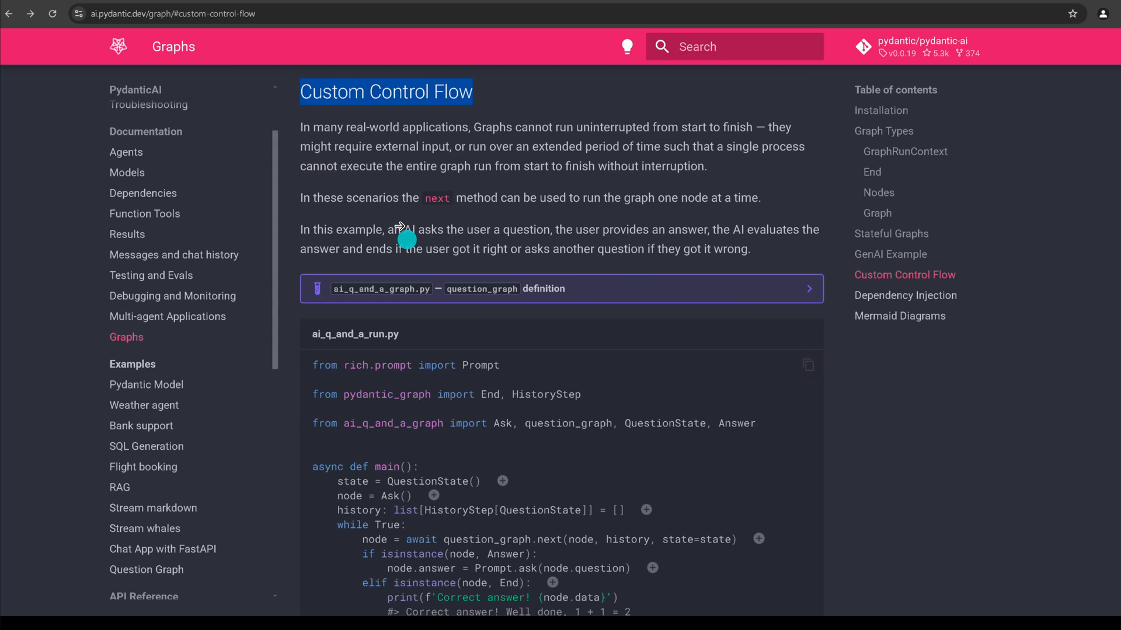
mouse_move(468, 112)
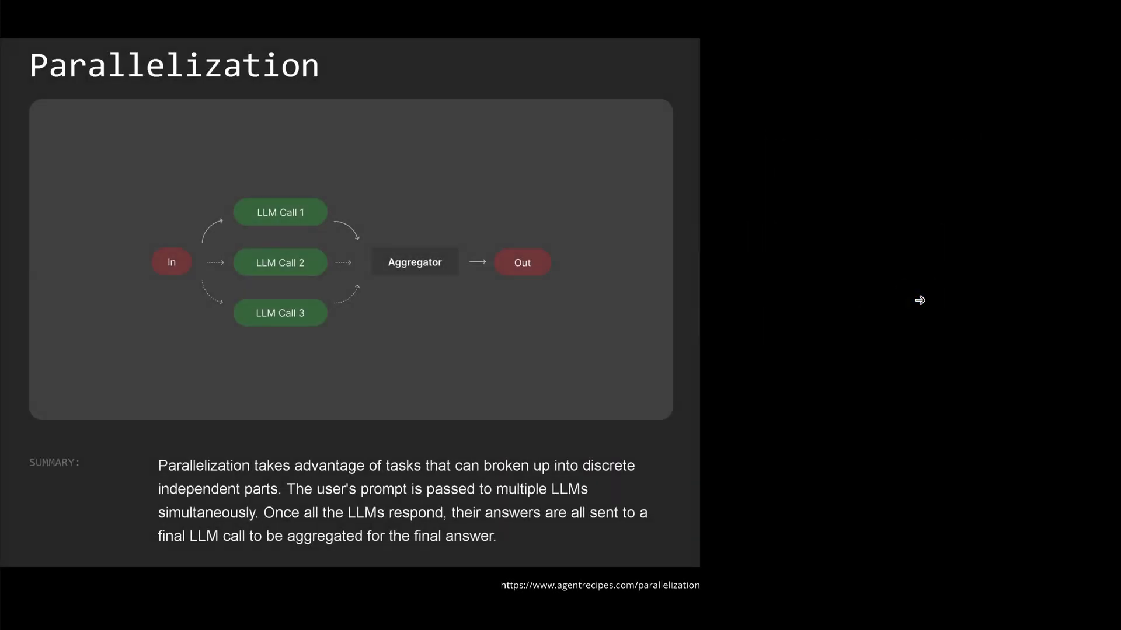
mouse_move(647, 310)
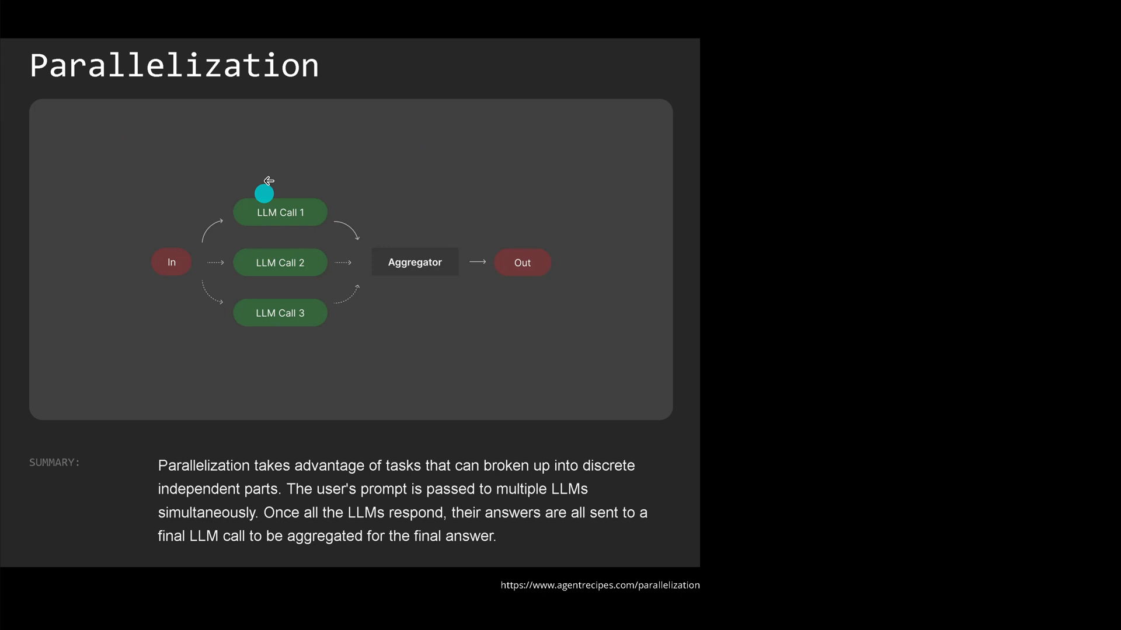
mouse_move(264, 307)
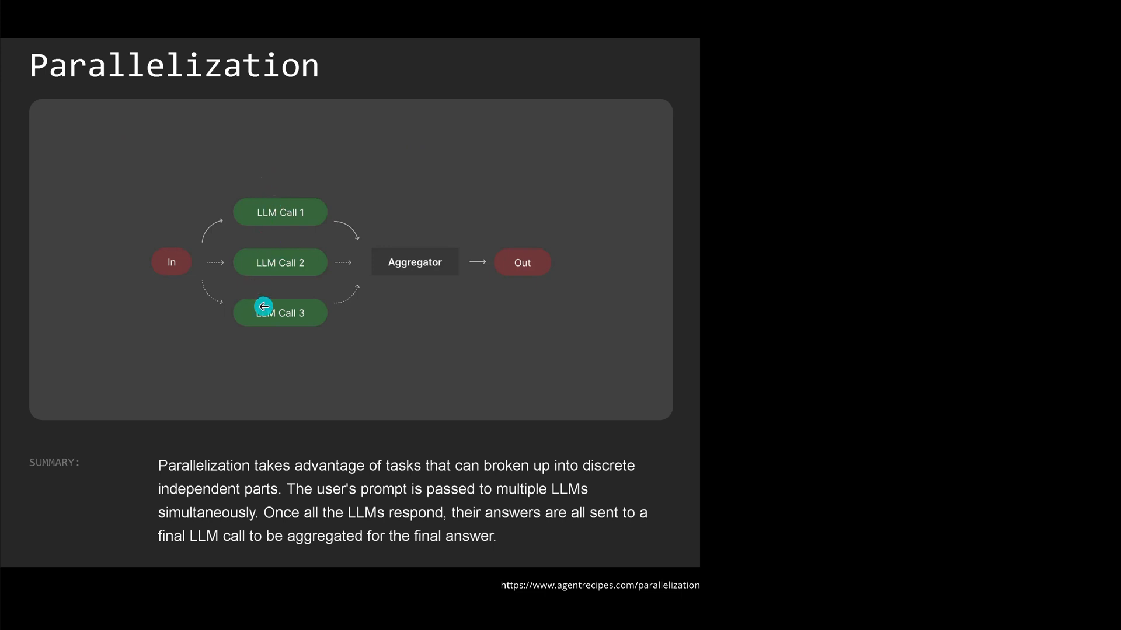
mouse_move(436, 243)
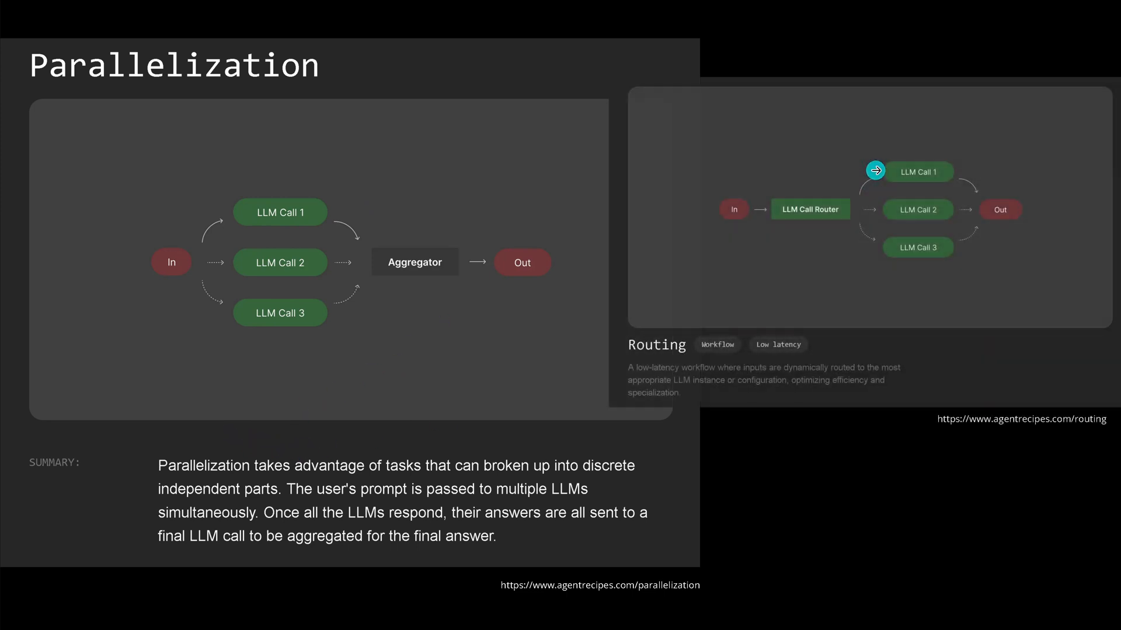
mouse_move(810, 261)
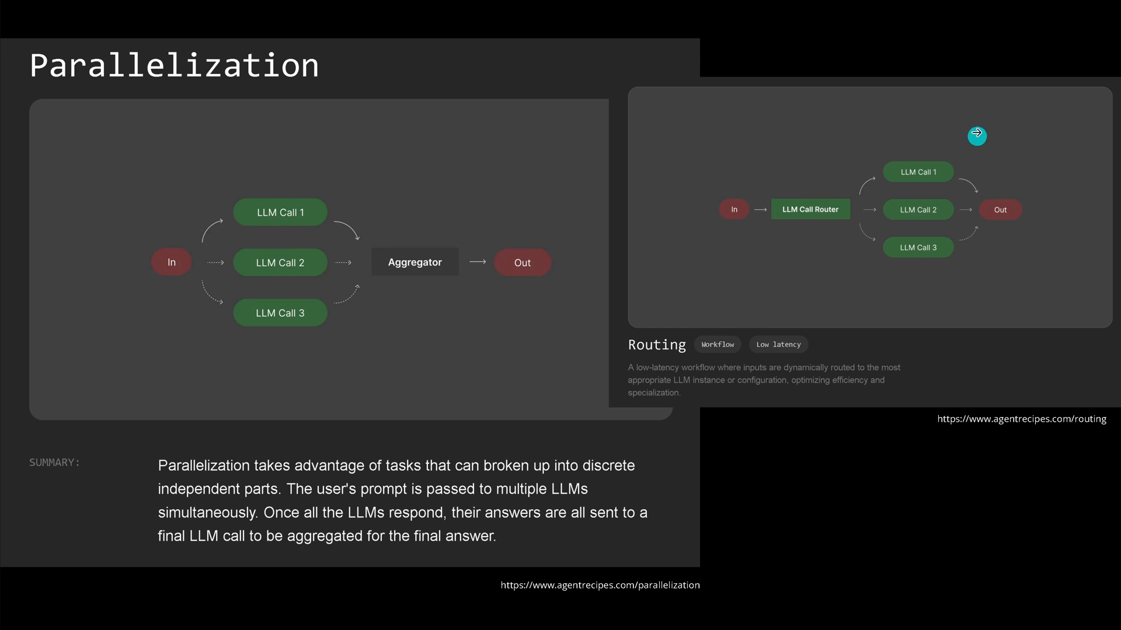
Advance through the Routing, Prompt Chaining and Evaluator-optimizer diagram slides to the Special Feature slide
left_click(976, 136)
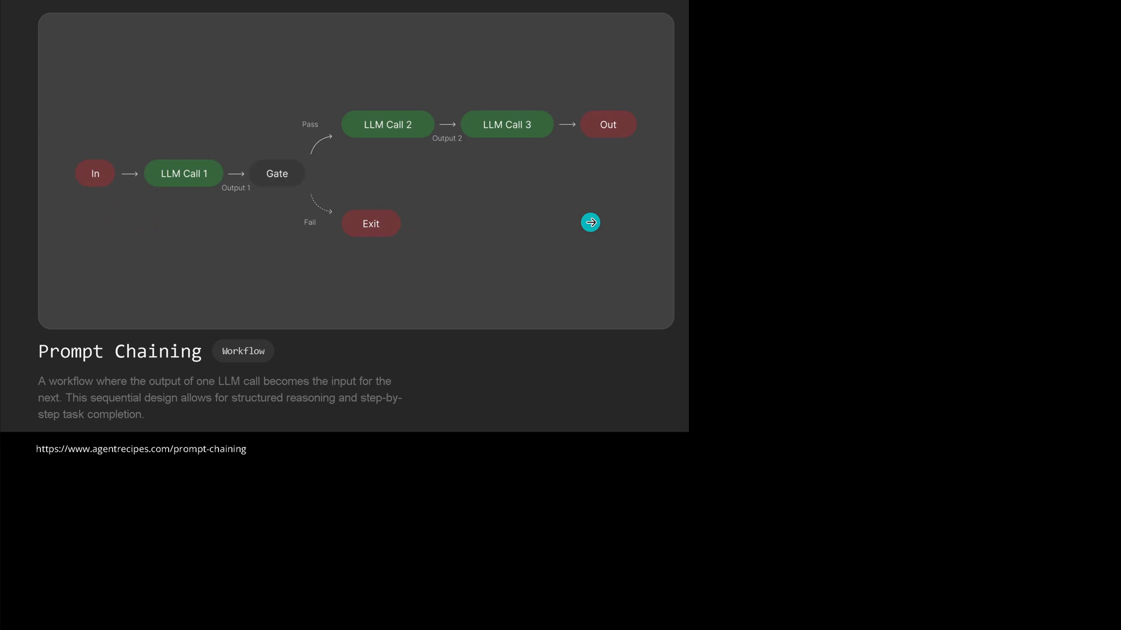
left_click(591, 222)
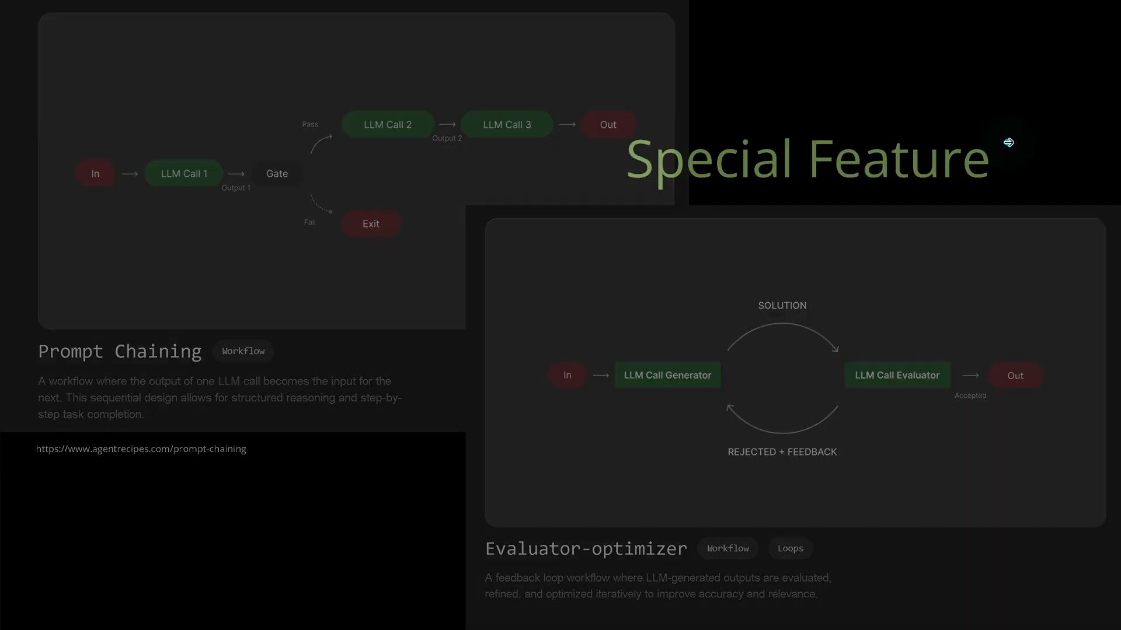
left_click(1008, 143)
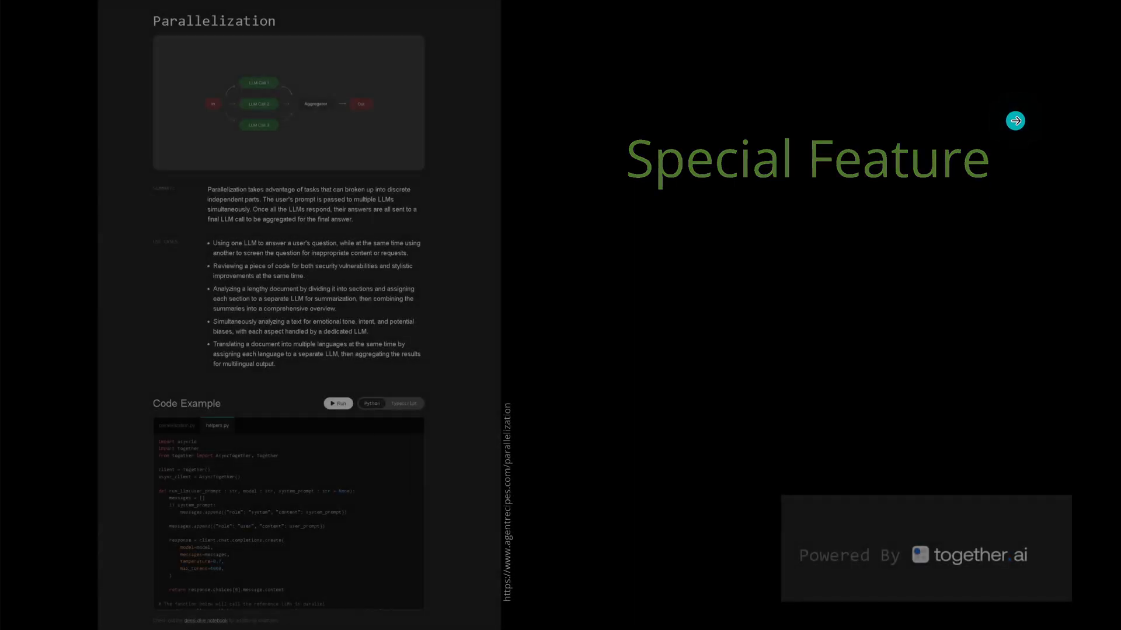
Advance the presentation until the Prompt Chaining page sits beside the Parallelization page
left_click(1015, 120)
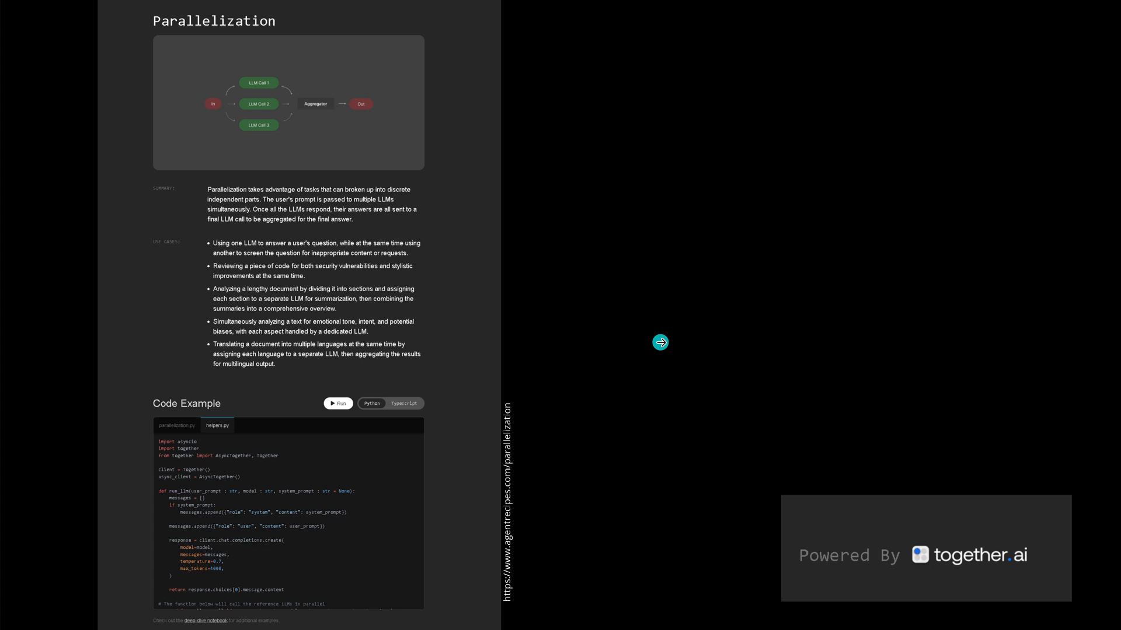
left_click(660, 342)
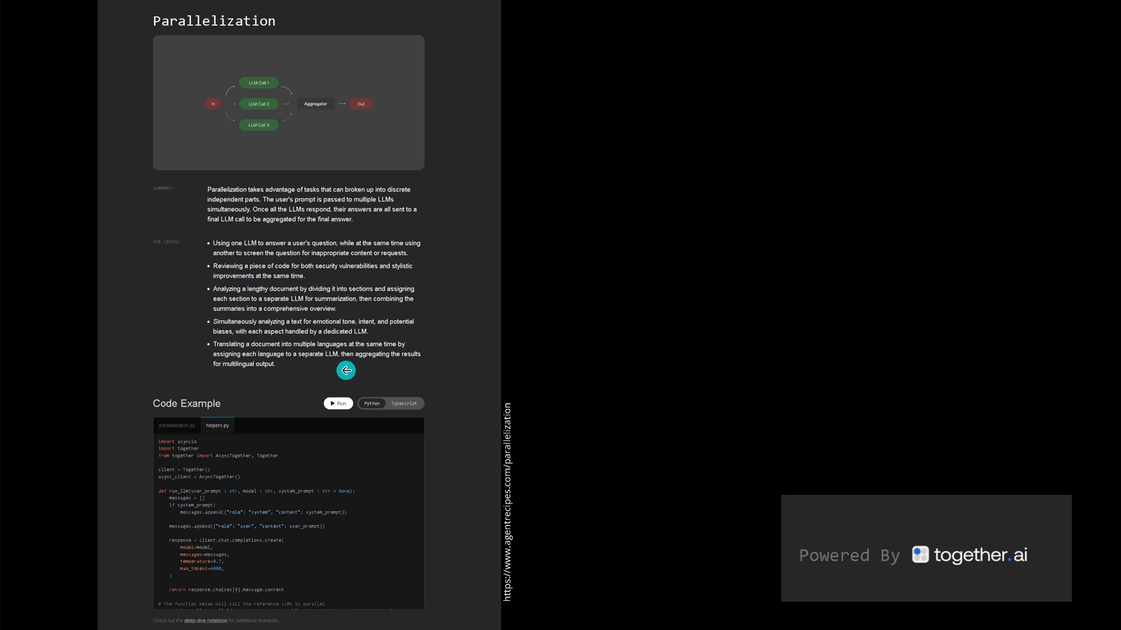
mouse_move(334, 364)
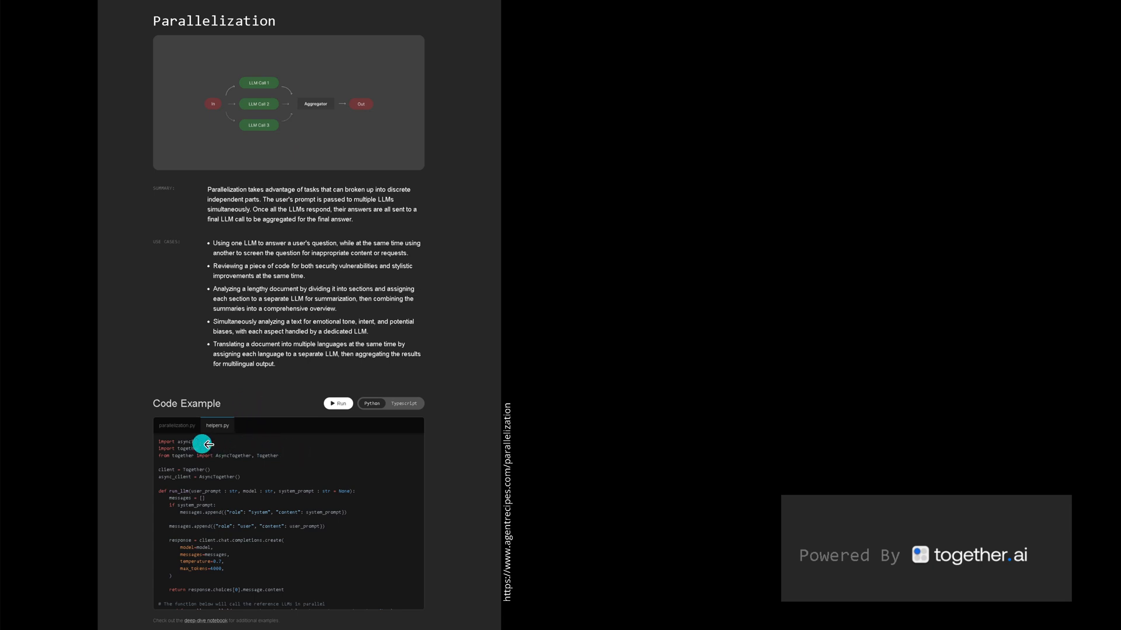
mouse_move(770, 413)
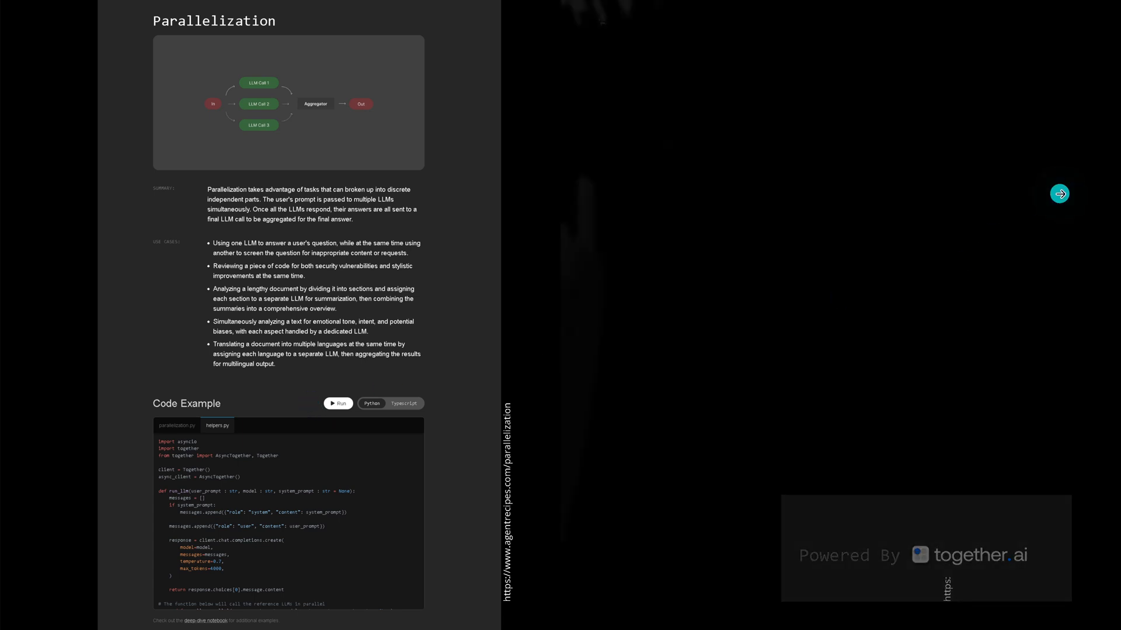
left_click(1060, 194)
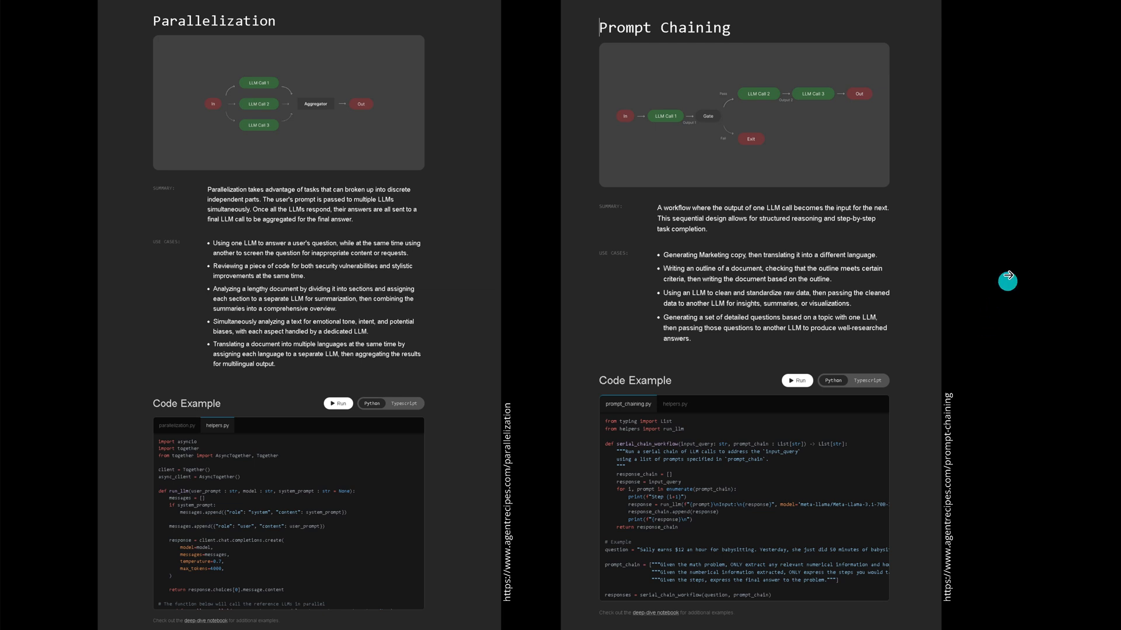
mouse_move(1030, 244)
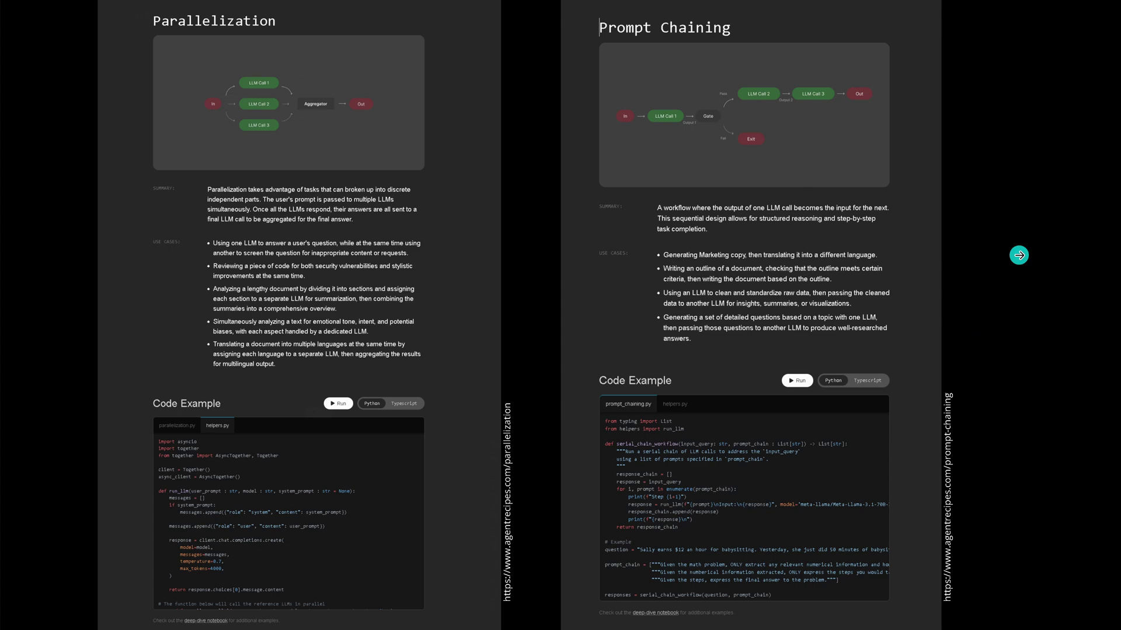
Step to the slide showing the Routing and Orchestrator-workers recipe pages side by side
left_click(1018, 255)
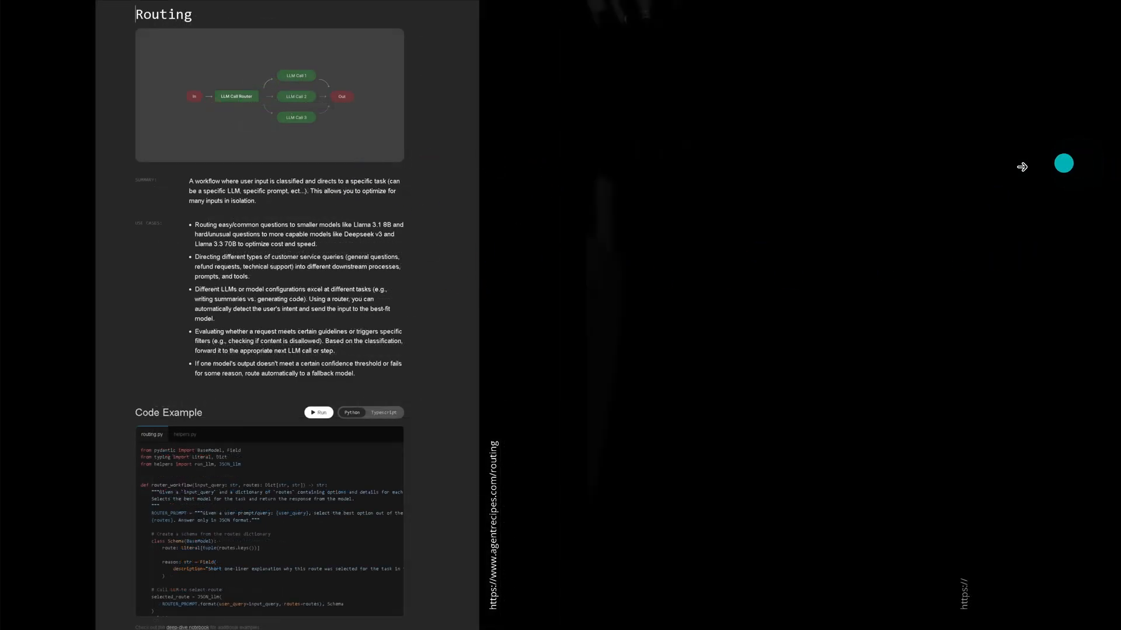
left_click(1023, 166)
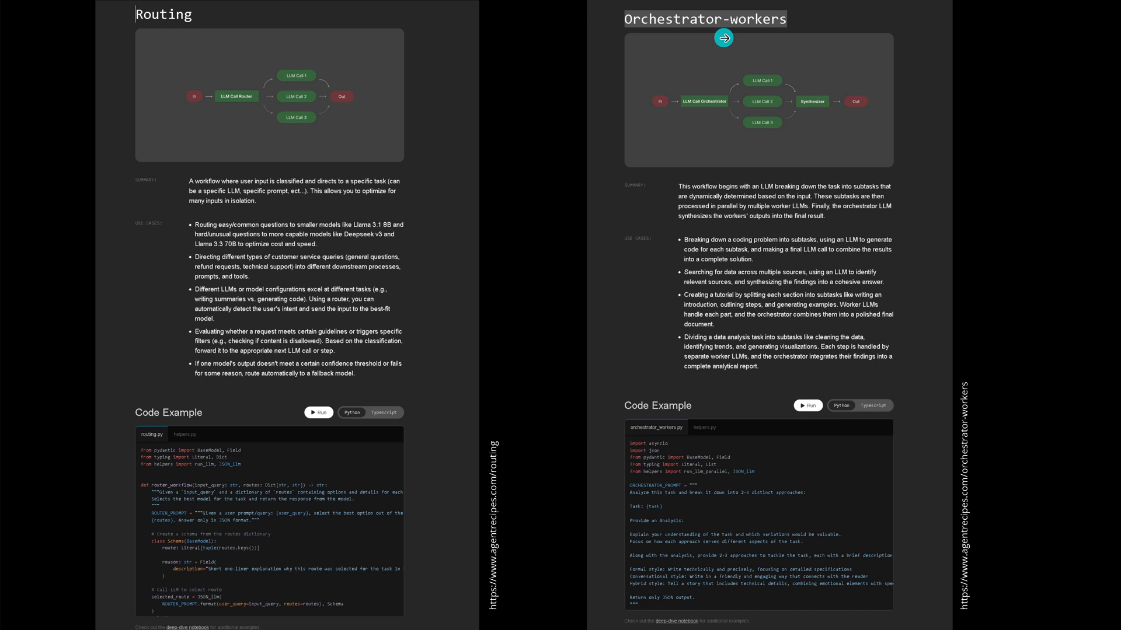
mouse_move(709, 80)
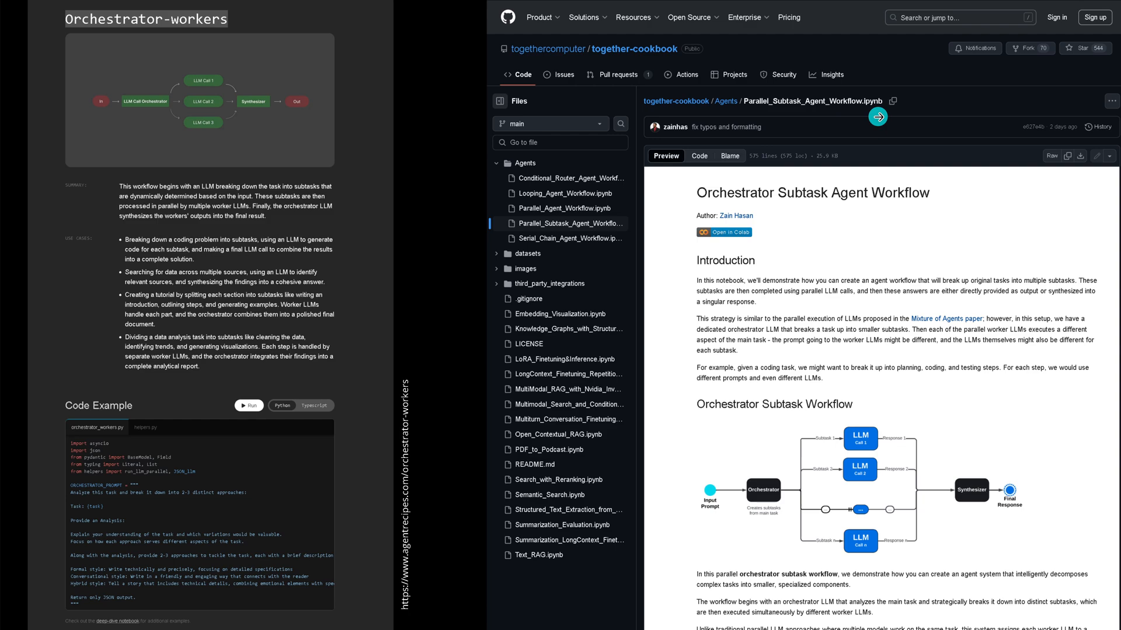
mouse_move(985, 246)
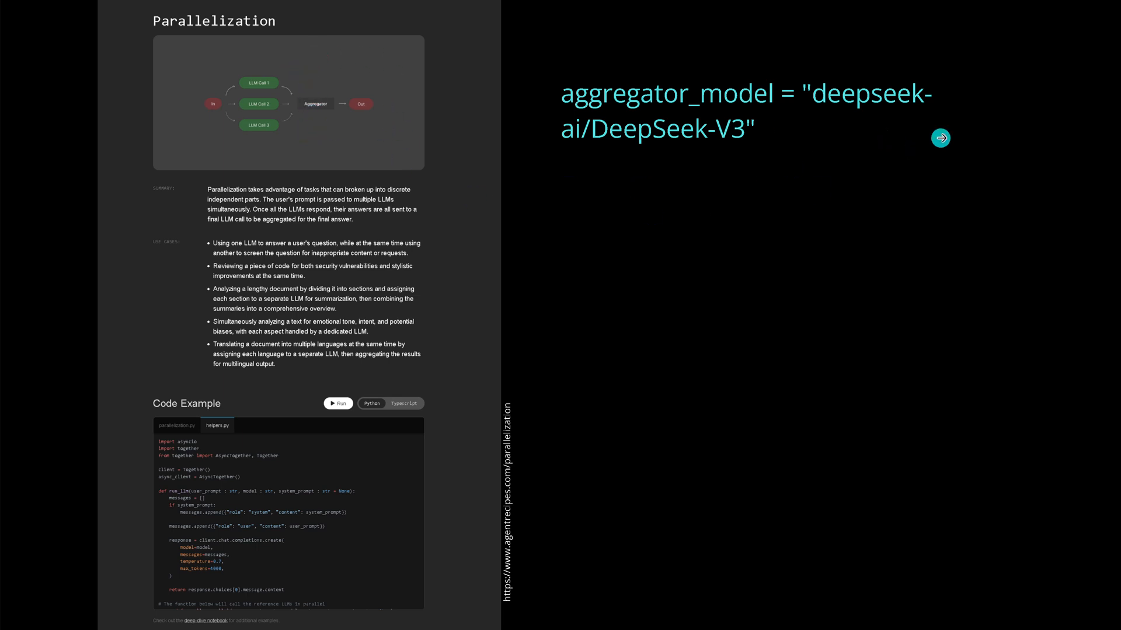
Switch back to the agentrecipes.com/parallelization page with the DeepSeek-V3 aggregator note beside it
left_click(940, 138)
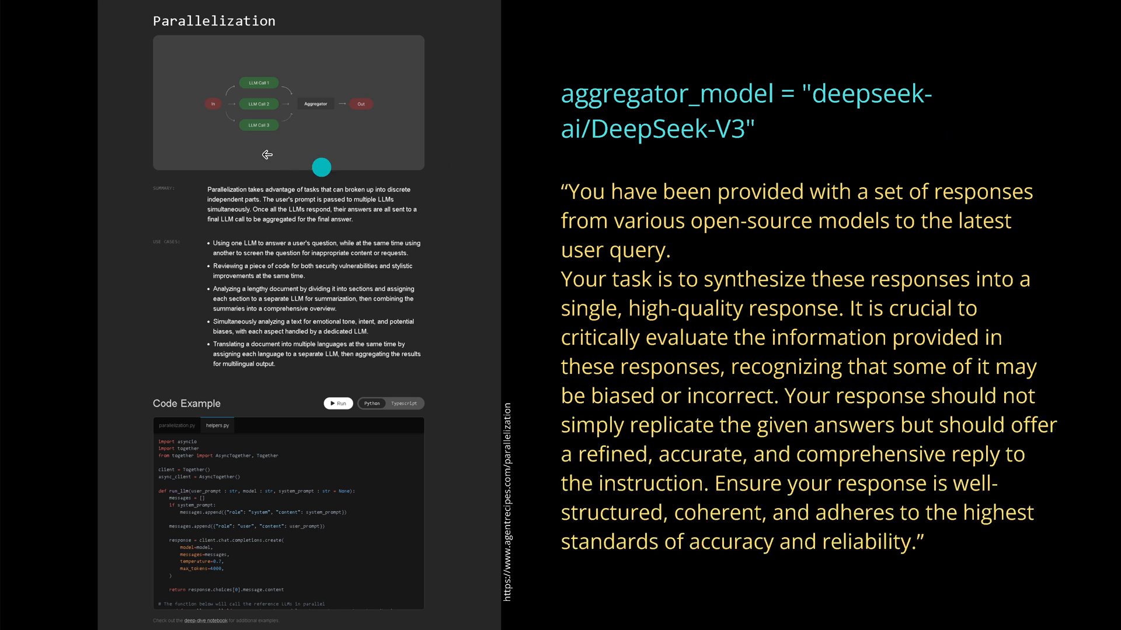
mouse_move(701, 292)
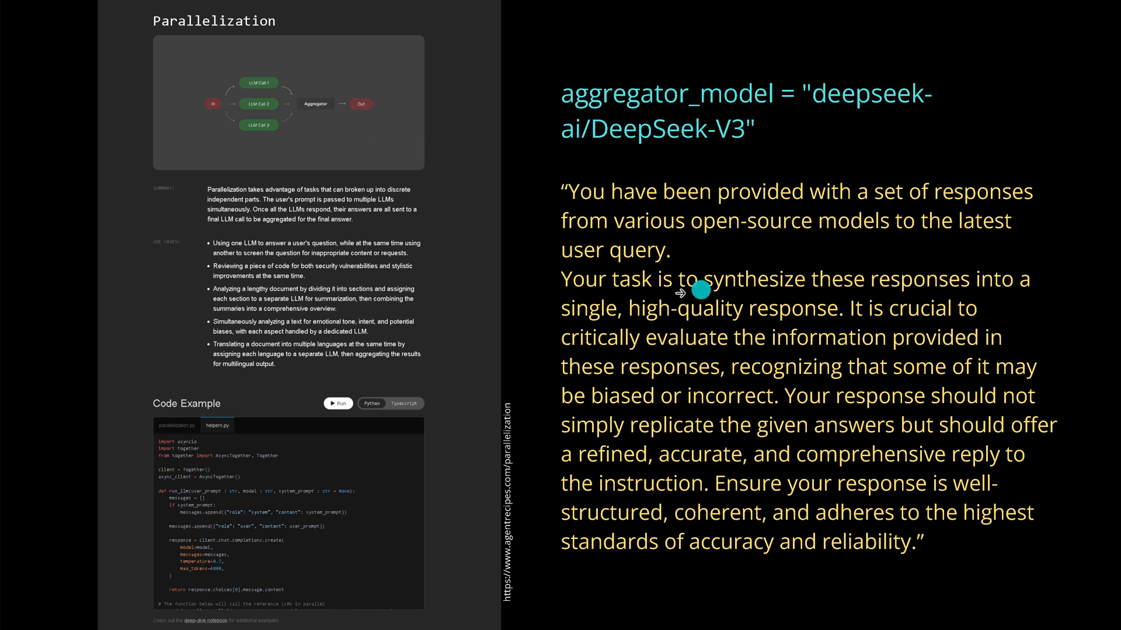
mouse_move(784, 321)
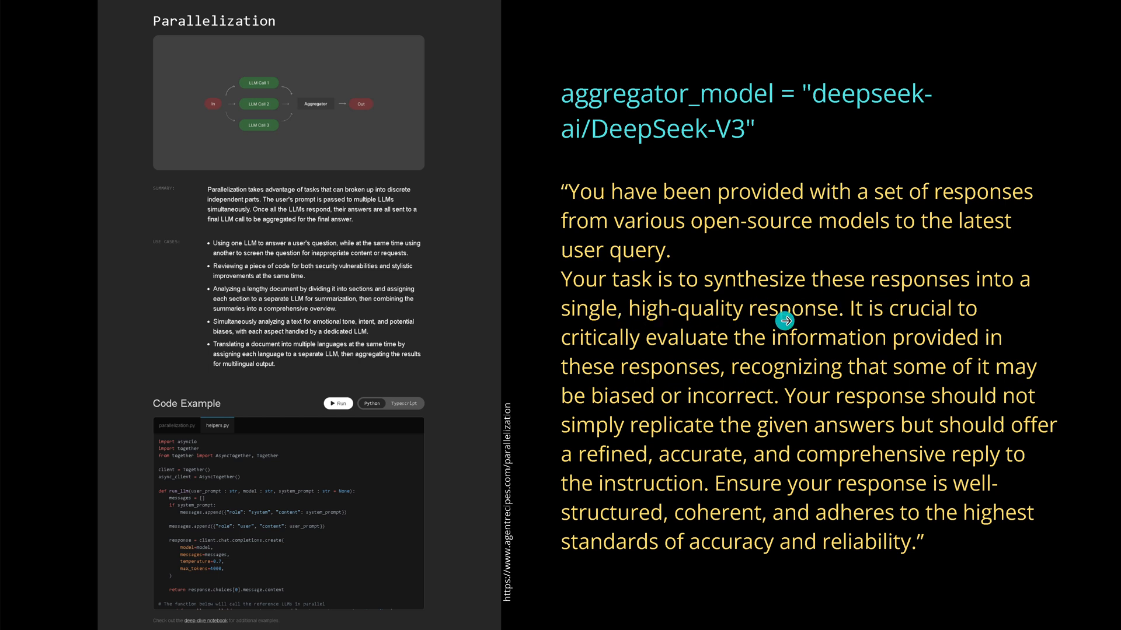
mouse_move(808, 333)
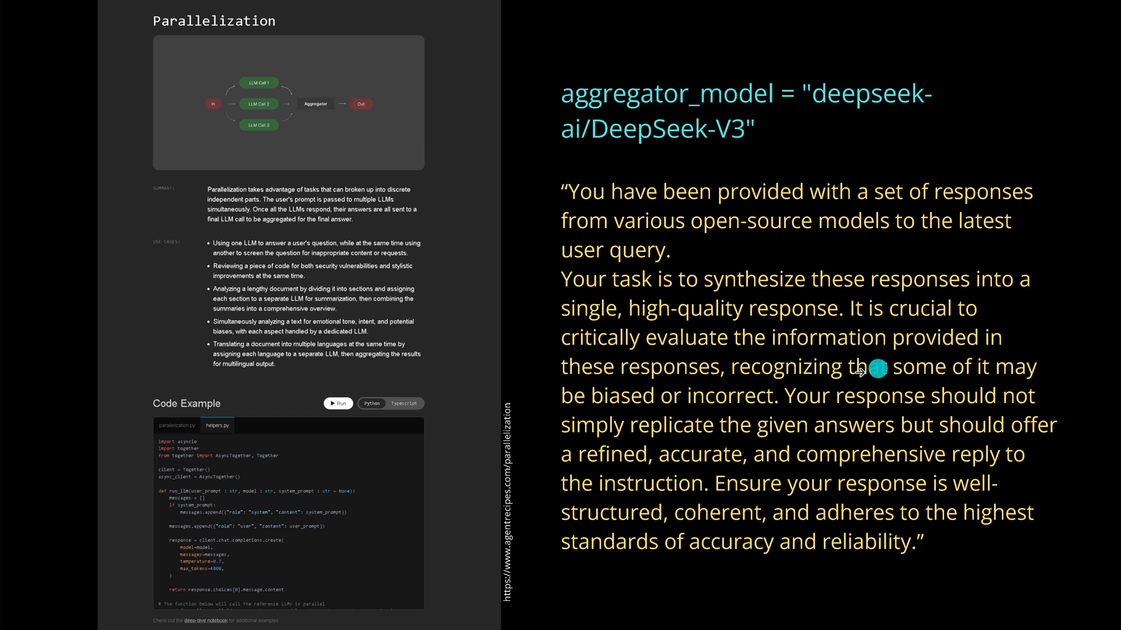
mouse_move(894, 384)
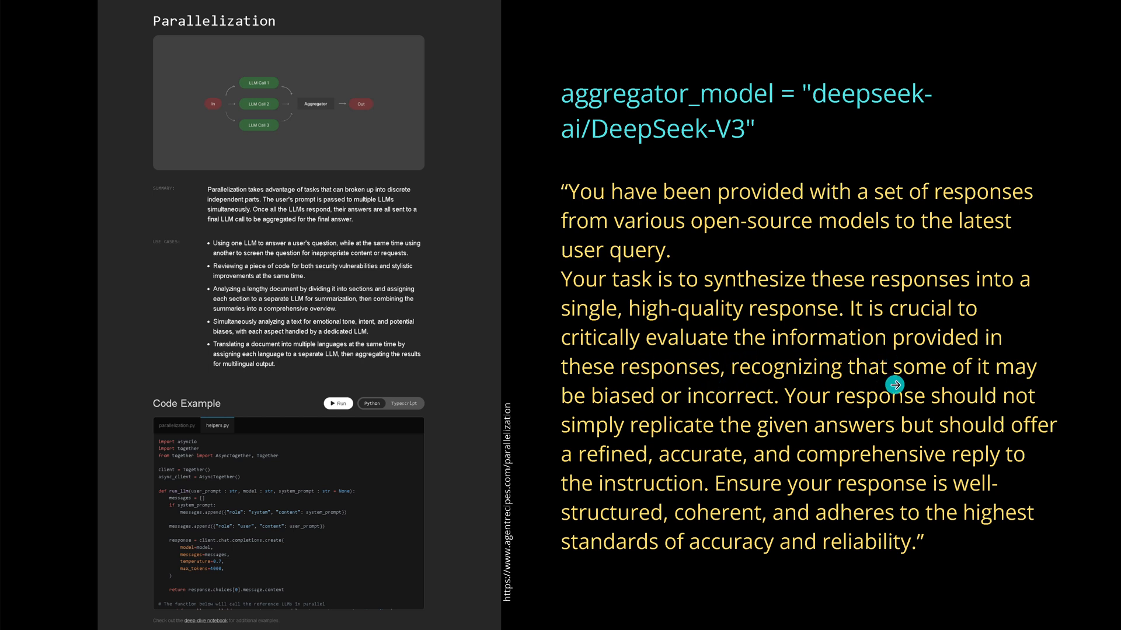
mouse_move(640, 416)
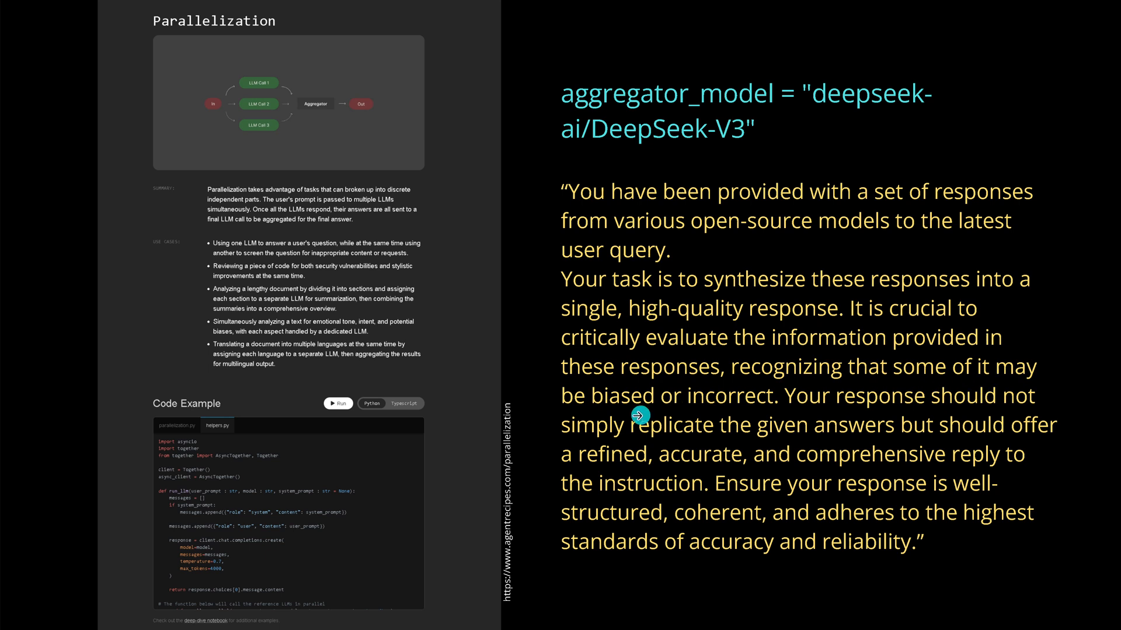
mouse_move(729, 413)
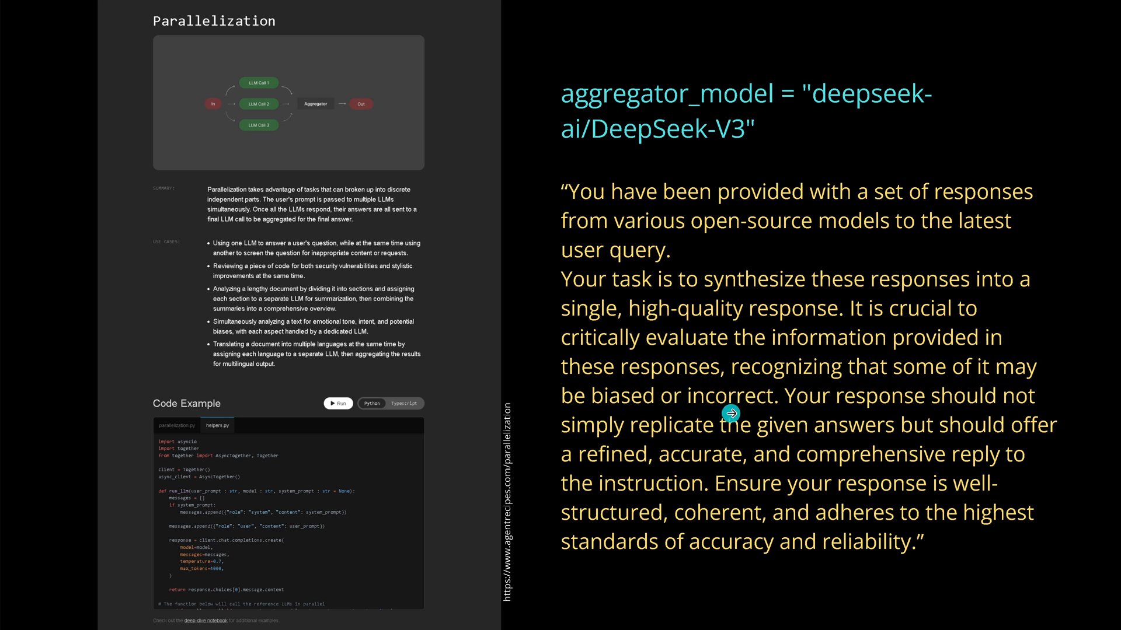
mouse_move(724, 439)
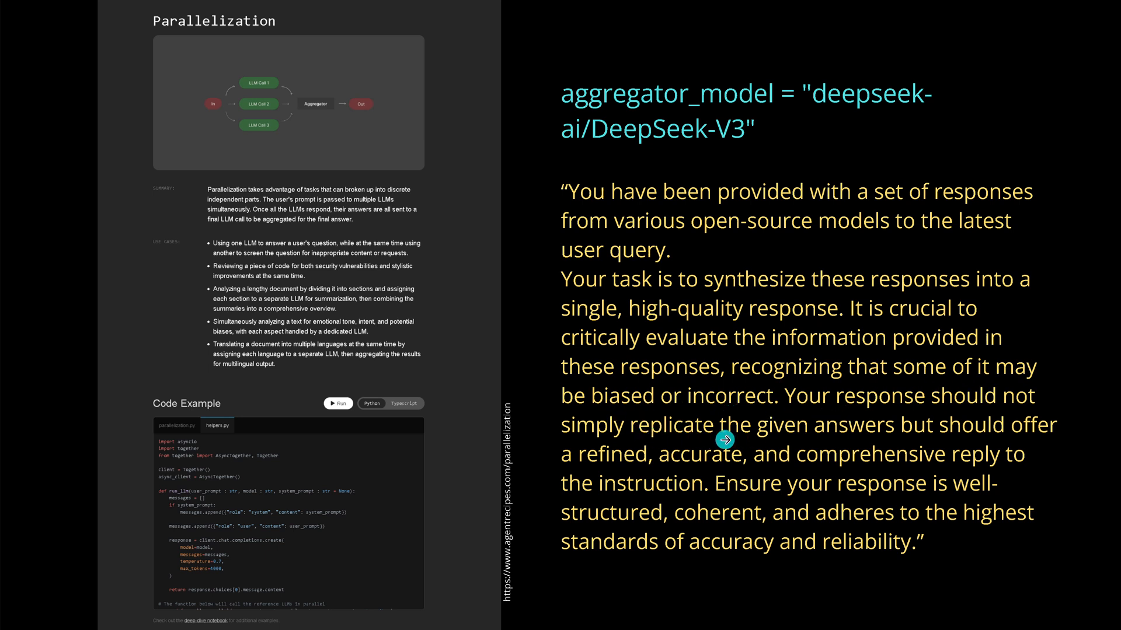
mouse_move(669, 479)
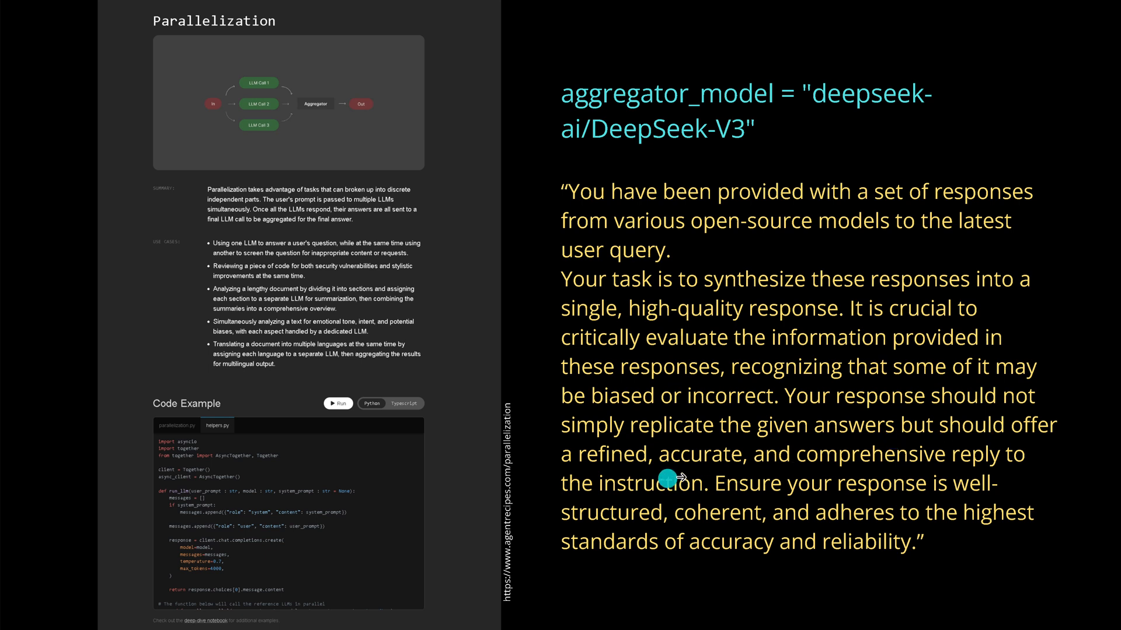
mouse_move(682, 494)
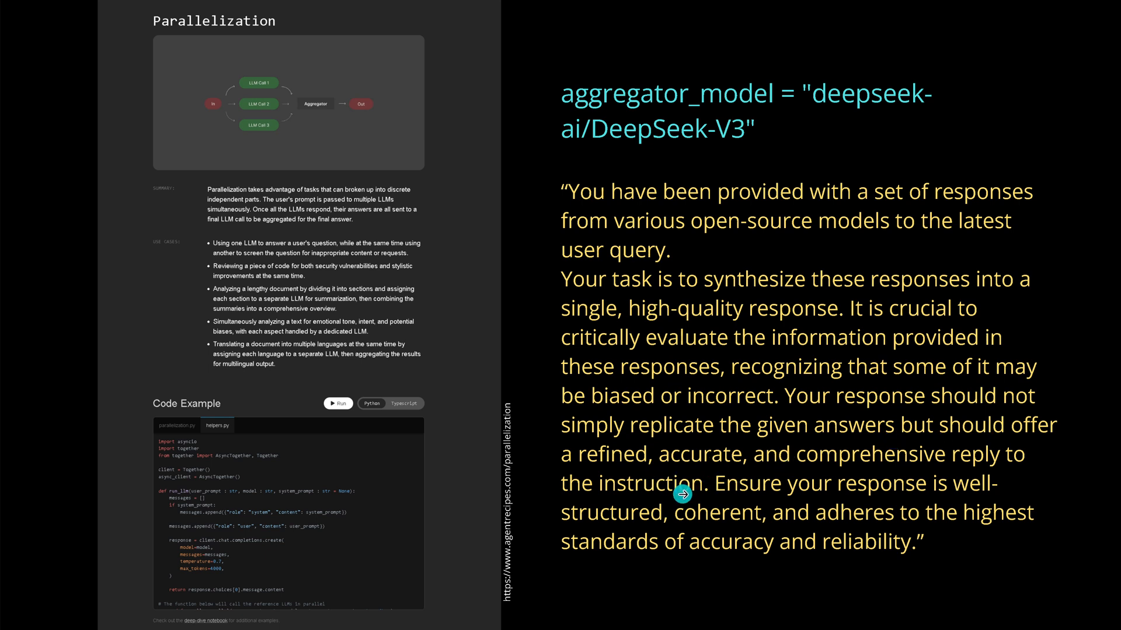
mouse_move(887, 488)
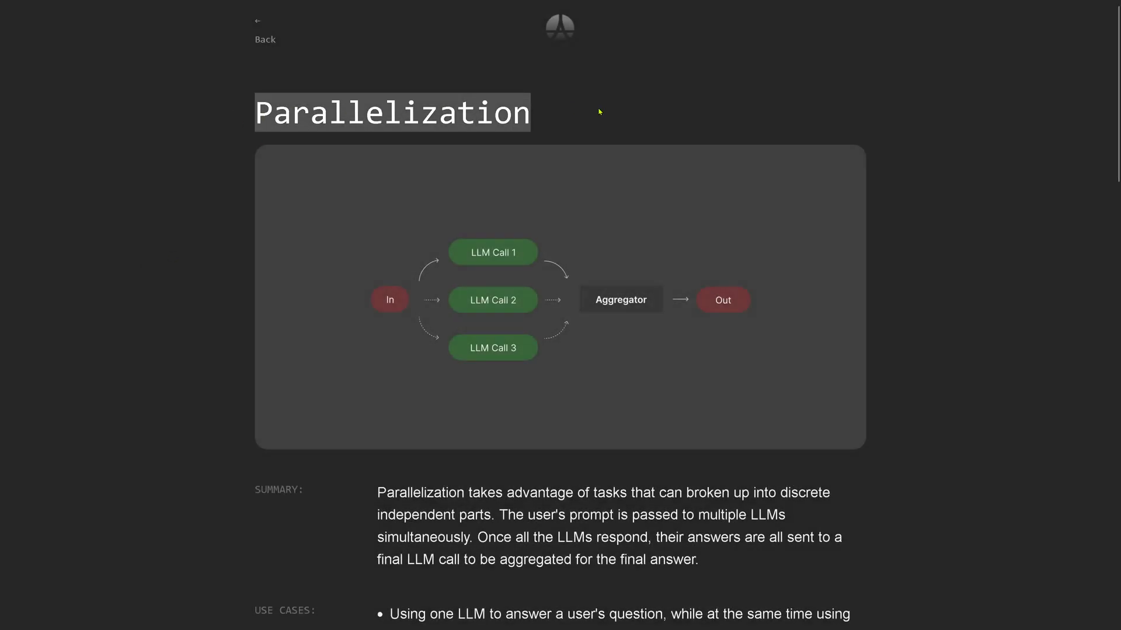
mouse_move(586, 204)
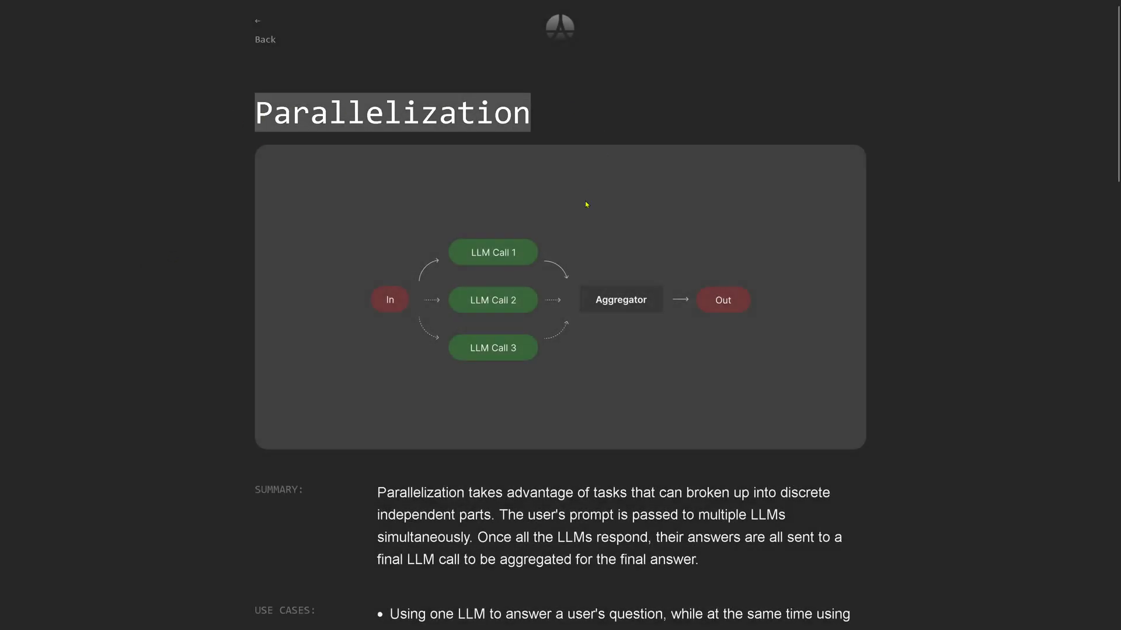
scroll("down", 3)
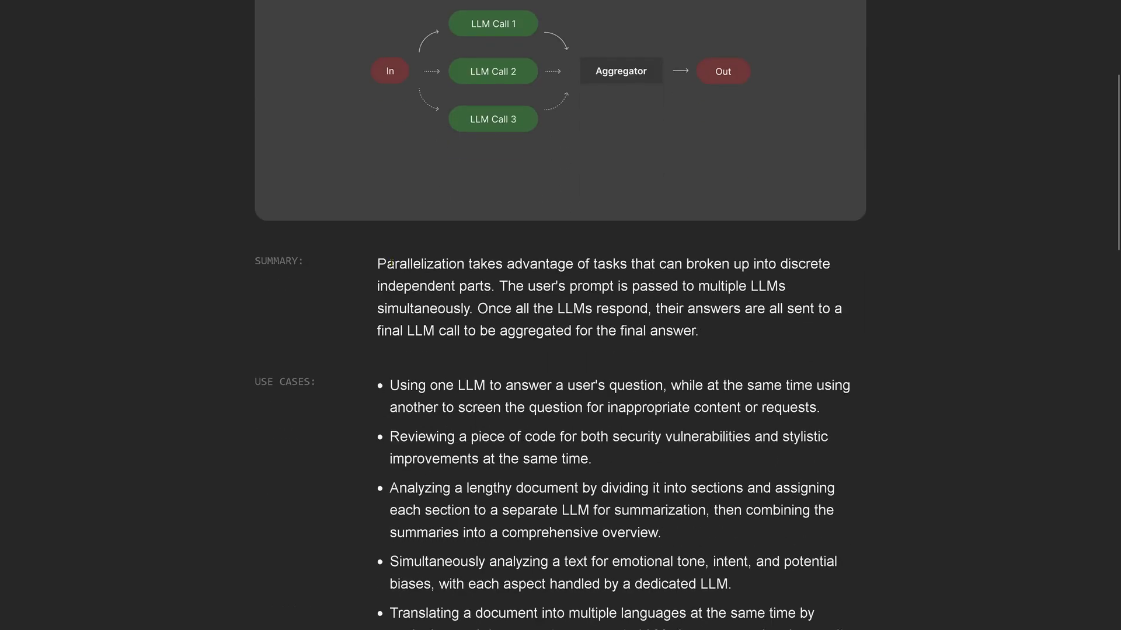
left_click_drag(377, 264, 727, 342)
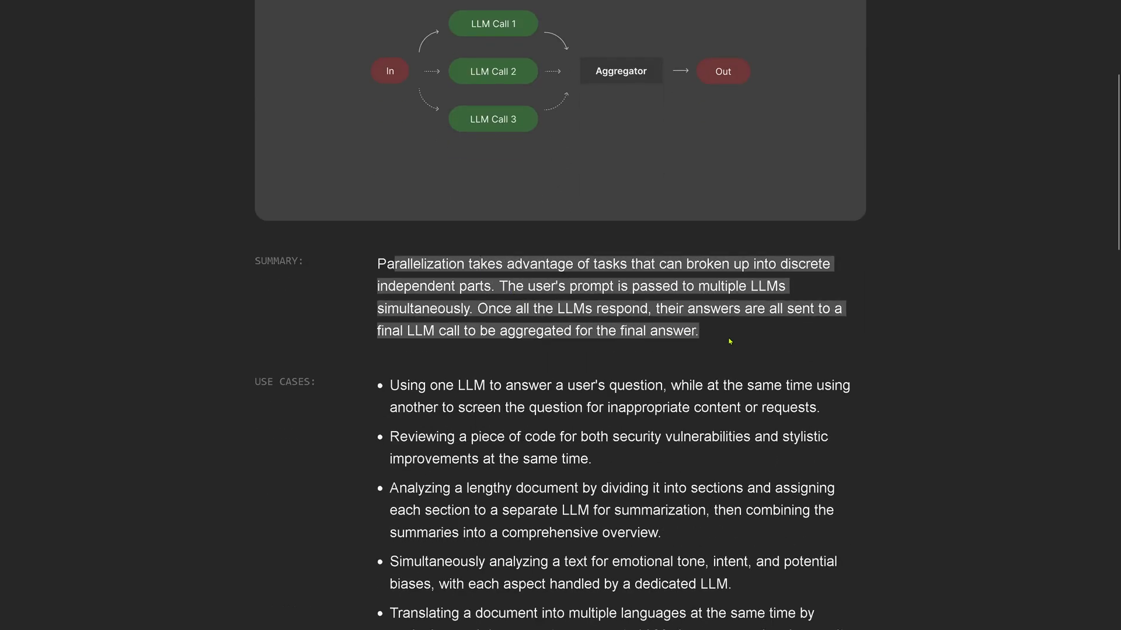
left_click(572, 264)
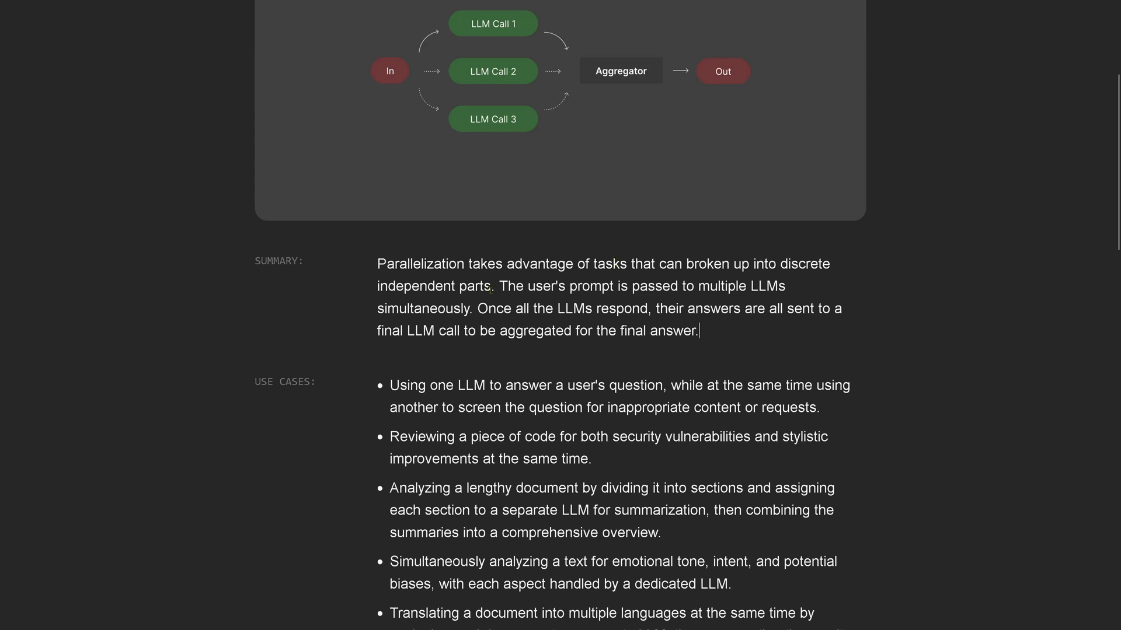
double_click(509, 285)
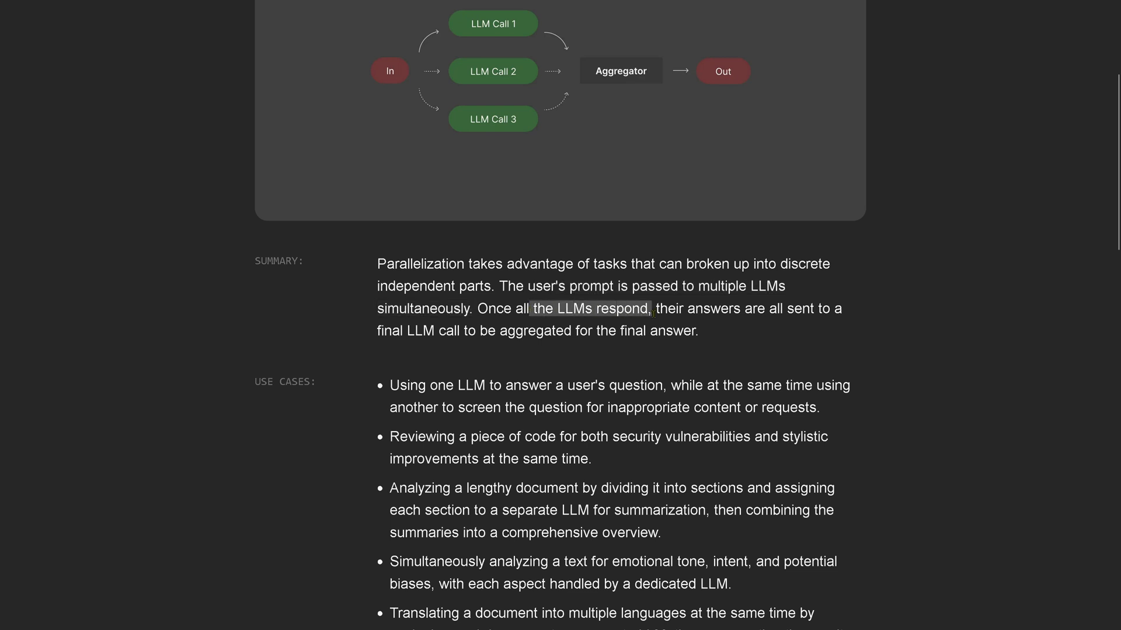
left_click_drag(656, 308, 440, 330)
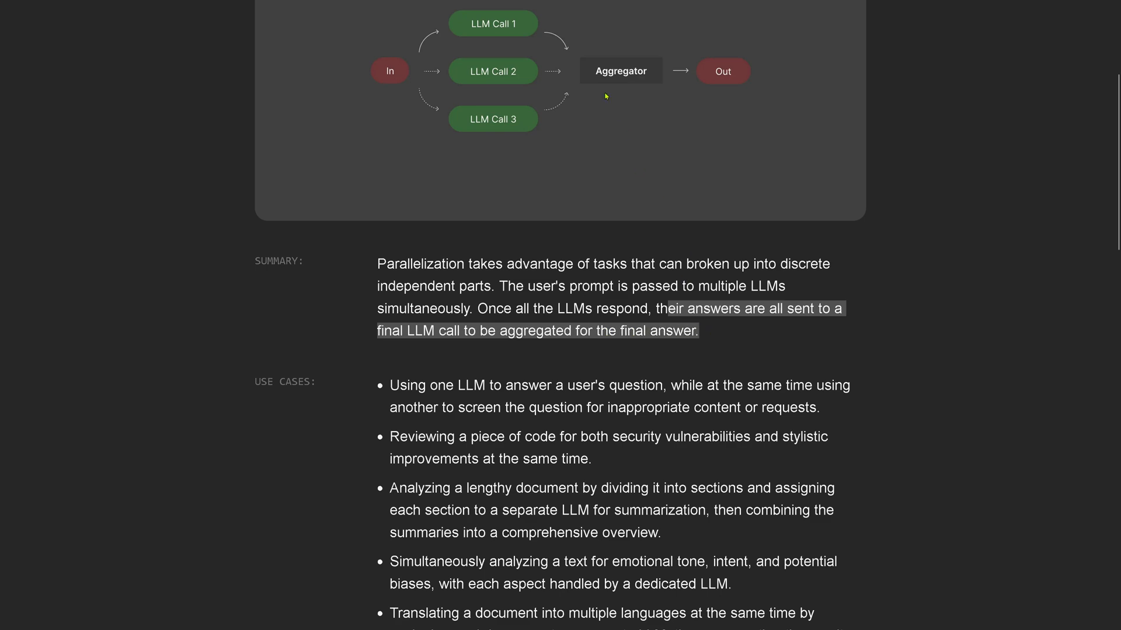
mouse_move(625, 98)
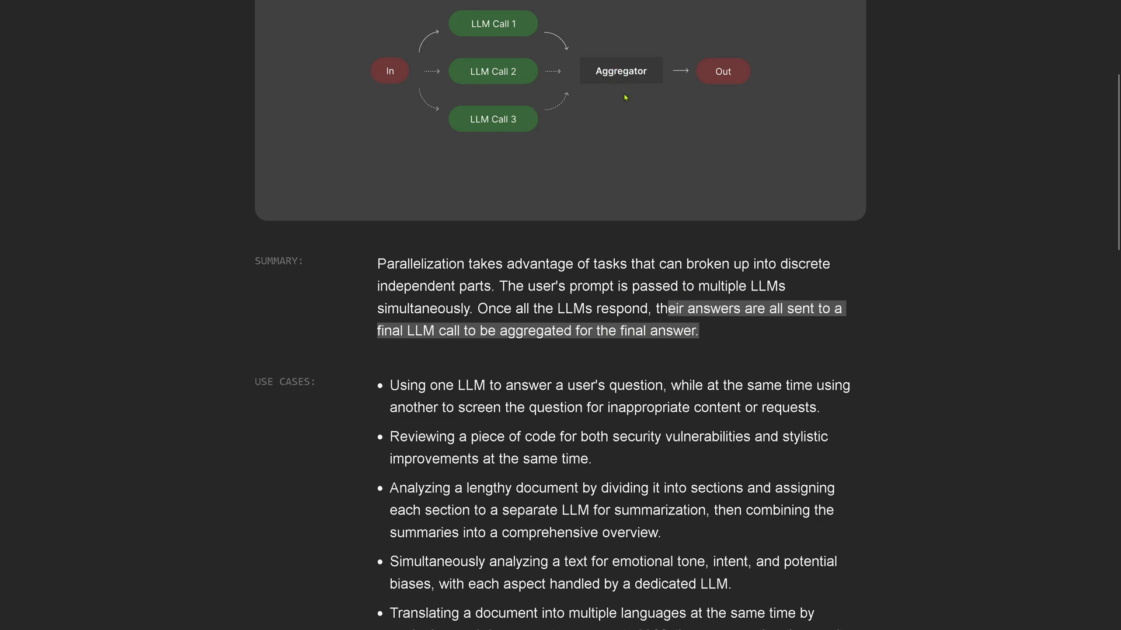
scroll("down", 3)
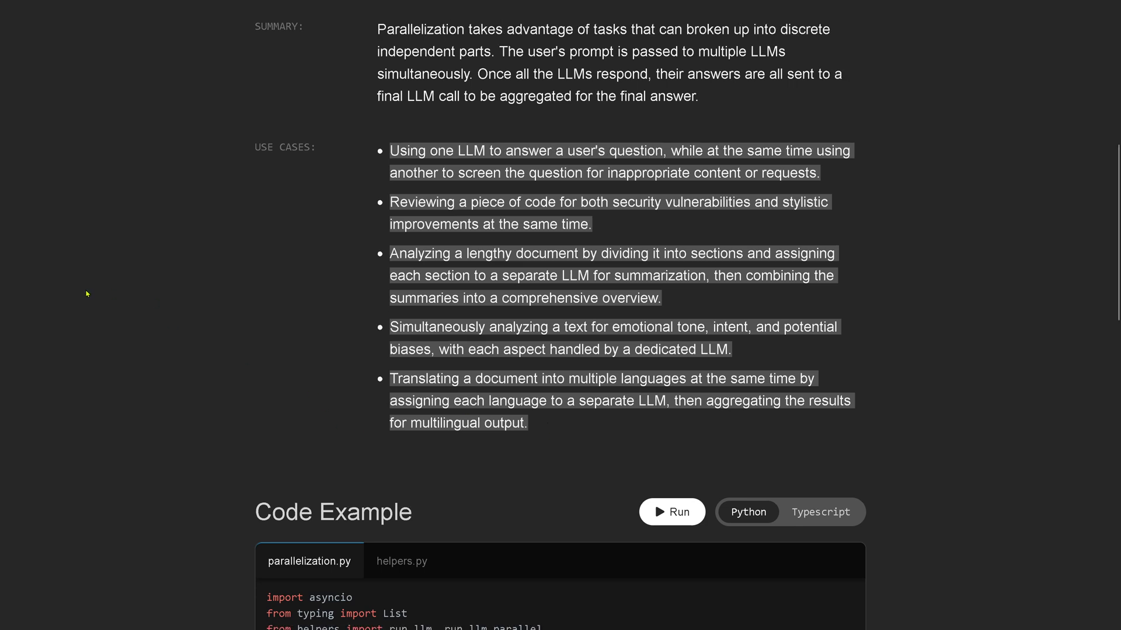
scroll("down", 3)
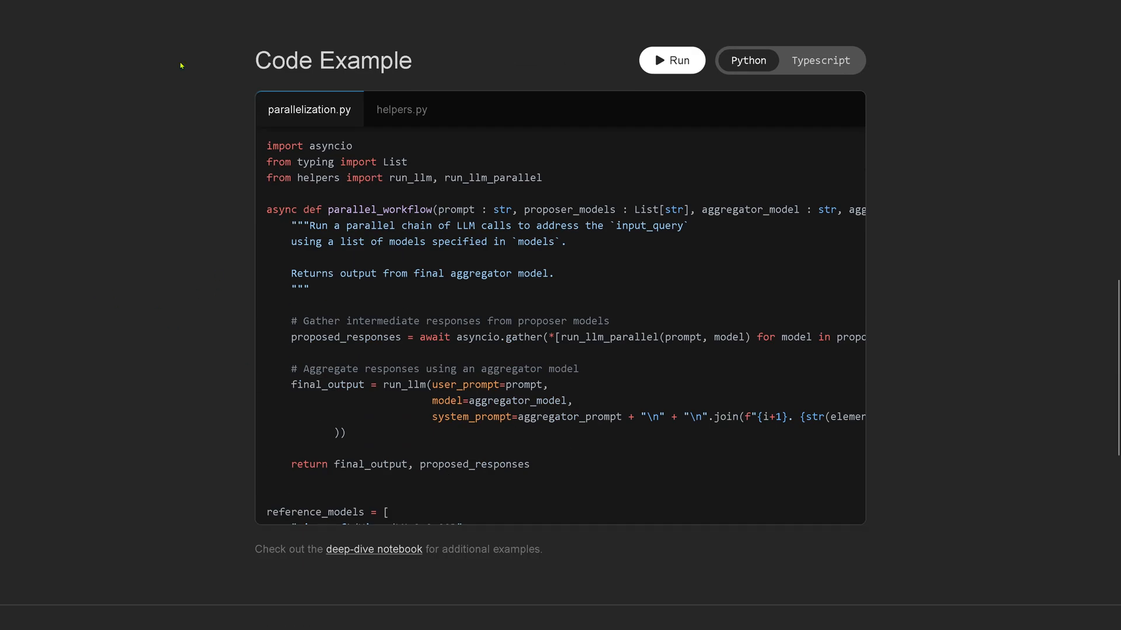
mouse_move(111, 352)
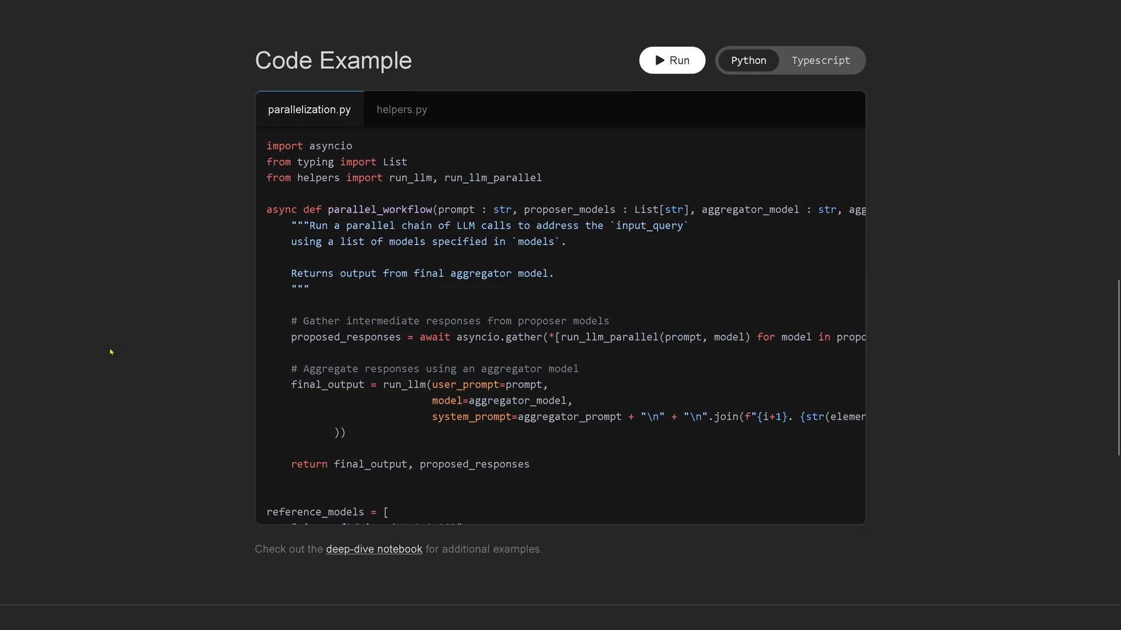
mouse_move(439, 84)
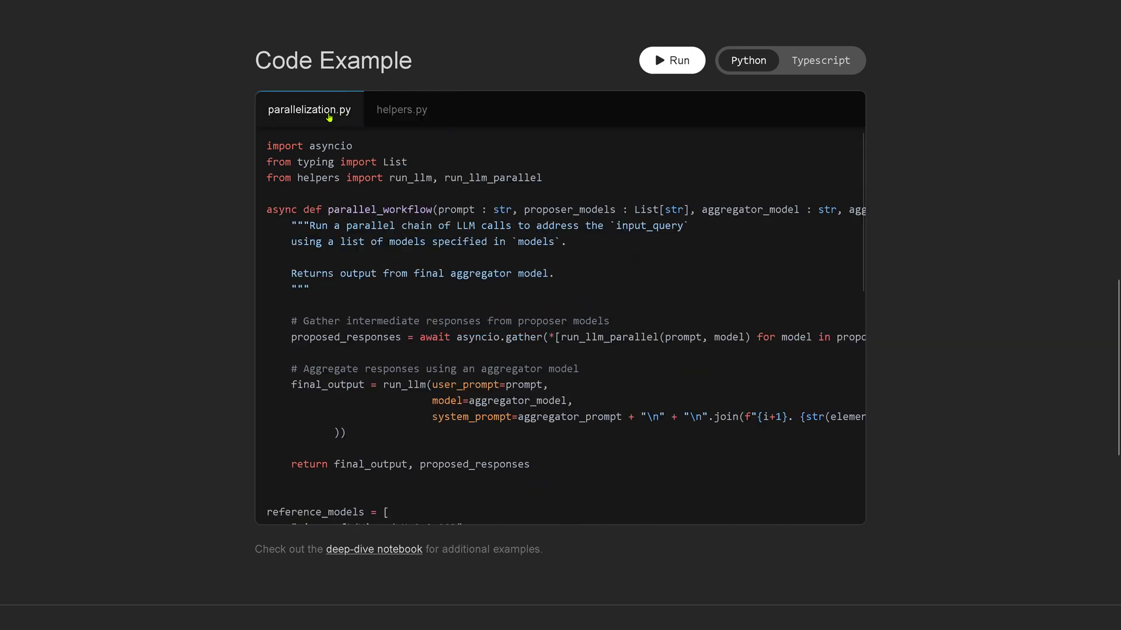
mouse_move(423, 211)
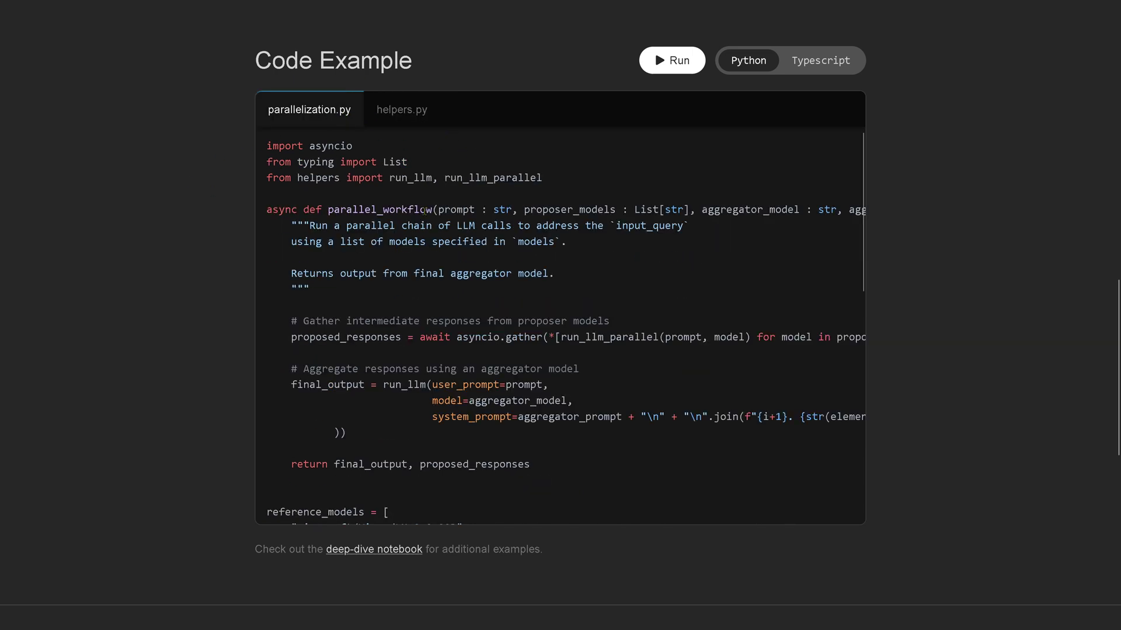
scroll("down", 3)
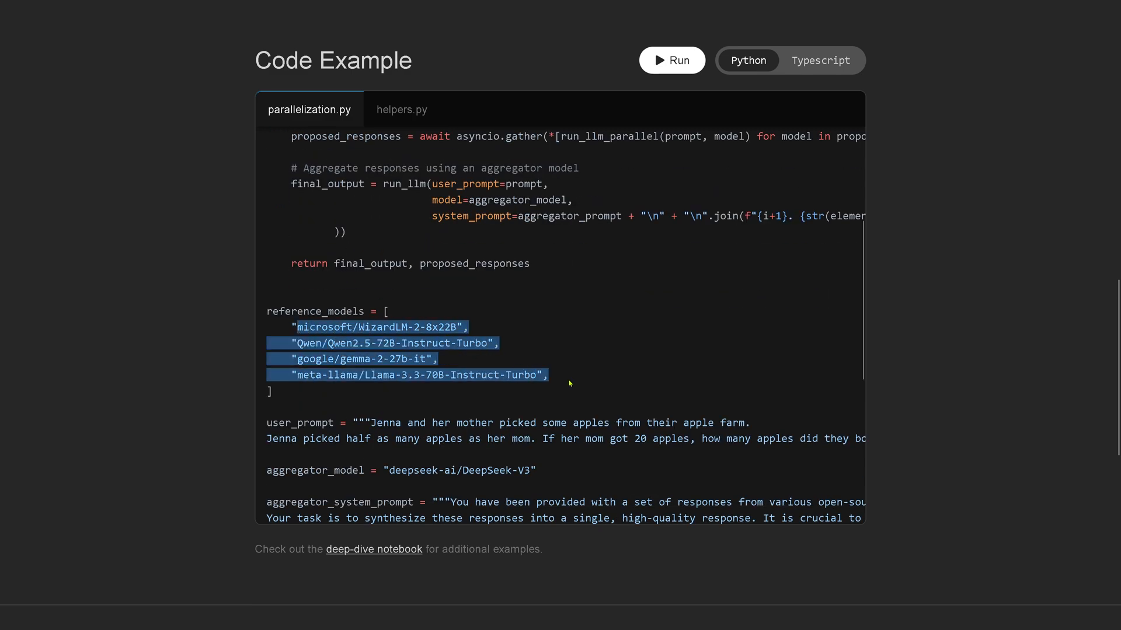
mouse_move(577, 378)
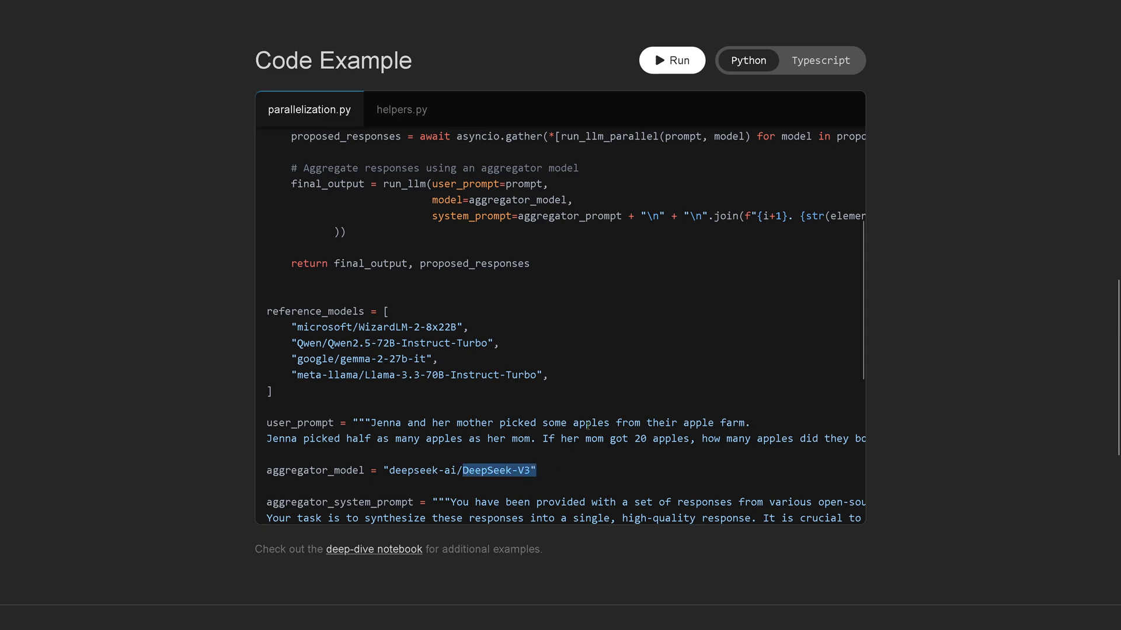
scroll("down", 3)
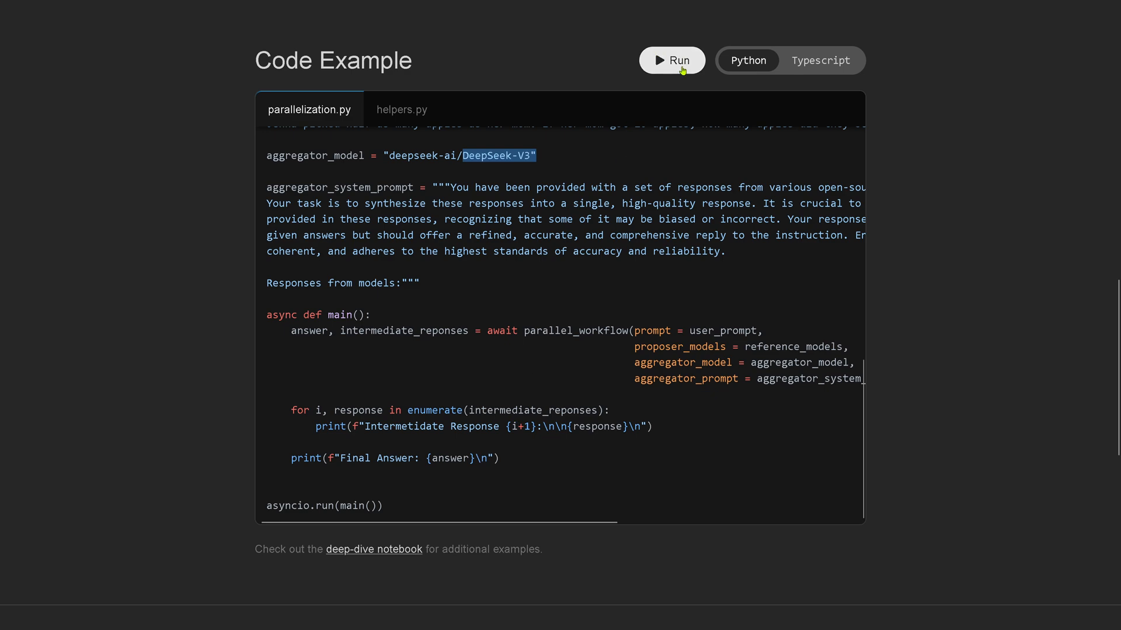
left_click(671, 60)
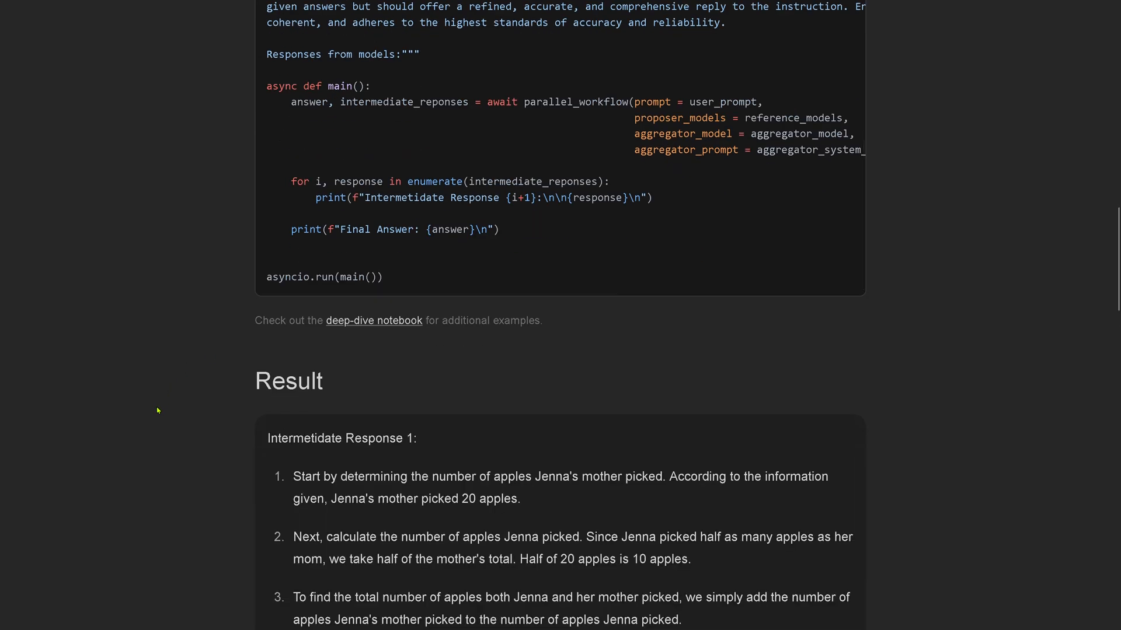
scroll("down", 3)
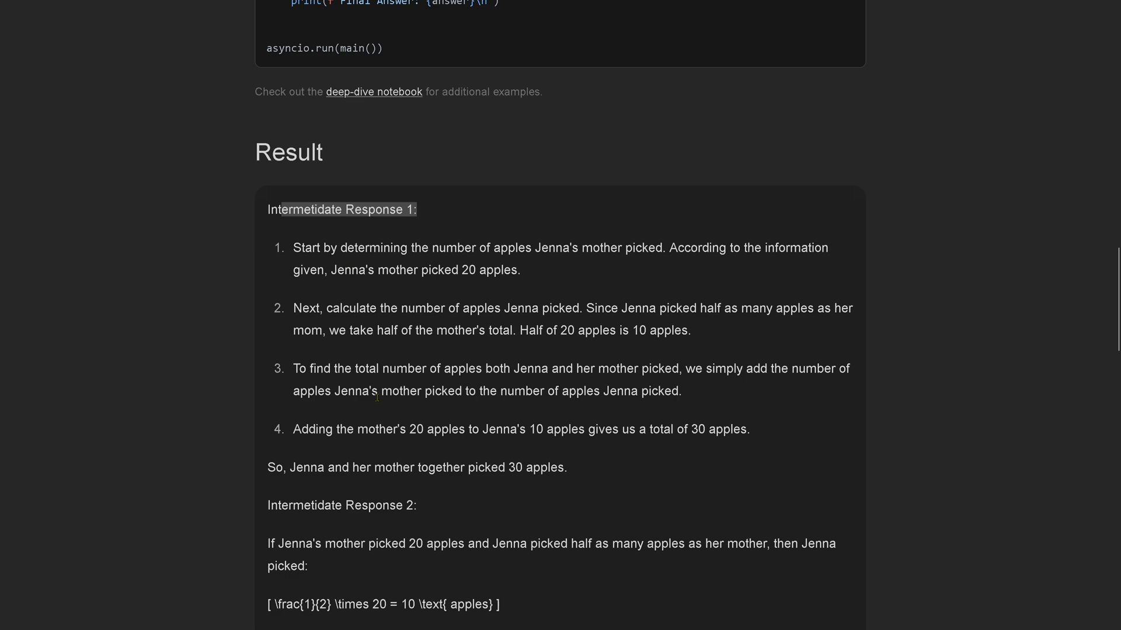
scroll("down", 3)
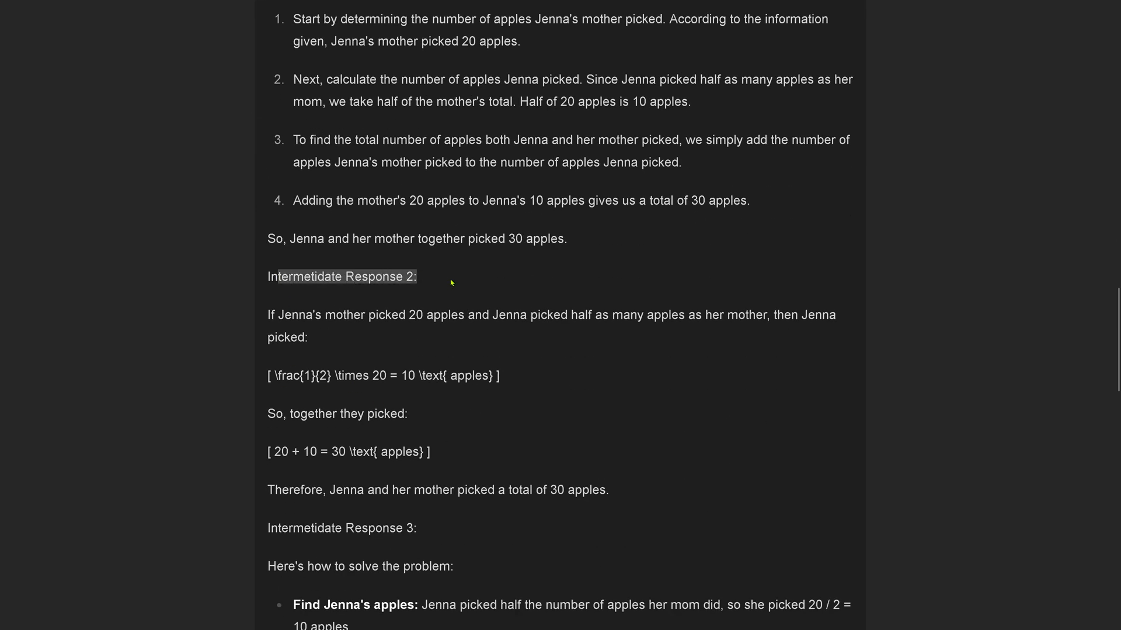
scroll("down", 3)
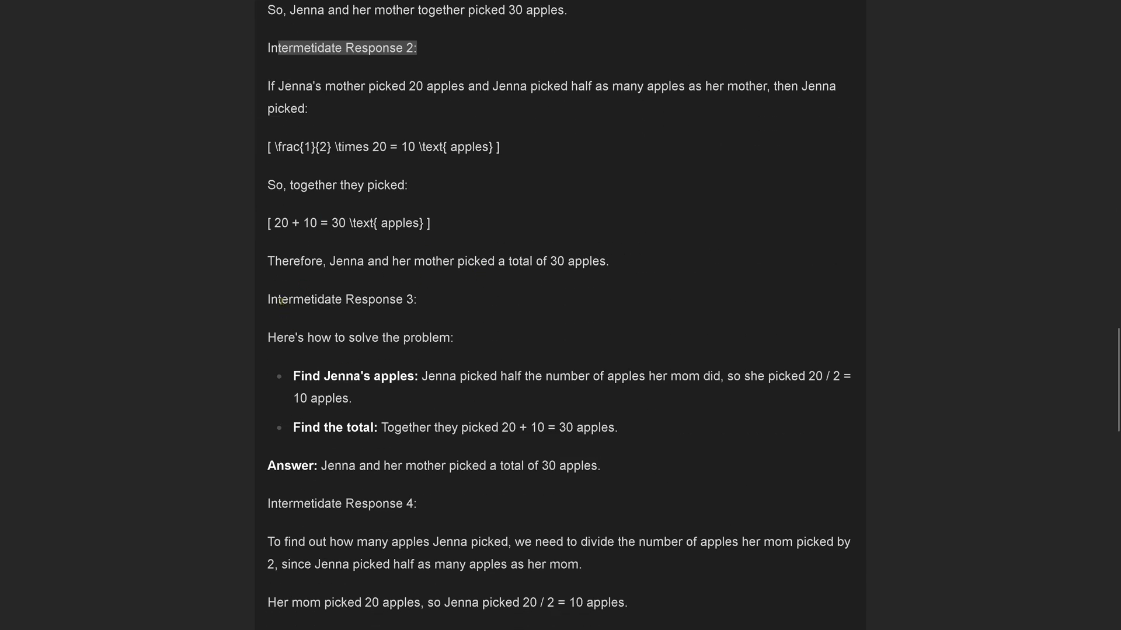
scroll("down", 3)
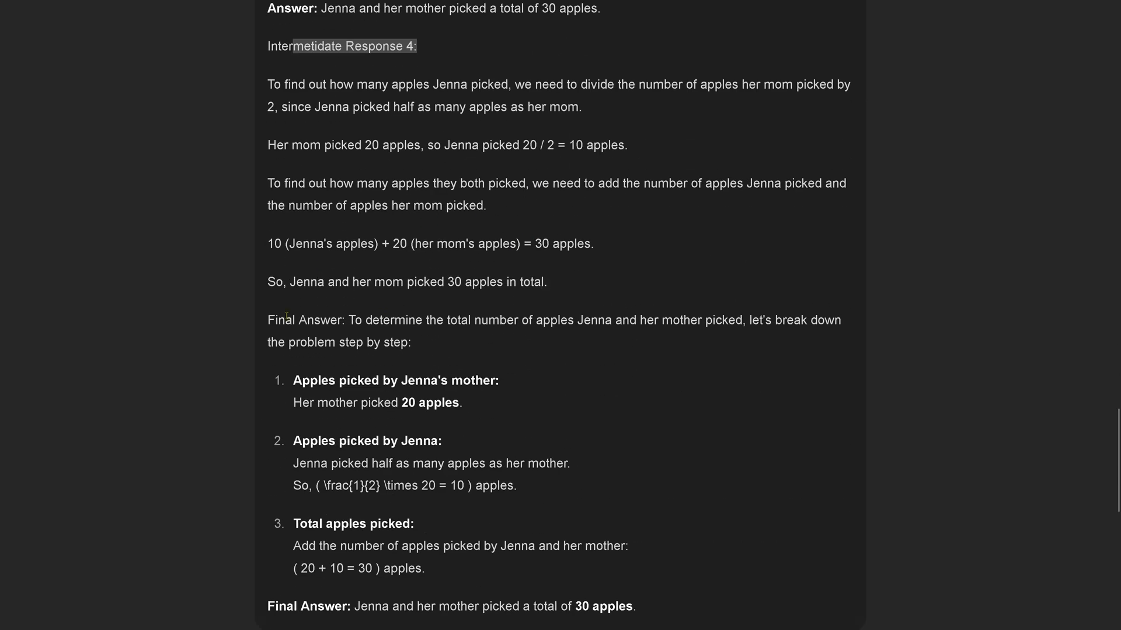
left_click_drag(268, 320, 411, 342)
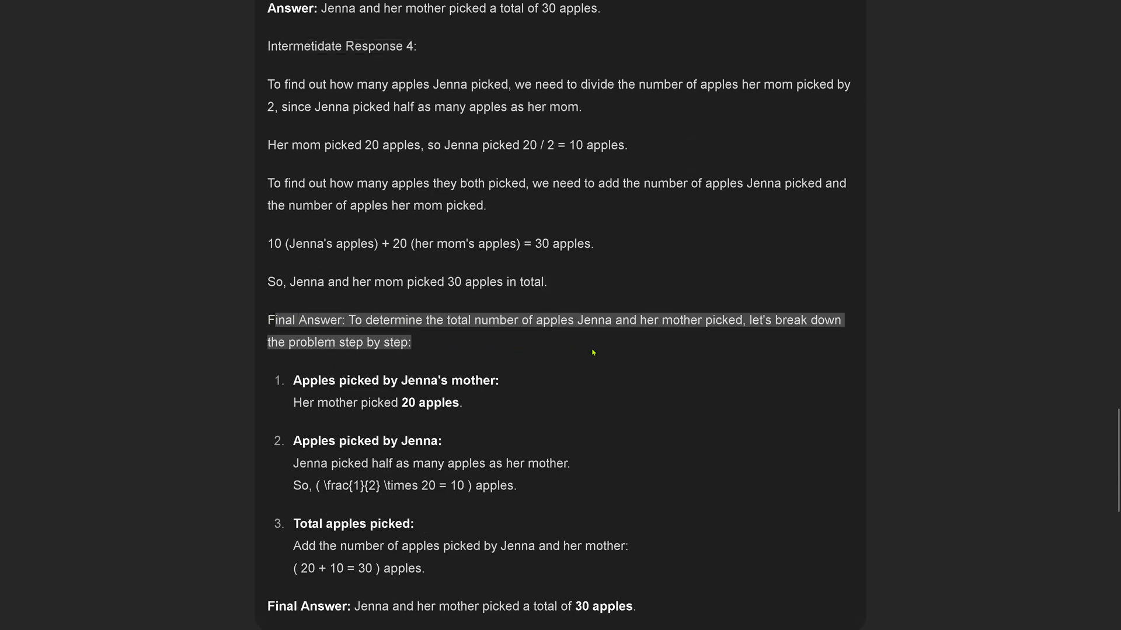
mouse_move(691, 263)
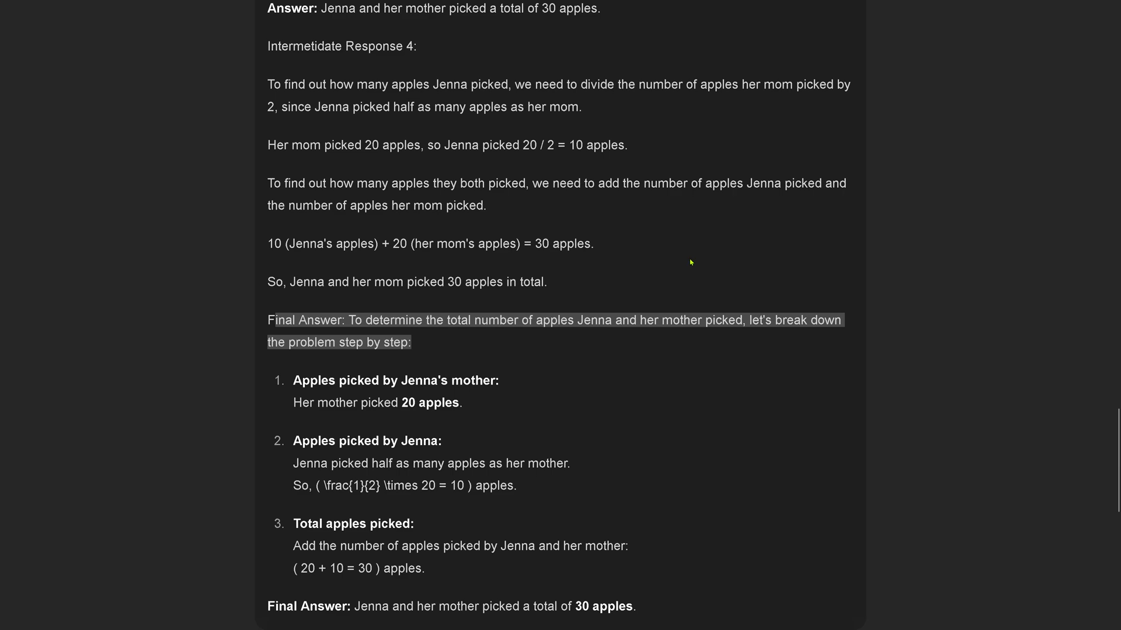
scroll("down", 3)
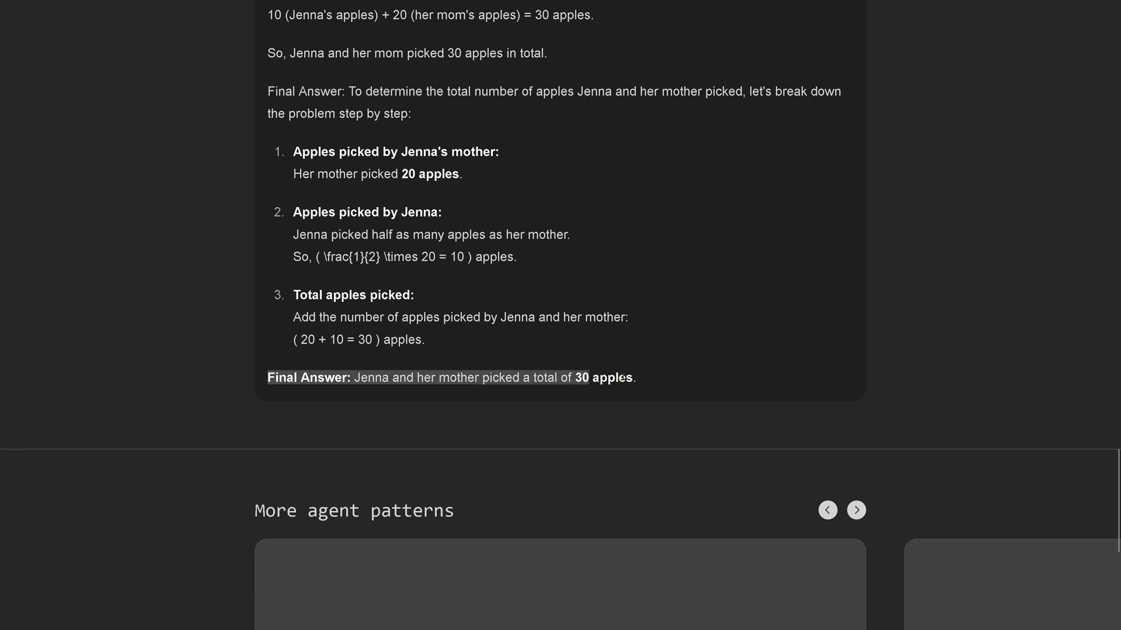
mouse_move(686, 309)
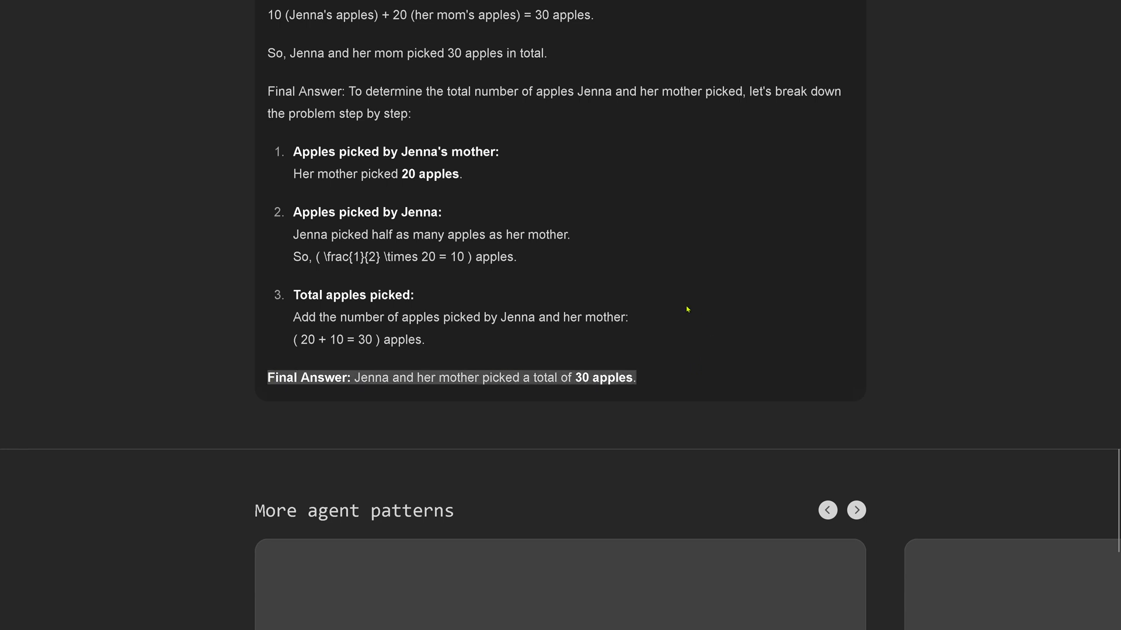
mouse_move(746, 336)
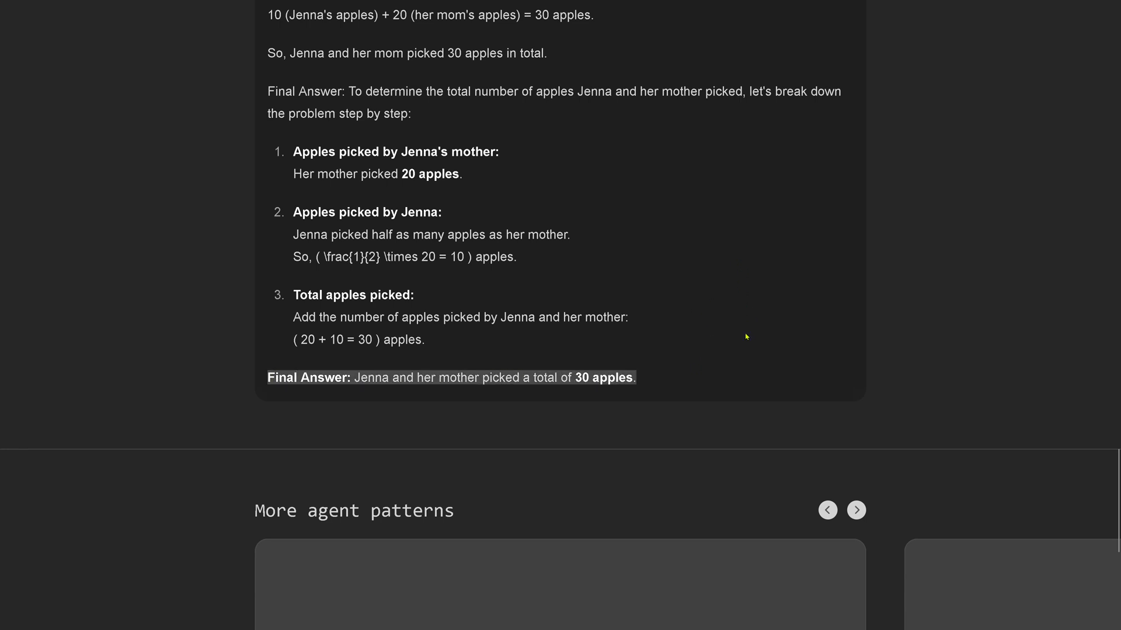
Page the More agent patterns carousel through Routing, Orchestrator-workers and Evaluator-optimizer to Autonomous Agent
scroll("down", 3)
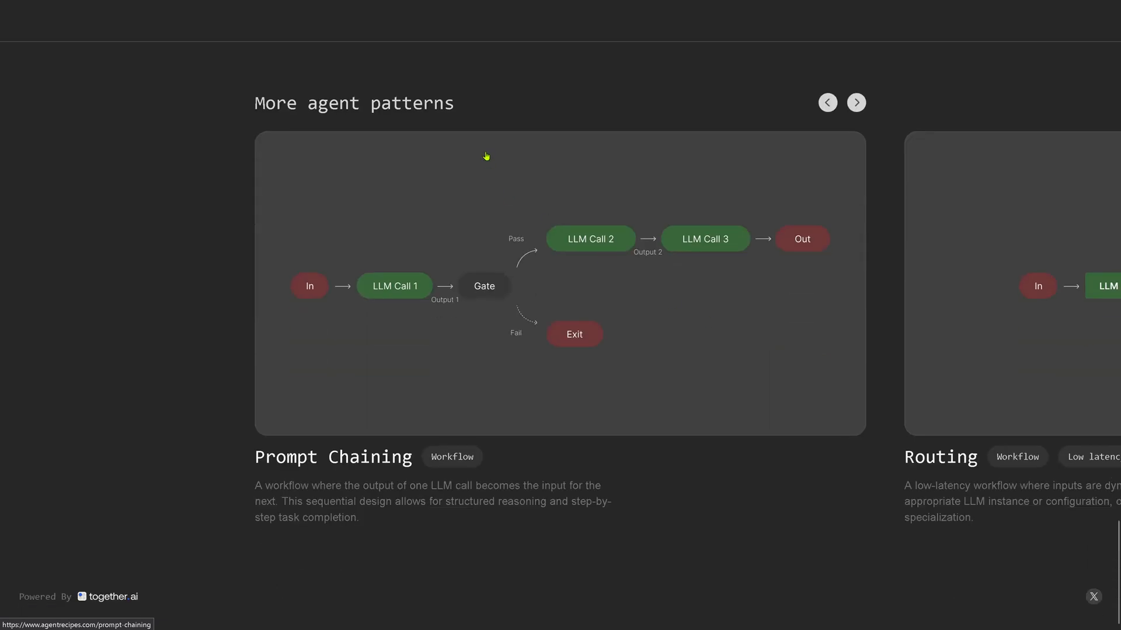
mouse_move(145, 522)
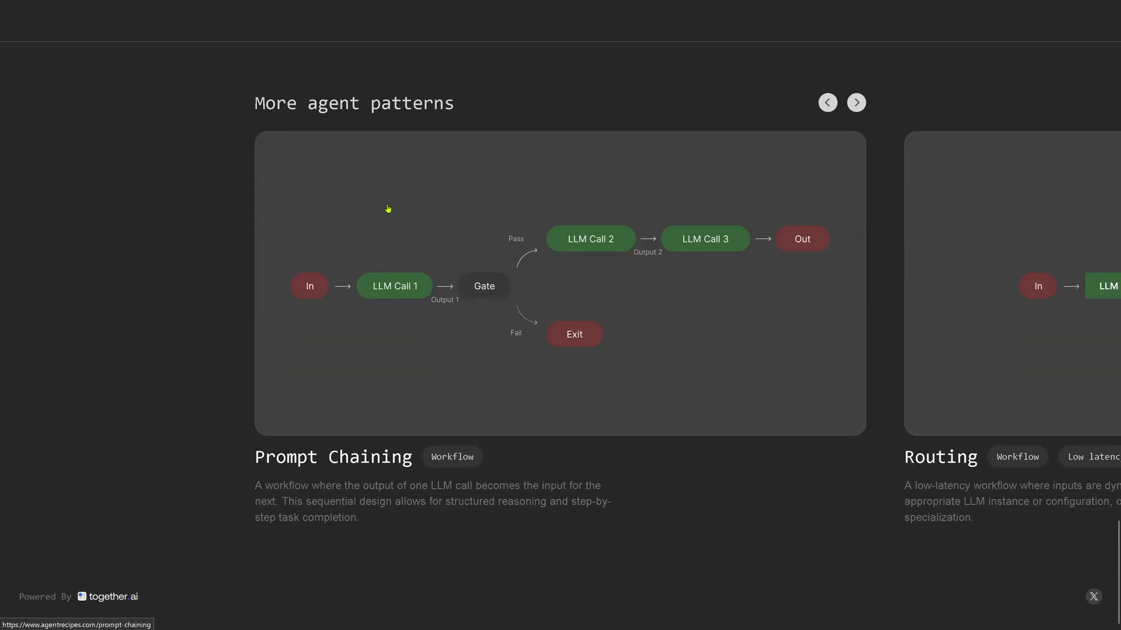
mouse_move(401, 263)
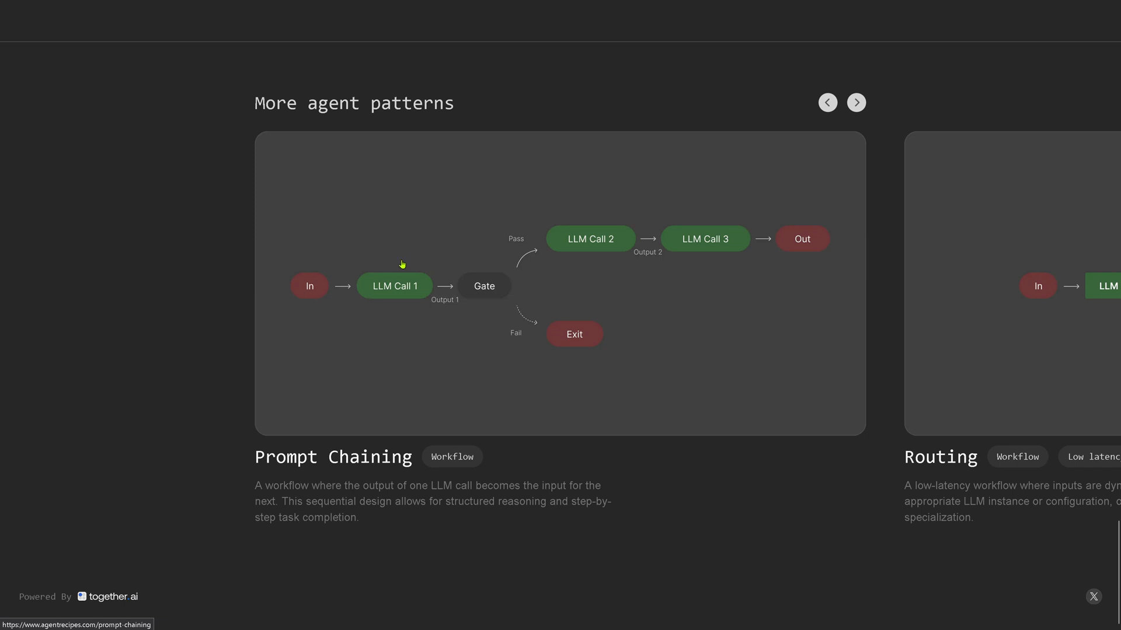
left_click(857, 103)
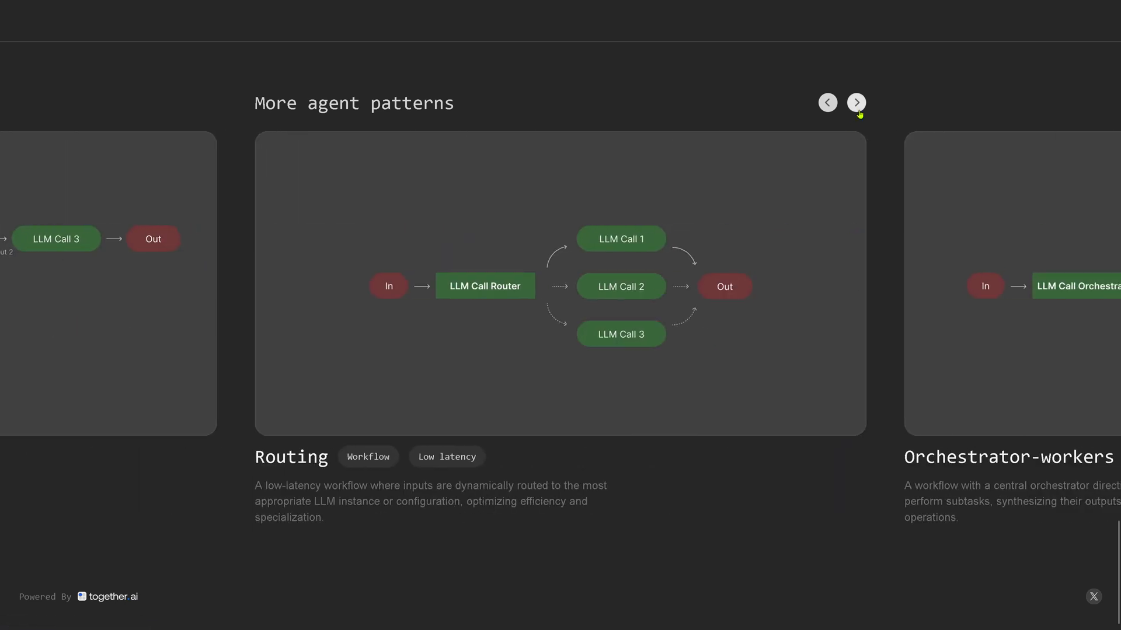
left_click(857, 103)
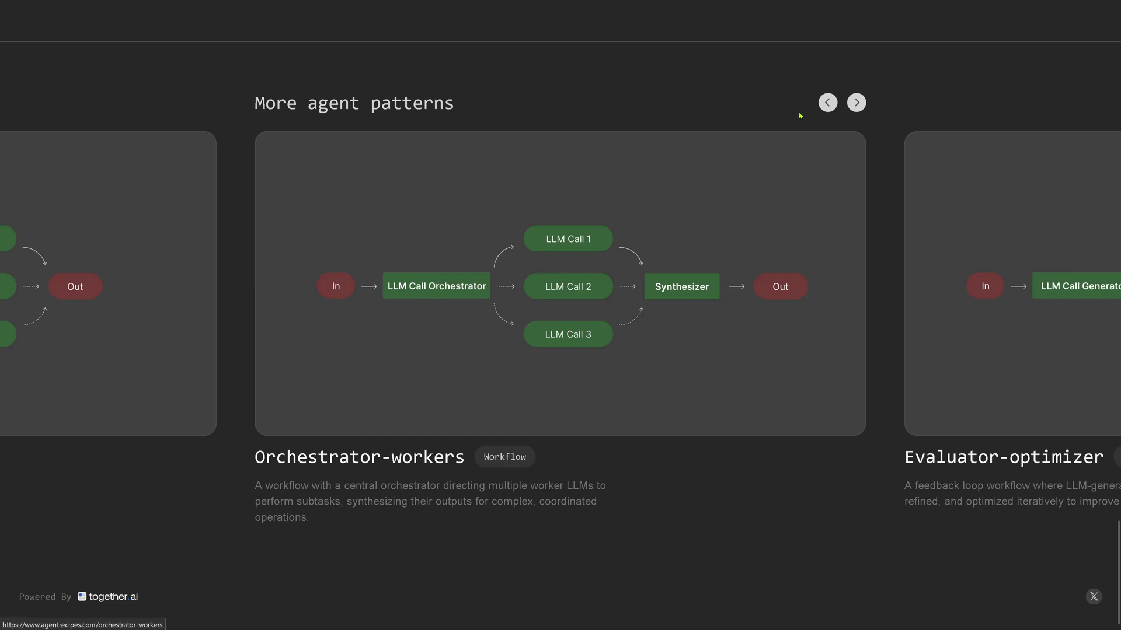
left_click(855, 102)
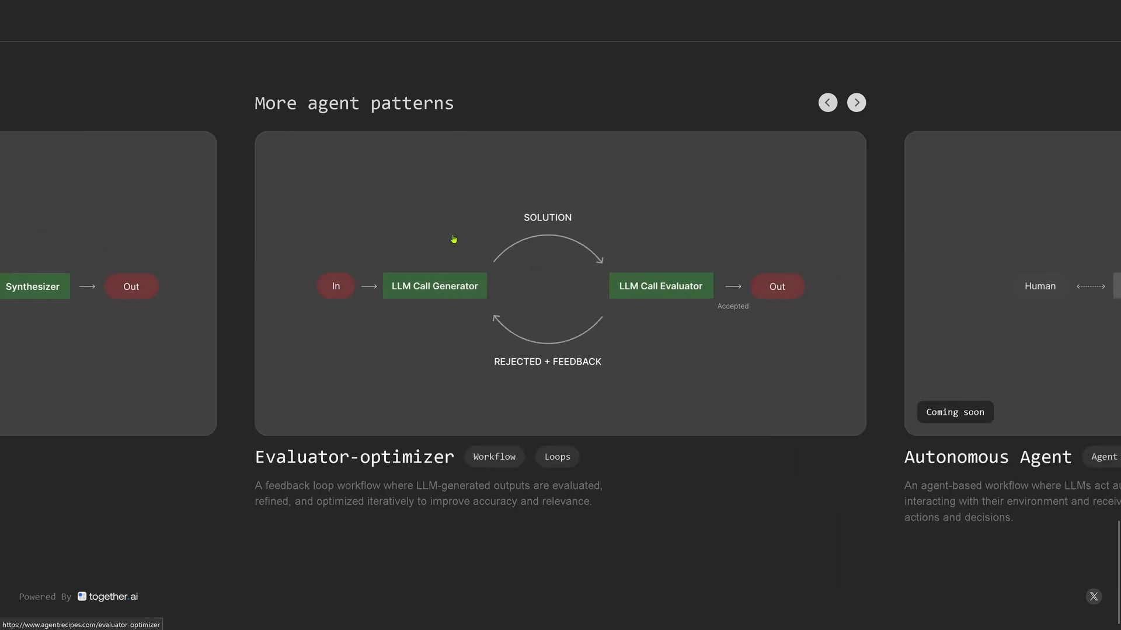
left_click(855, 103)
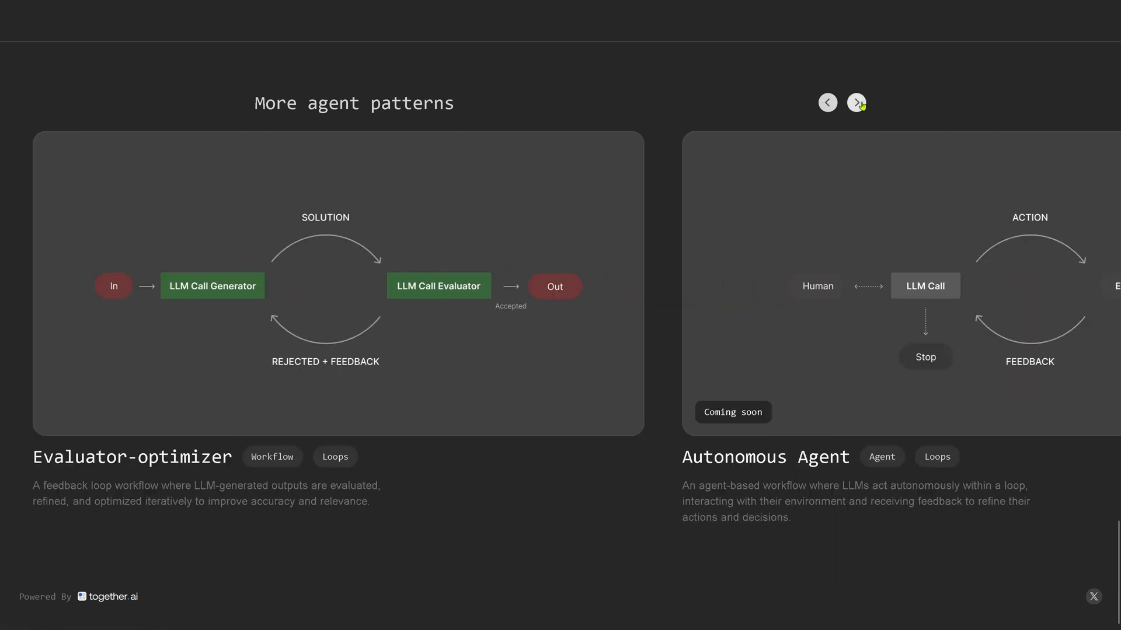
left_click(857, 103)
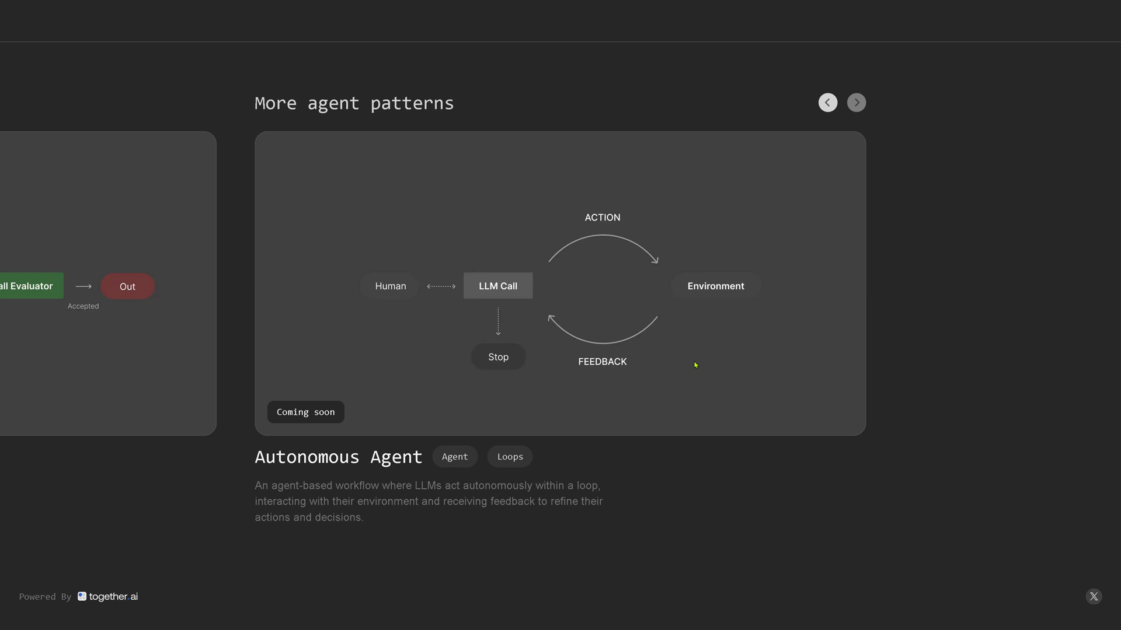
mouse_move(857, 363)
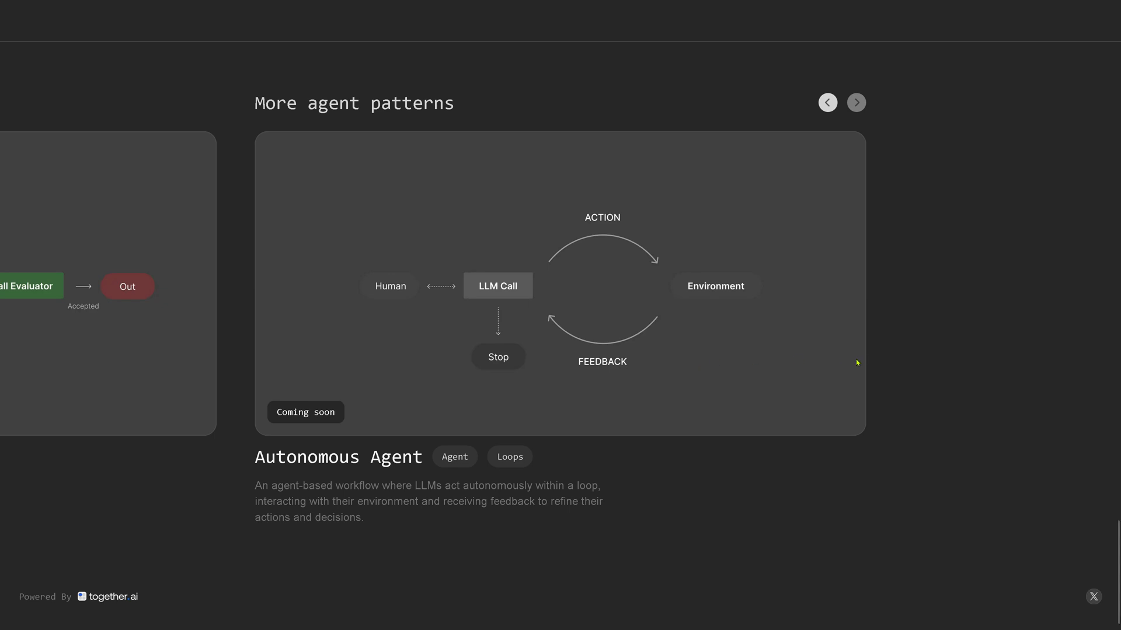
mouse_move(935, 284)
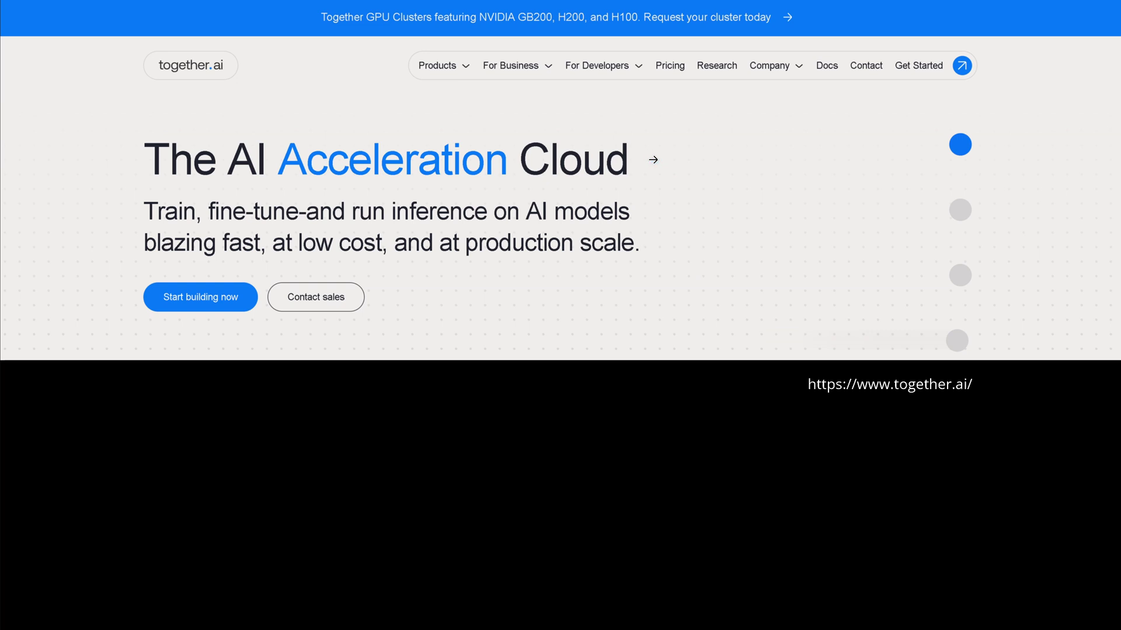
mouse_move(654, 159)
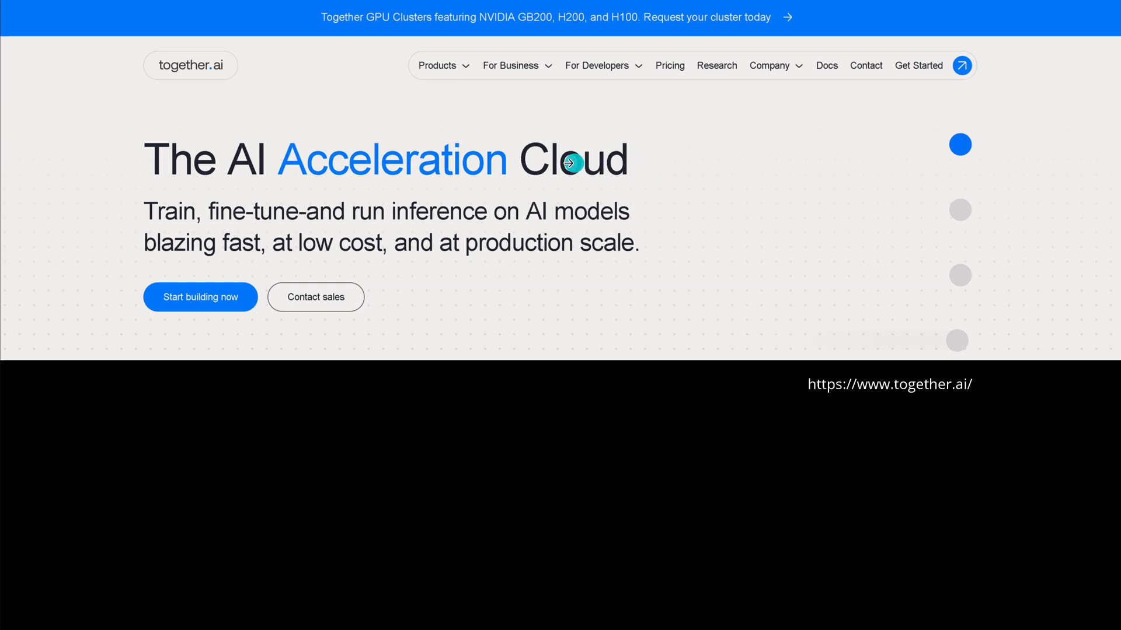
mouse_move(659, 160)
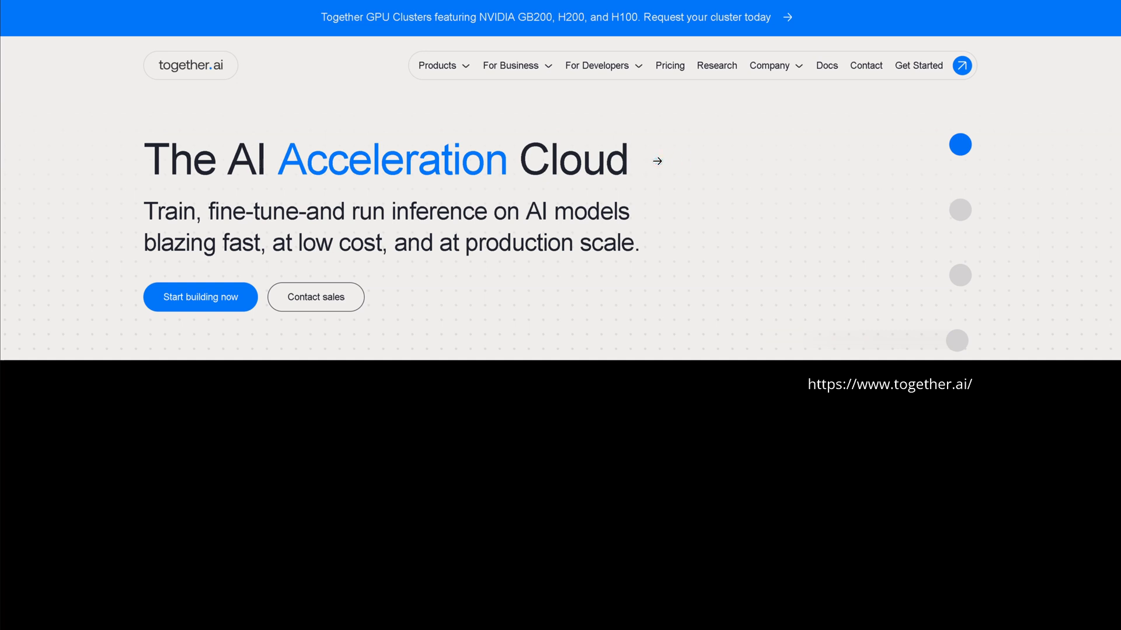
mouse_move(658, 159)
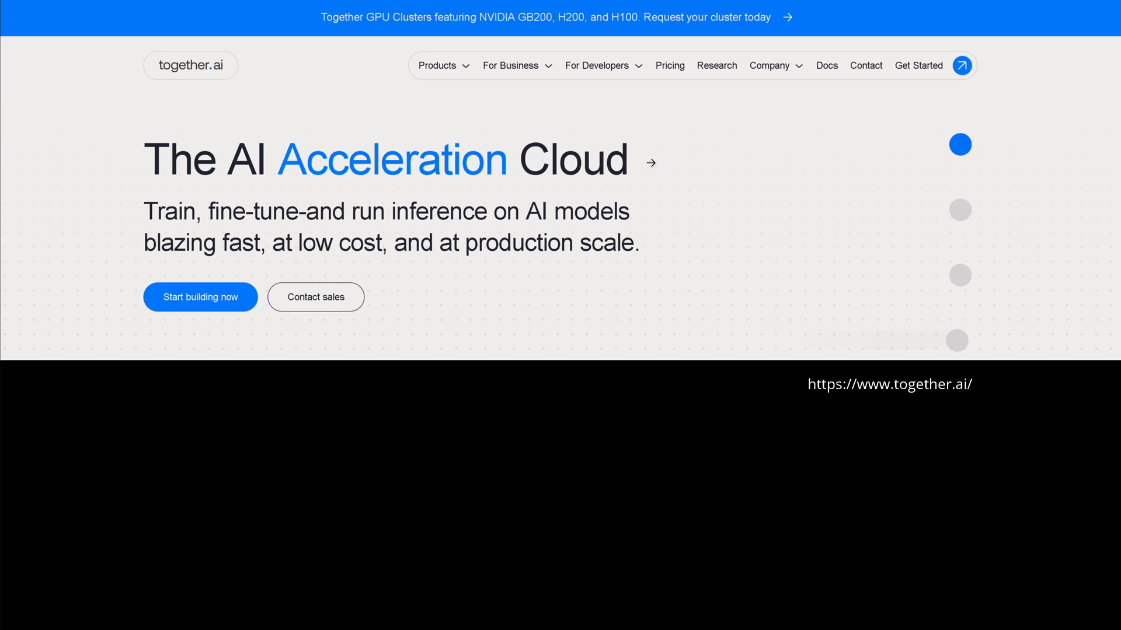
mouse_move(651, 162)
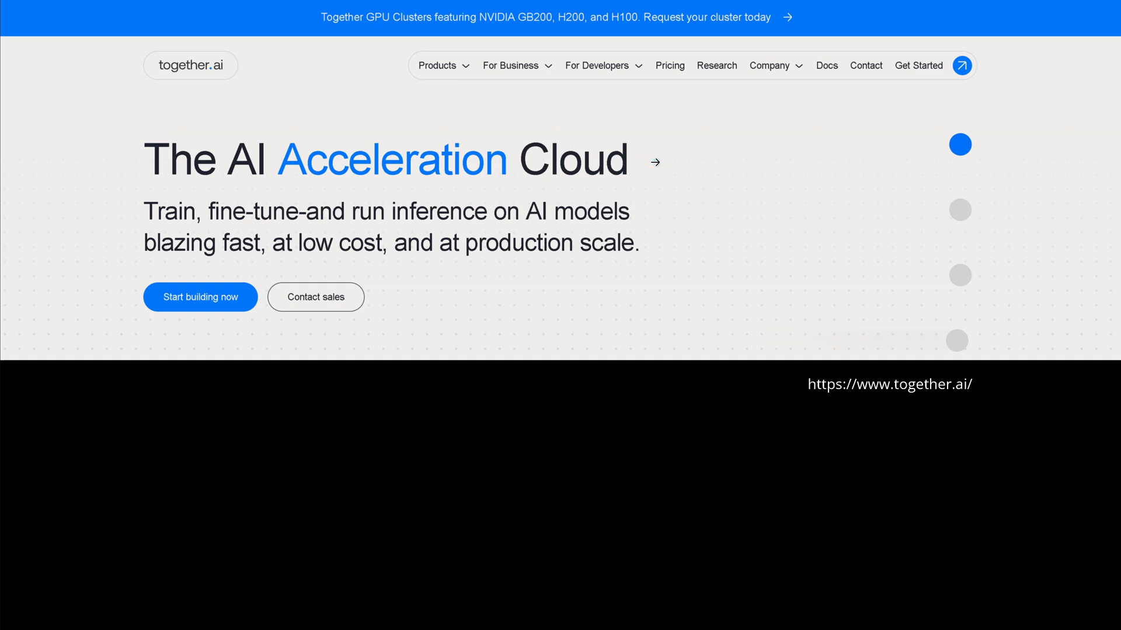
mouse_move(651, 162)
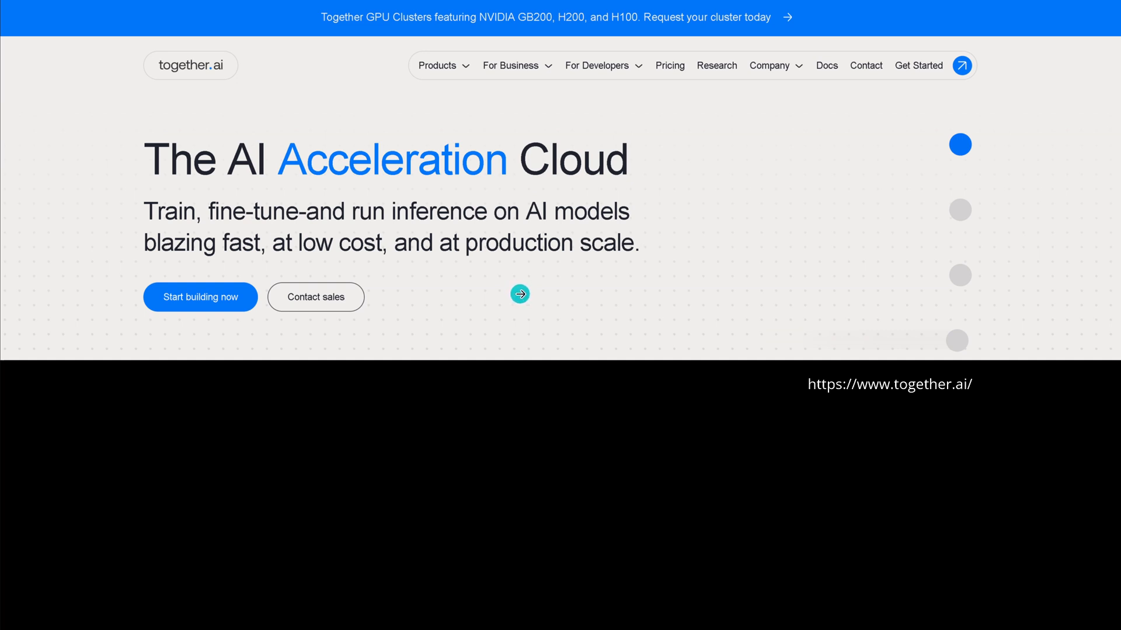
mouse_move(444, 186)
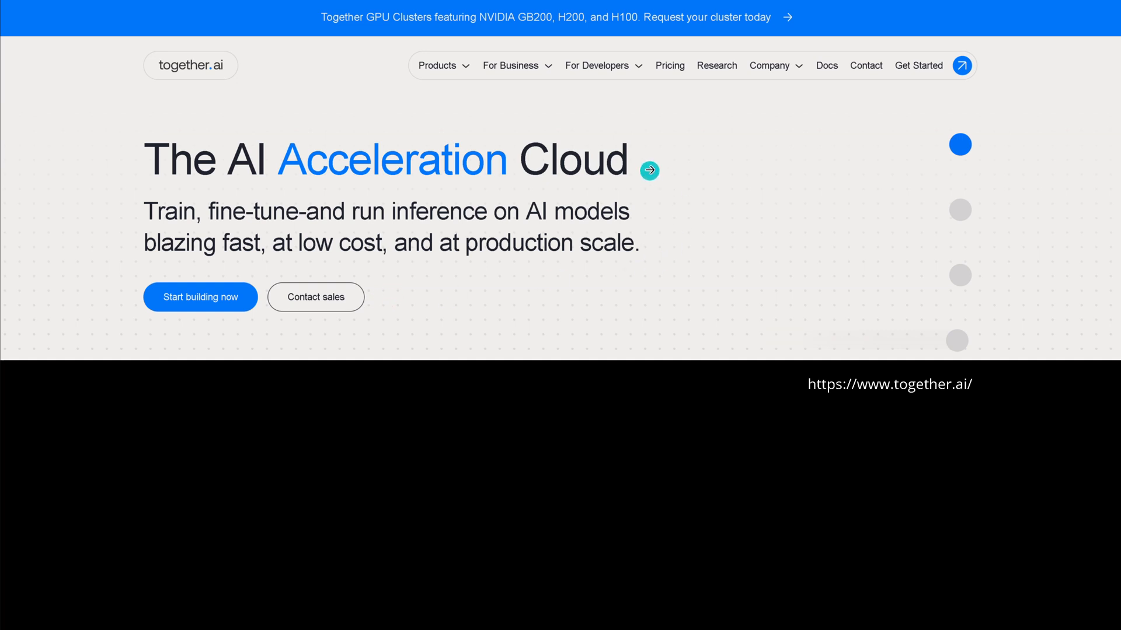
mouse_move(382, 306)
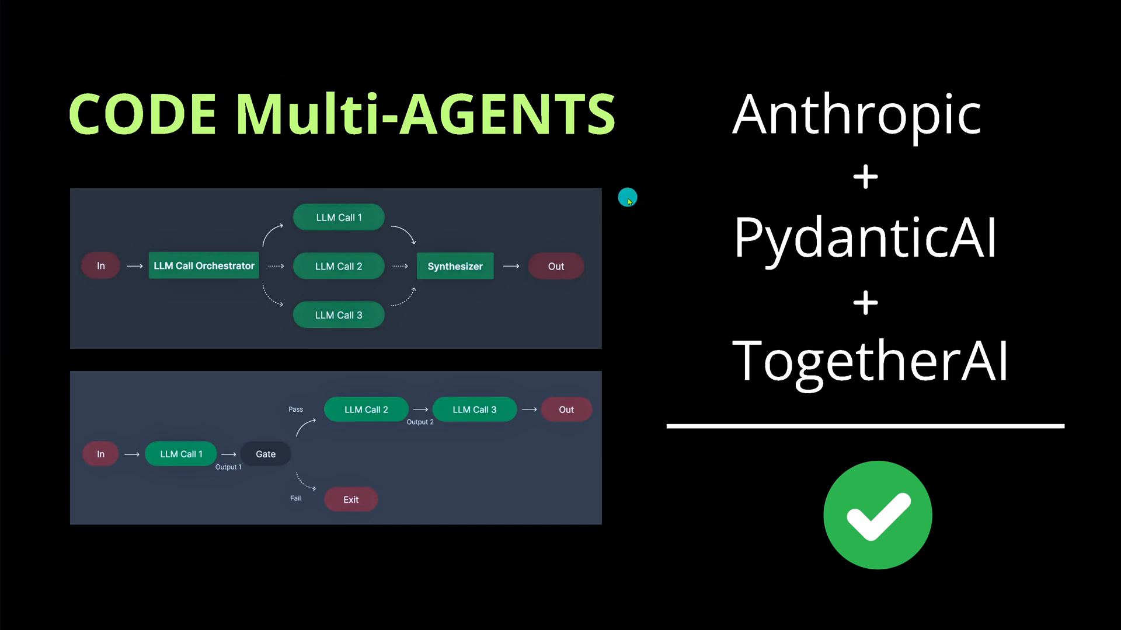
mouse_move(627, 402)
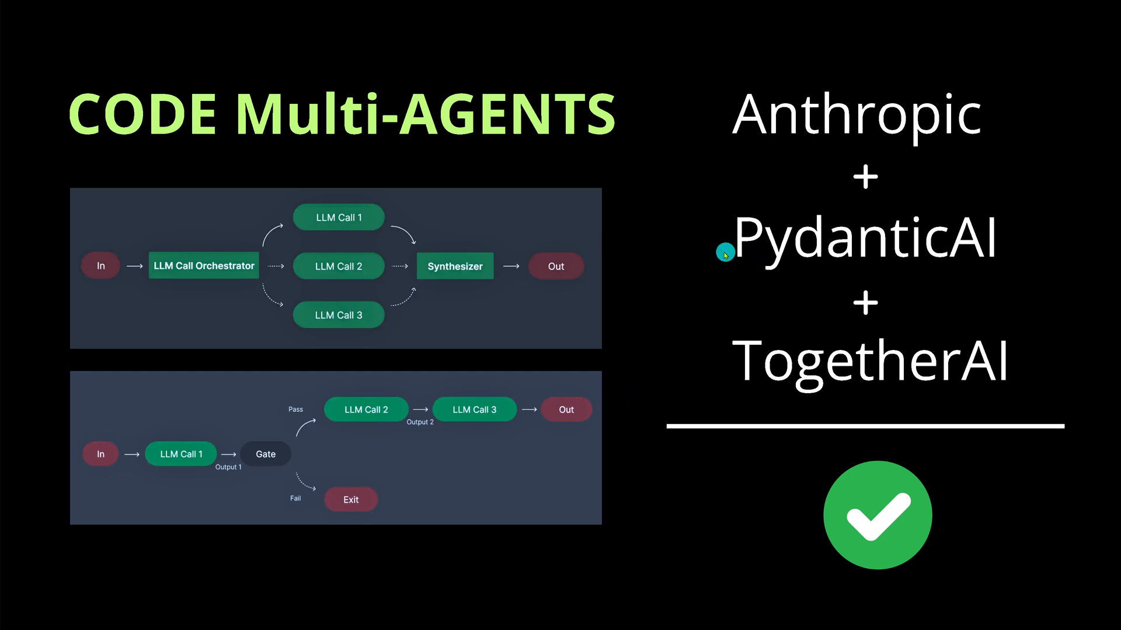
mouse_move(696, 247)
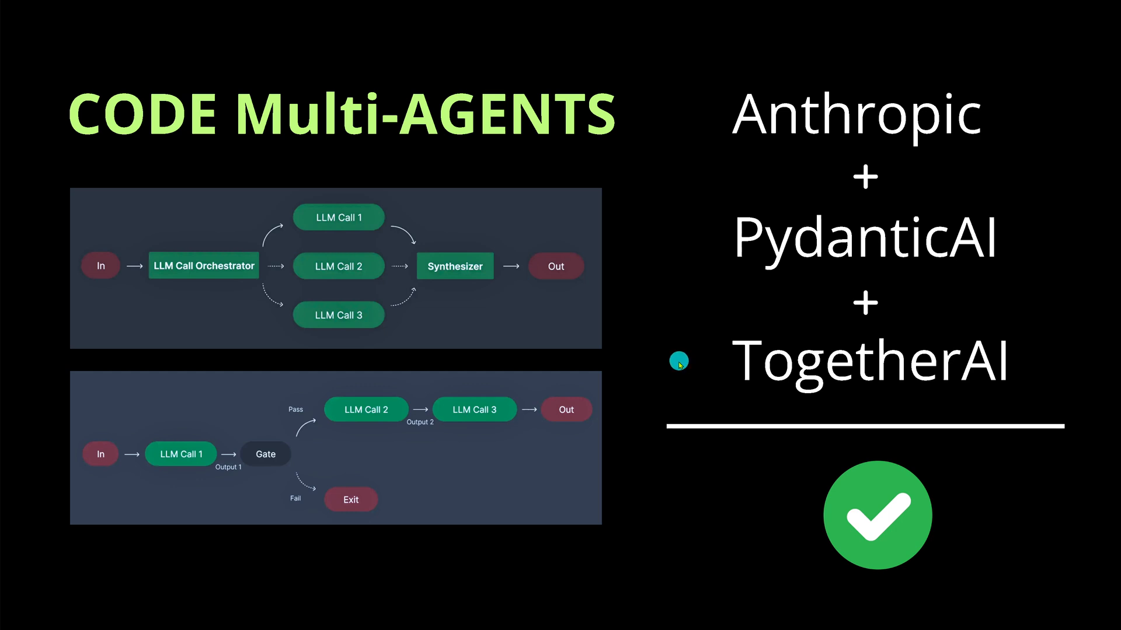
mouse_move(711, 120)
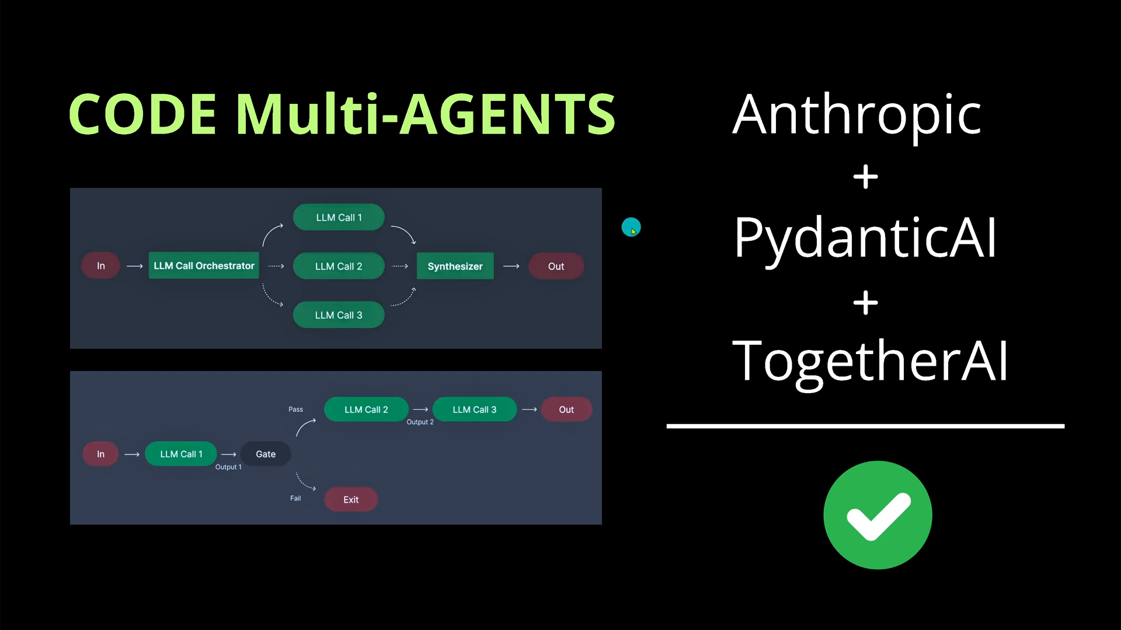
mouse_move(634, 215)
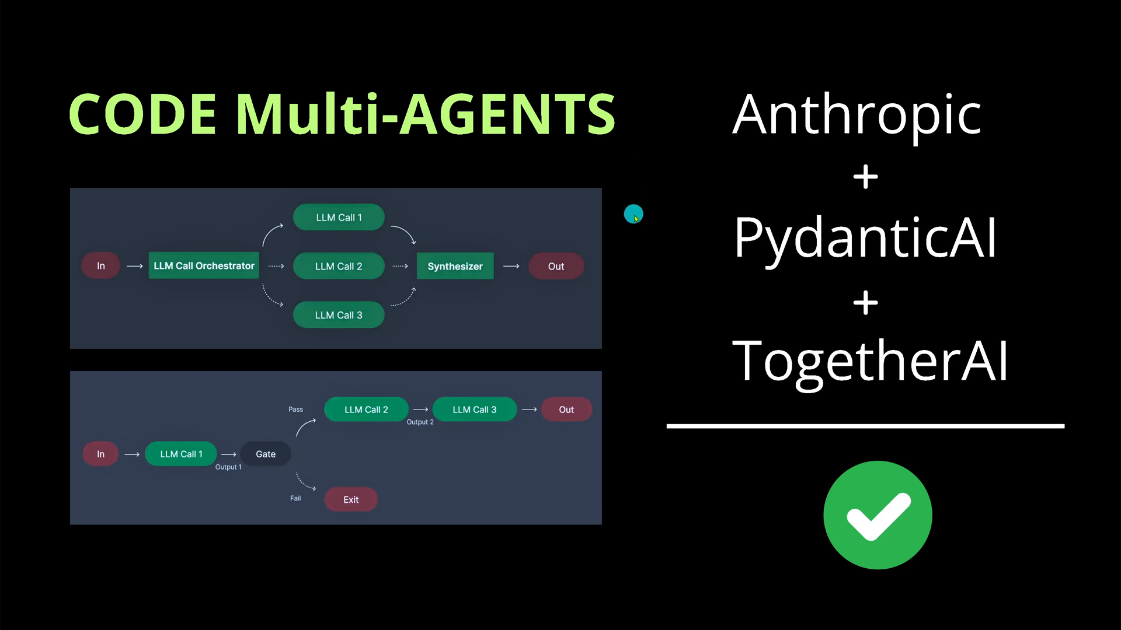
mouse_move(649, 240)
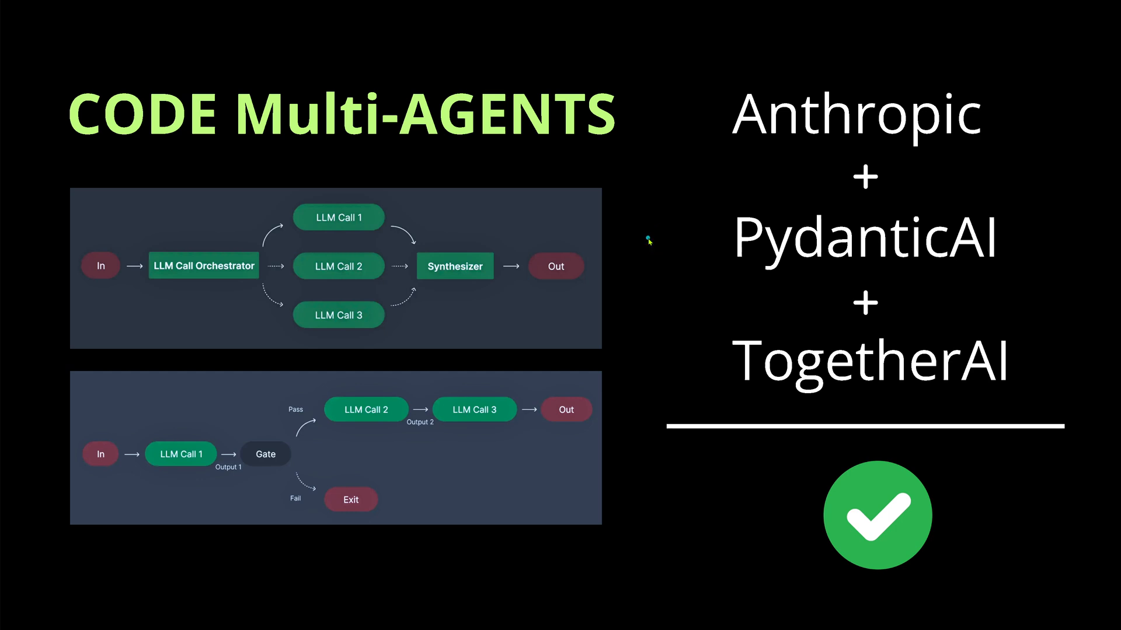